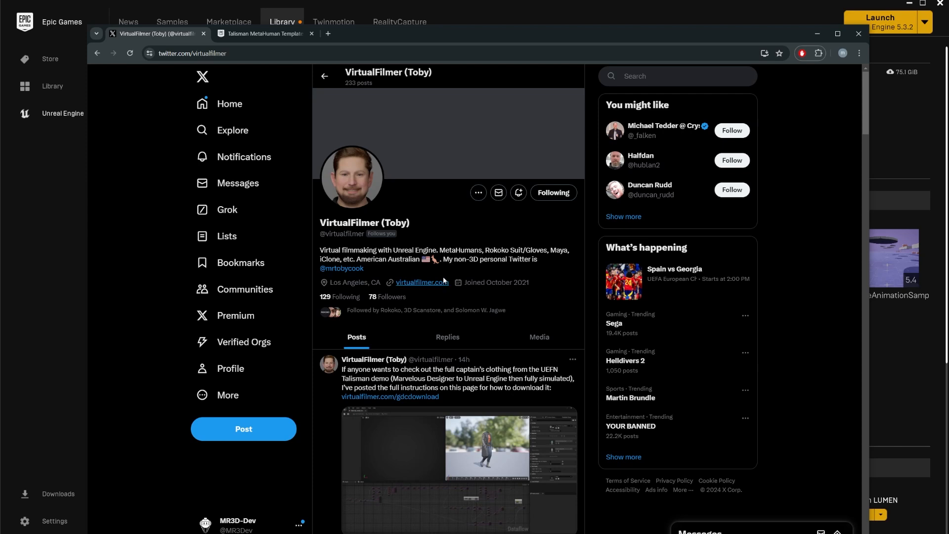
pyautogui.moveTo(427, 287)
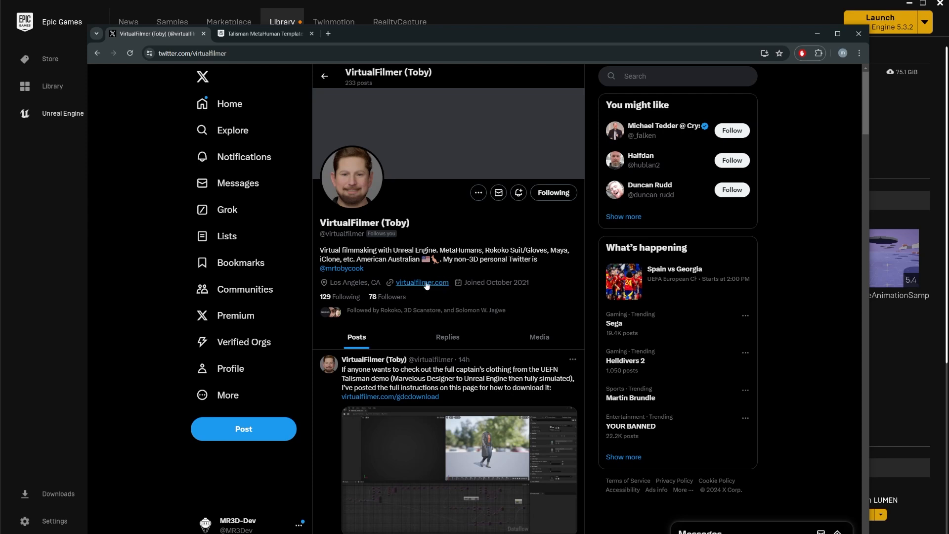
pyautogui.moveTo(425, 259)
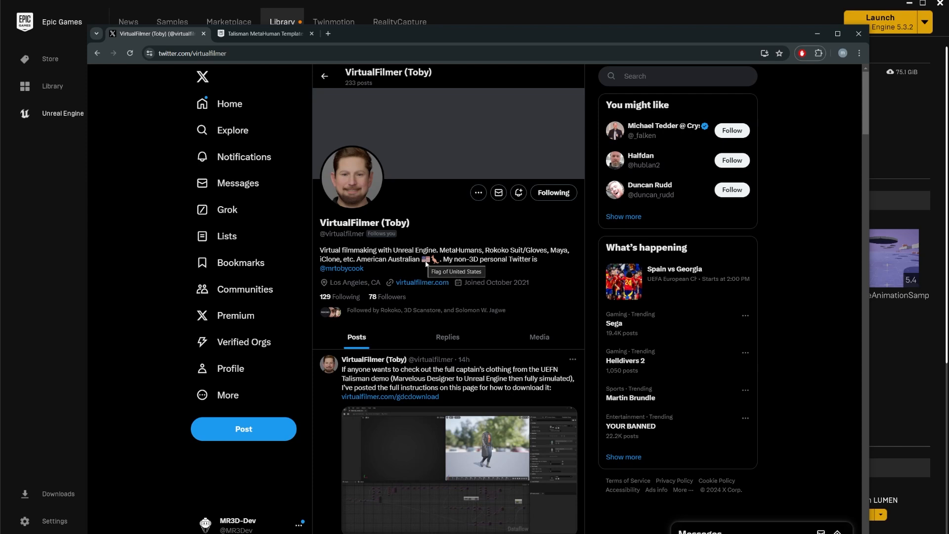
pyautogui.moveTo(267, 90)
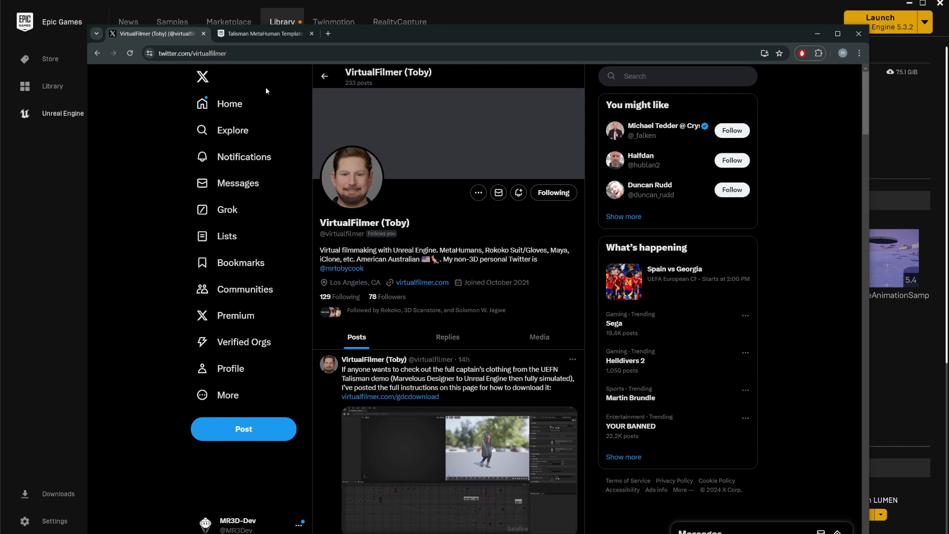
pyautogui.moveTo(271, 82)
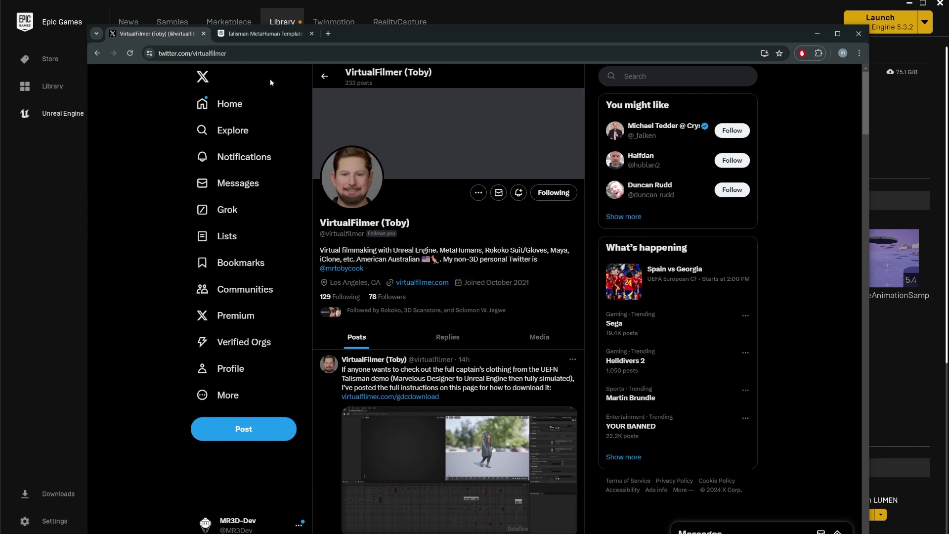
pyautogui.moveTo(267, 67)
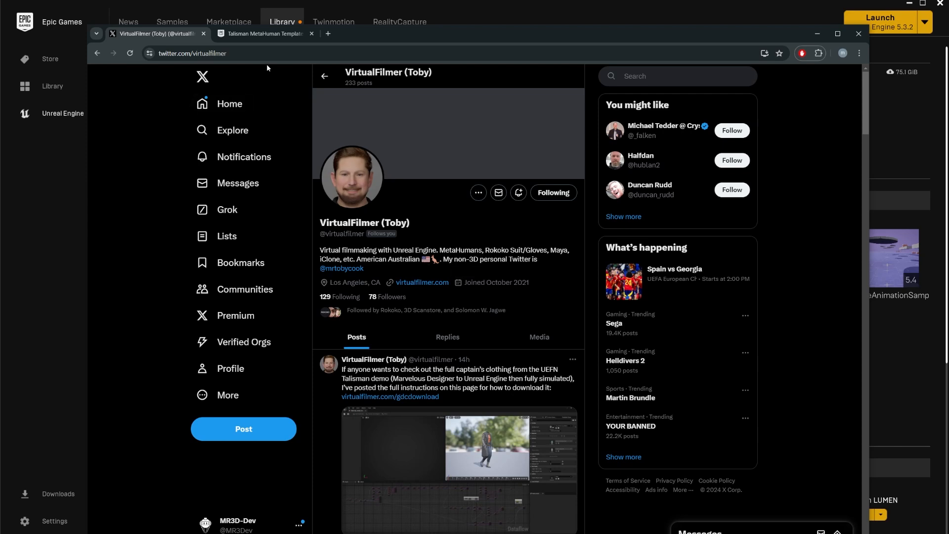
pyautogui.moveTo(270, 78)
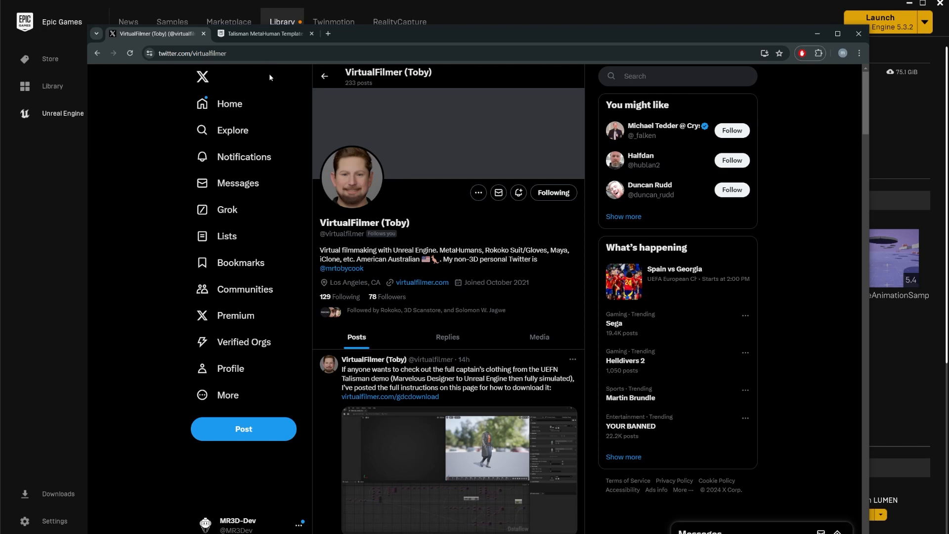
pyautogui.moveTo(463, 350)
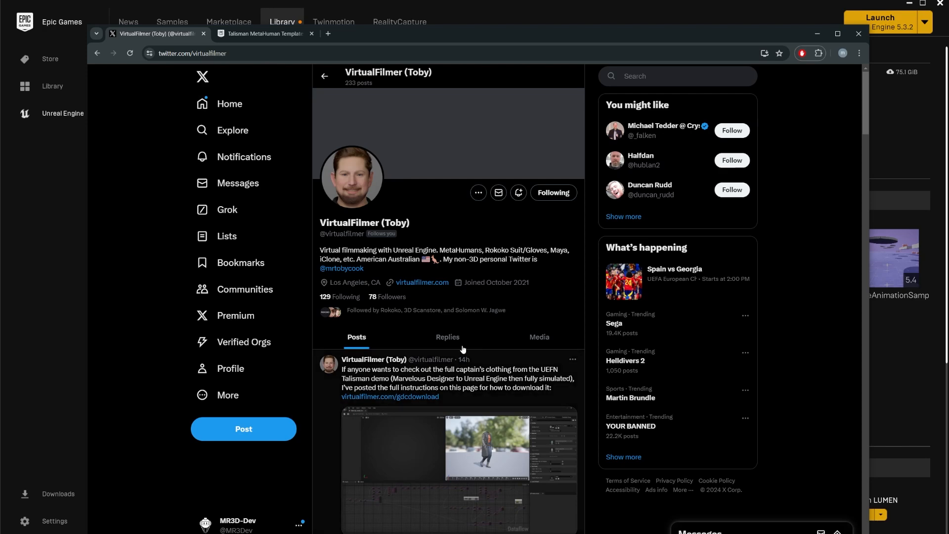
# - Switch from the X profile to the Talisman MetaHuman Template documentation page
pyautogui.click(263, 34)
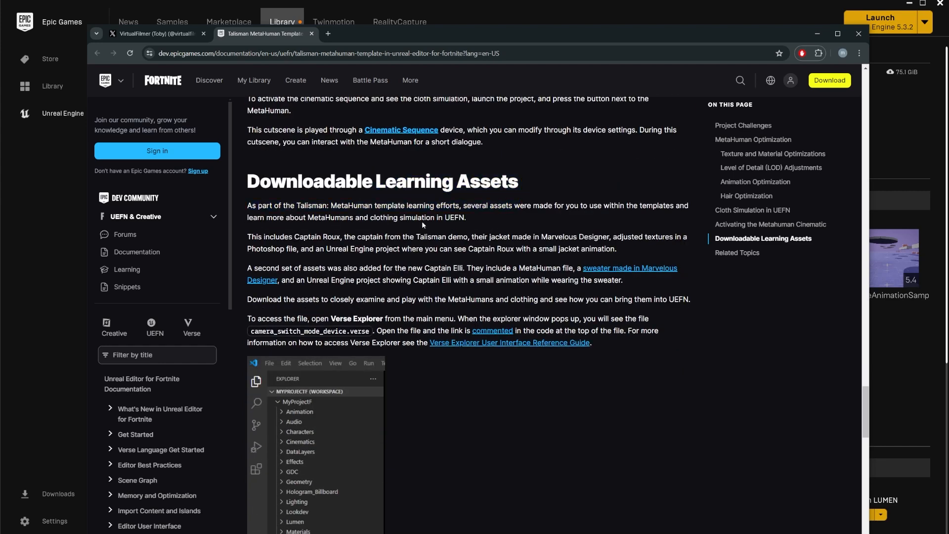
pyautogui.moveTo(451, 227)
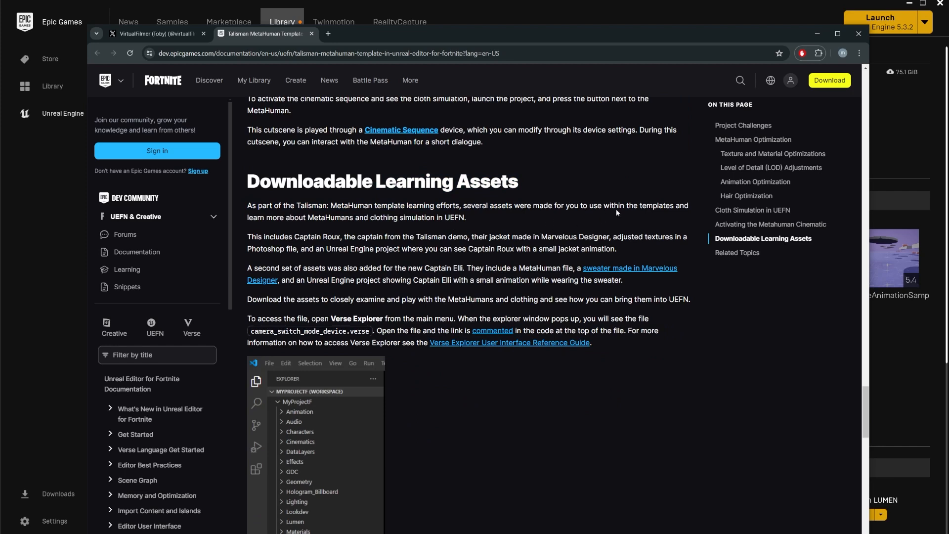
pyautogui.moveTo(239, 251)
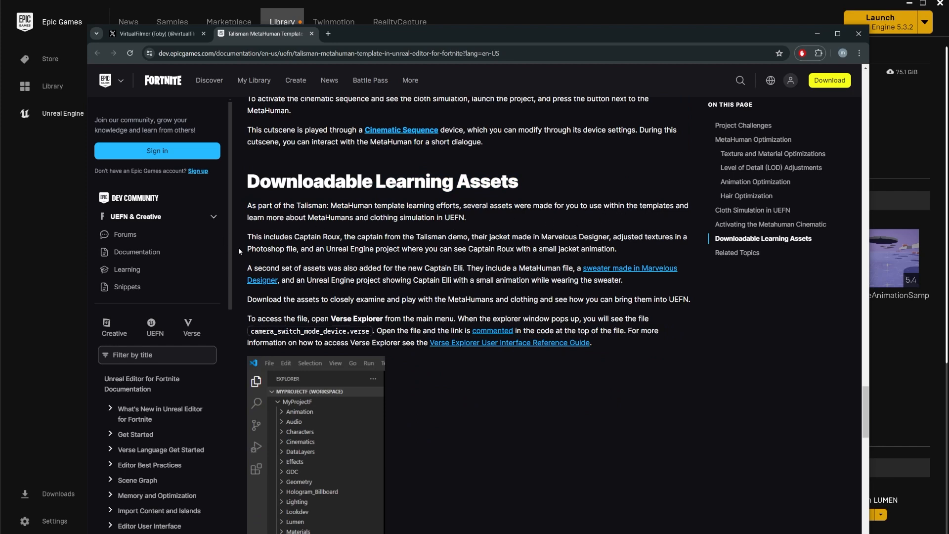
pyautogui.moveTo(365, 258)
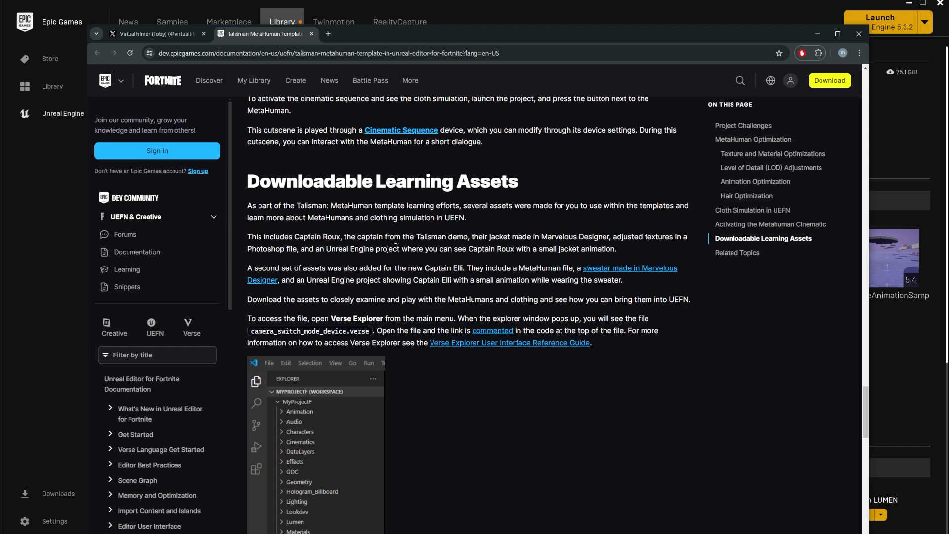
pyautogui.moveTo(127, 269)
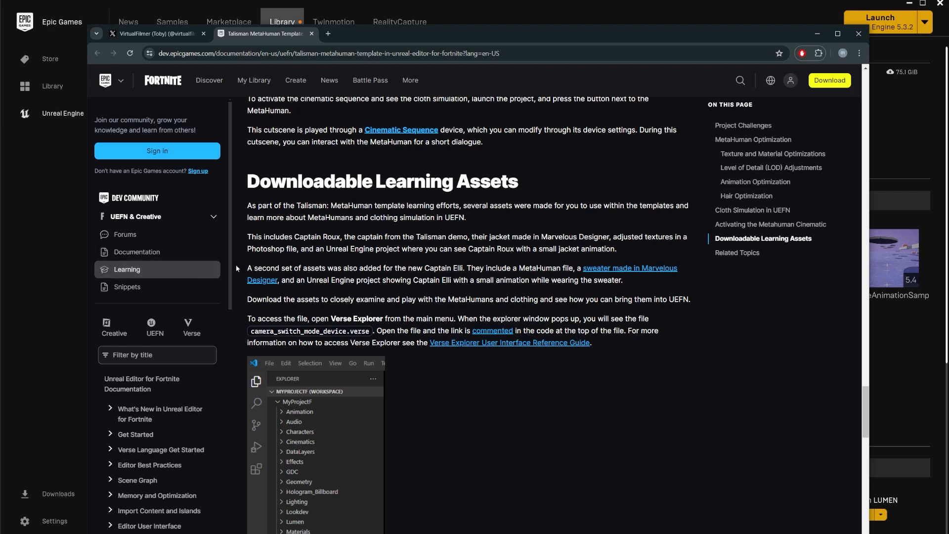
pyautogui.scroll(-3)
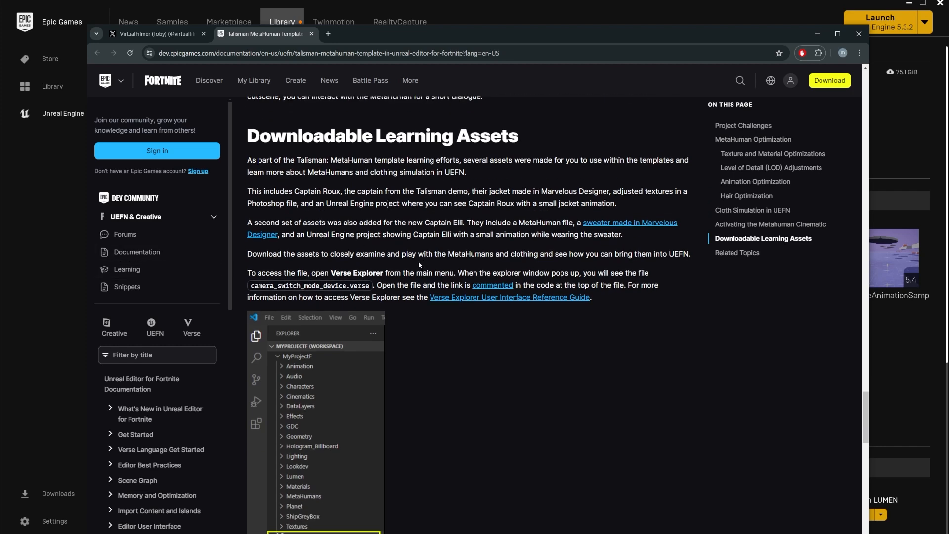
pyautogui.moveTo(433, 267)
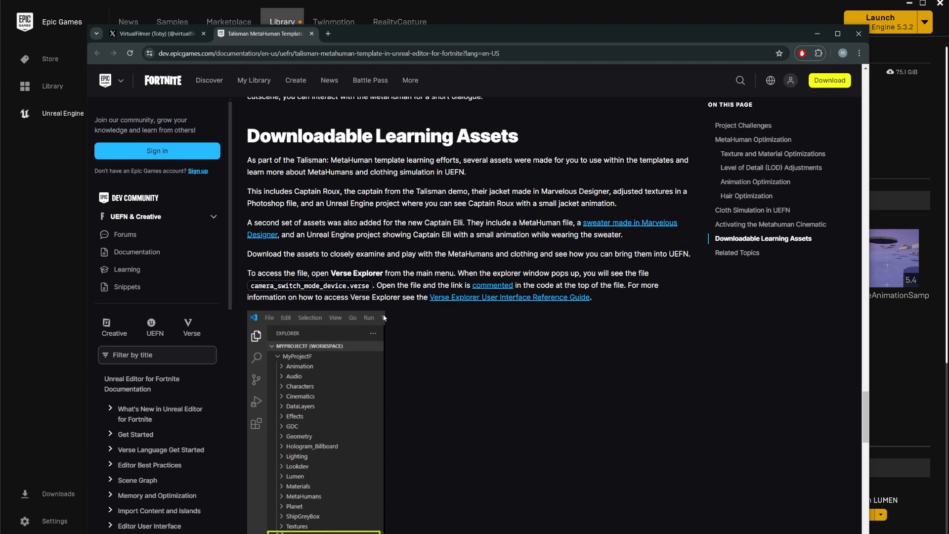
pyautogui.moveTo(279, 284)
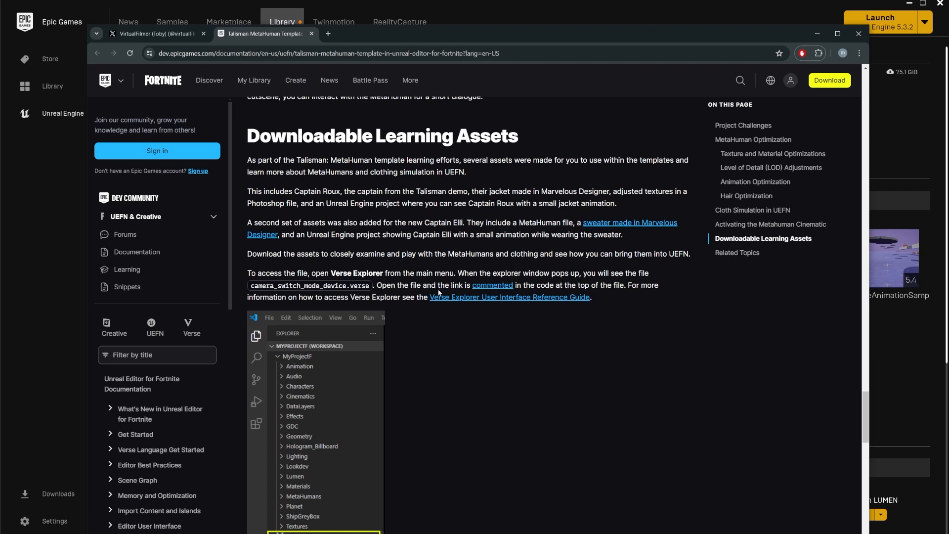
pyautogui.moveTo(469, 293)
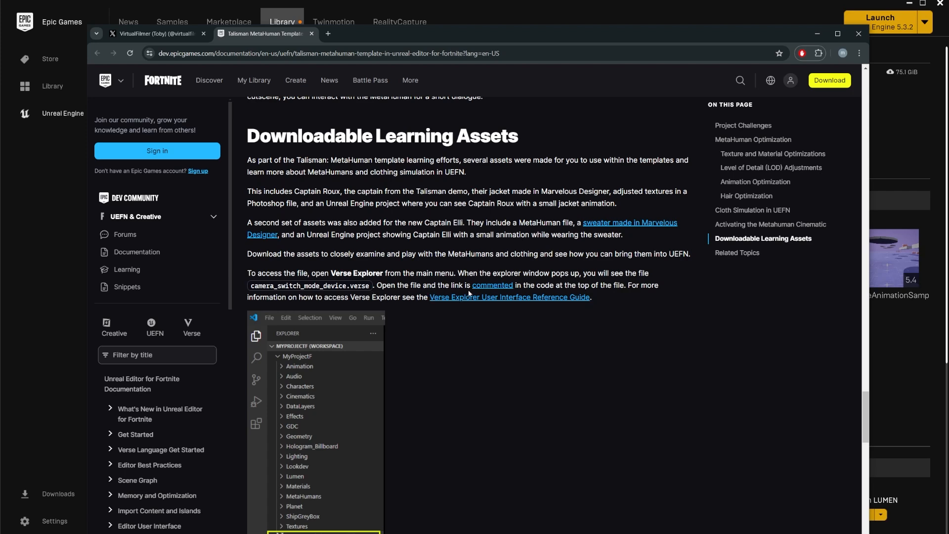
pyautogui.moveTo(599, 297)
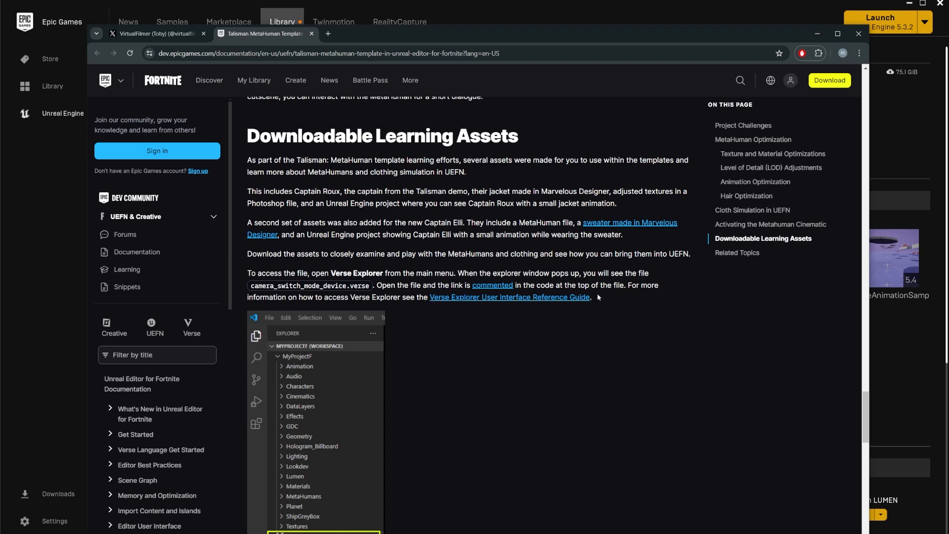
pyautogui.moveTo(595, 295)
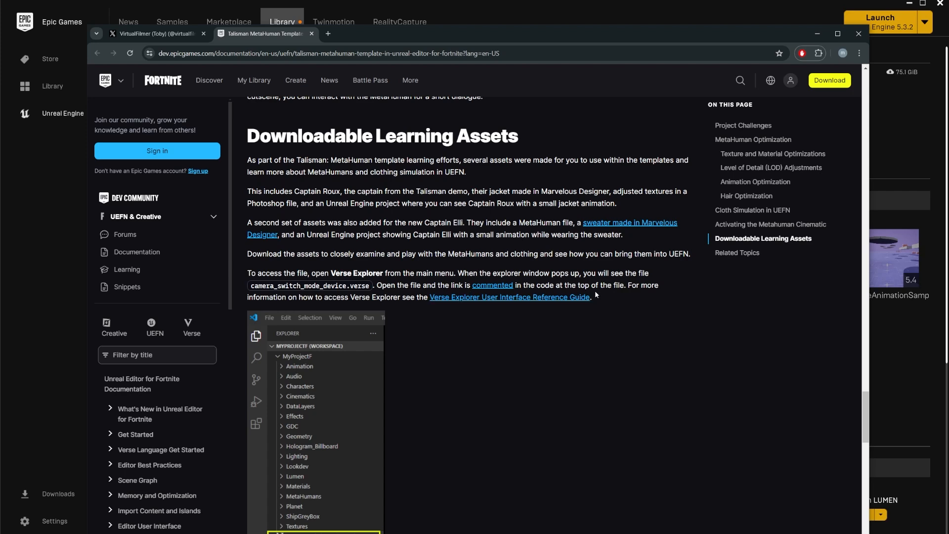
pyautogui.moveTo(593, 293)
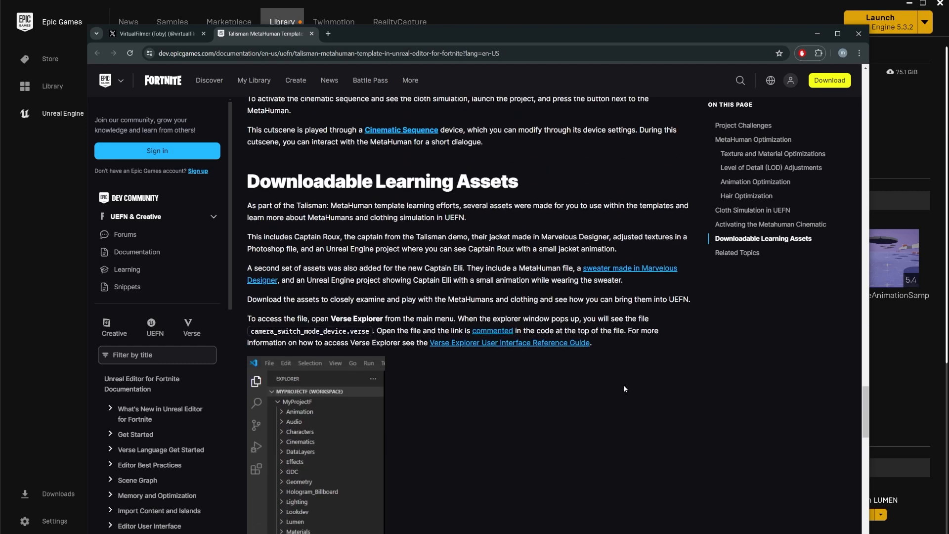
pyautogui.moveTo(624, 368)
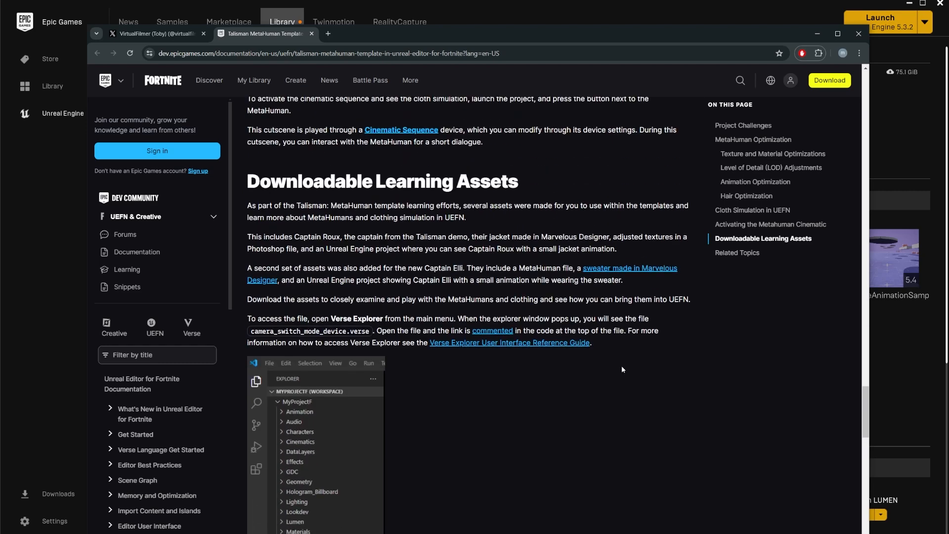
pyautogui.moveTo(621, 363)
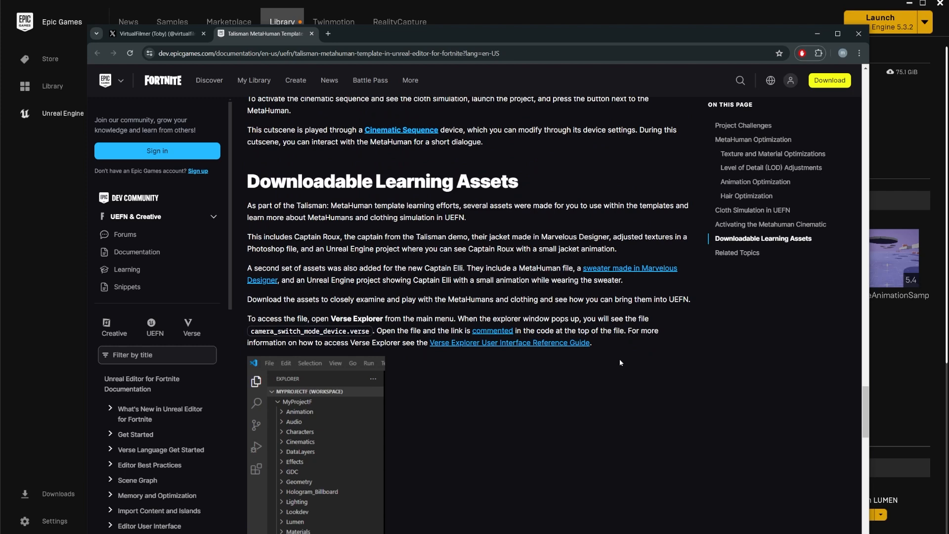
pyautogui.moveTo(618, 374)
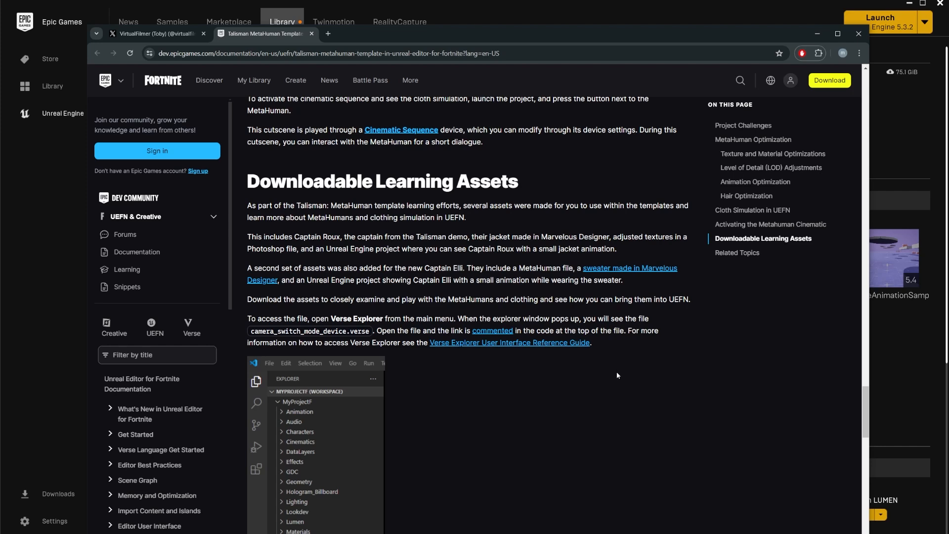
pyautogui.moveTo(618, 370)
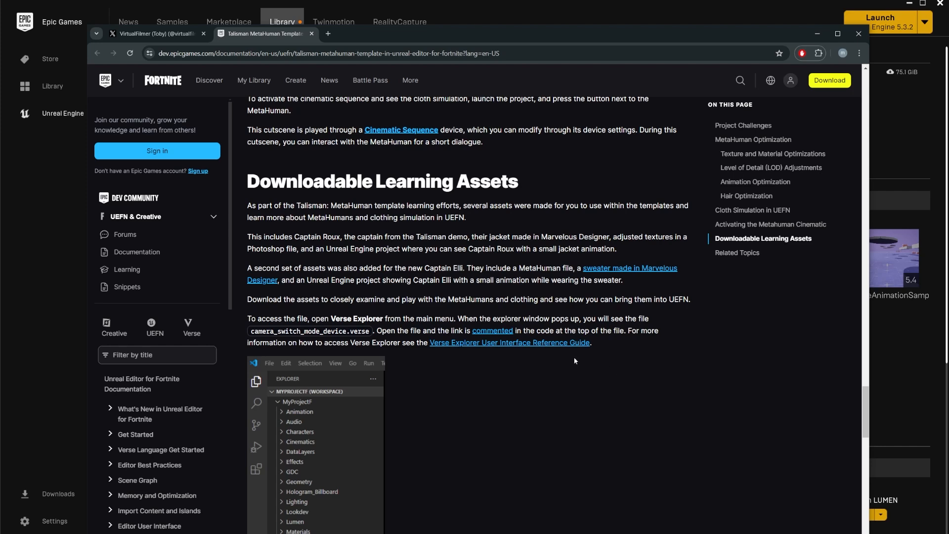
pyautogui.scroll(-3)
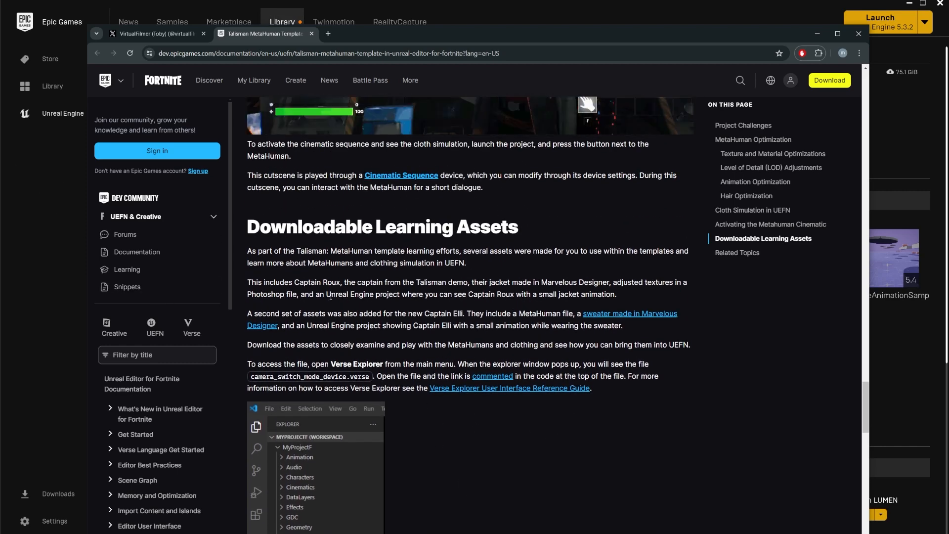
# - Bring up the UEFN Project Browser and browse the Island Templates list
pyautogui.click(63, 113)
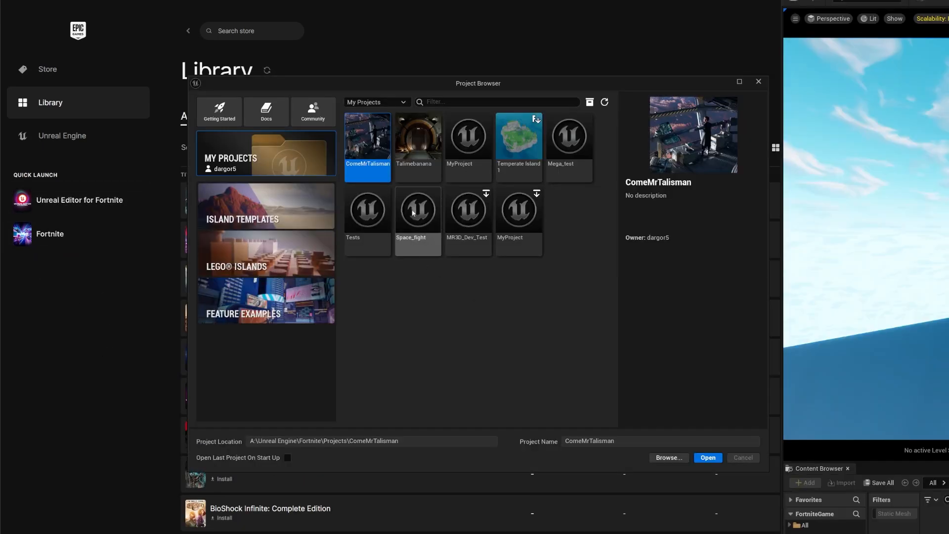
pyautogui.moveTo(368, 143)
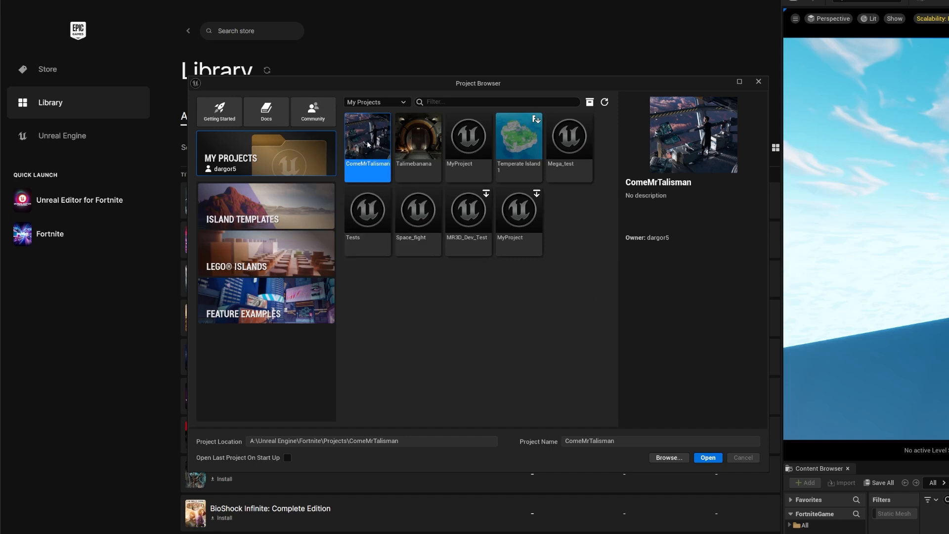
pyautogui.moveTo(388, 144)
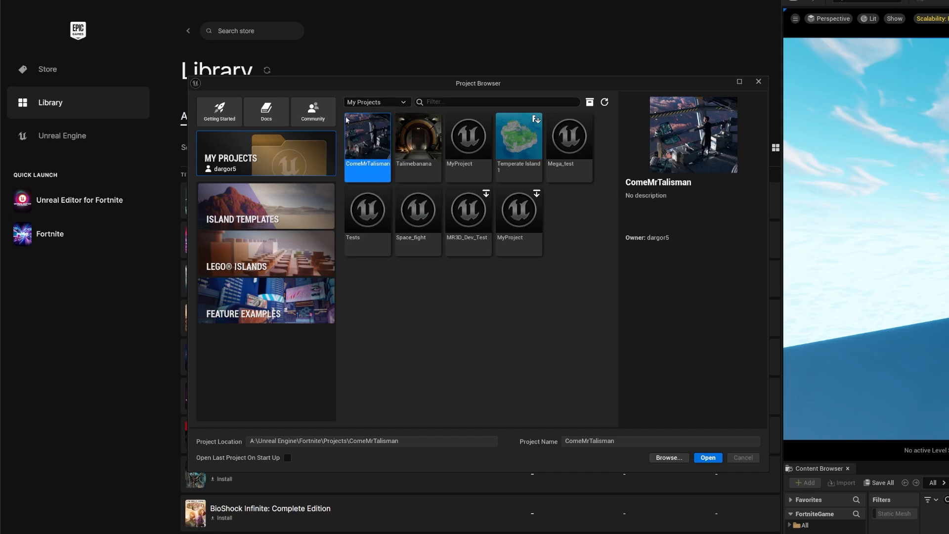
pyautogui.moveTo(406, 143)
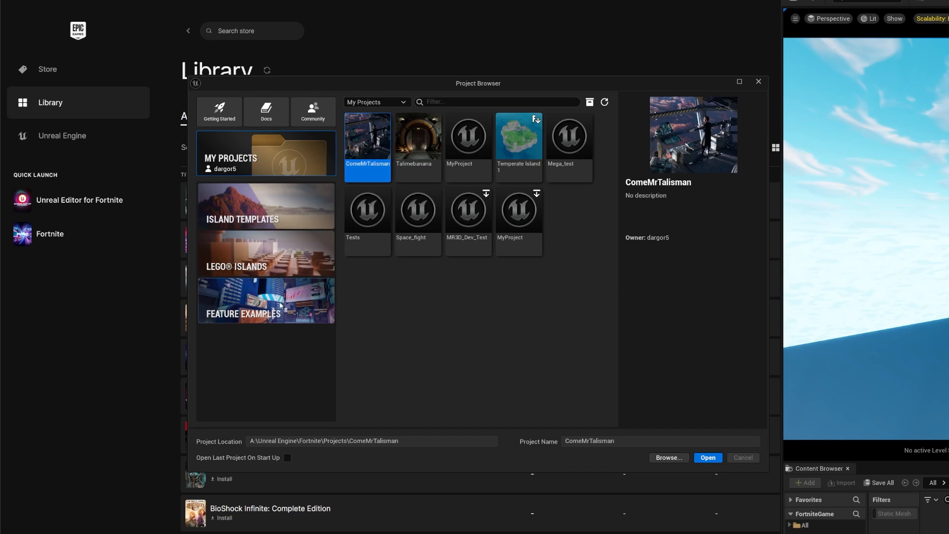
pyautogui.click(220, 111)
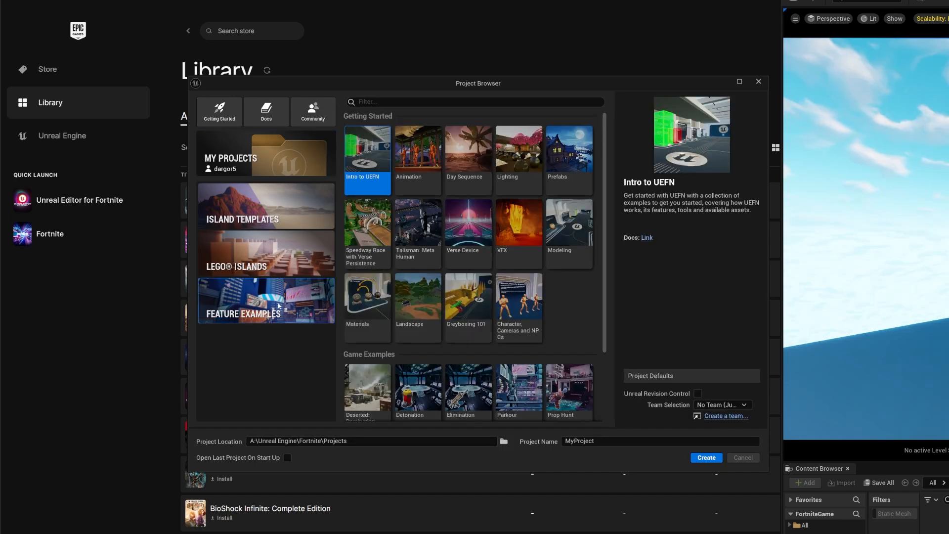
pyautogui.scroll(-3)
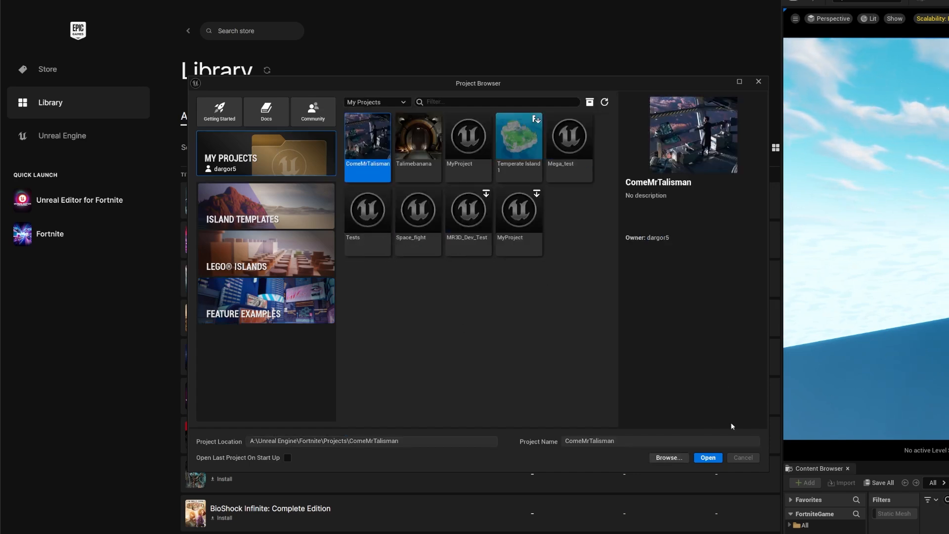
pyautogui.click(708, 457)
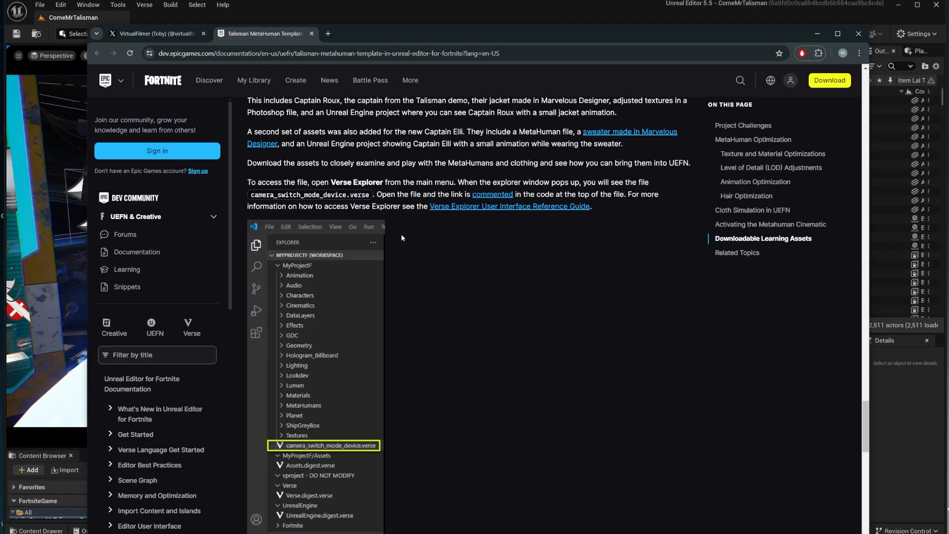
pyautogui.moveTo(374, 194)
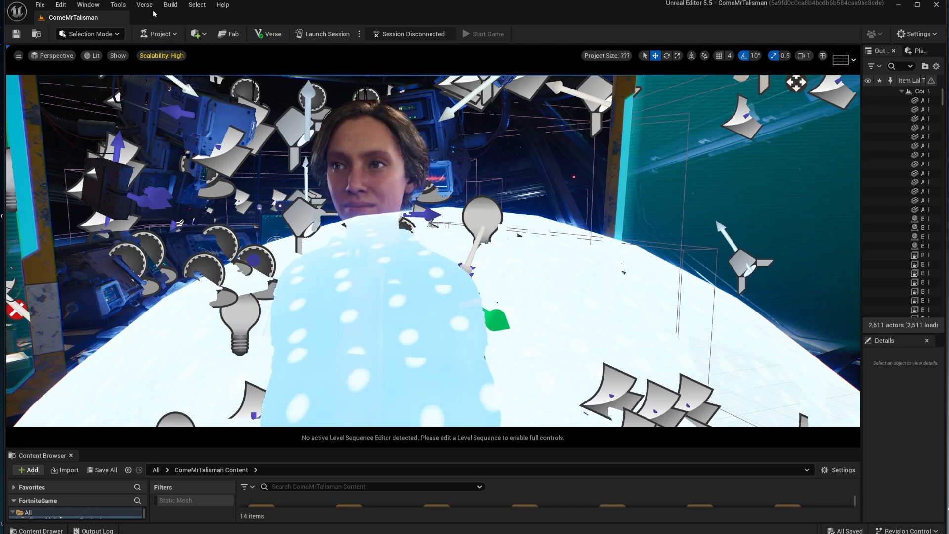
pyautogui.click(144, 5)
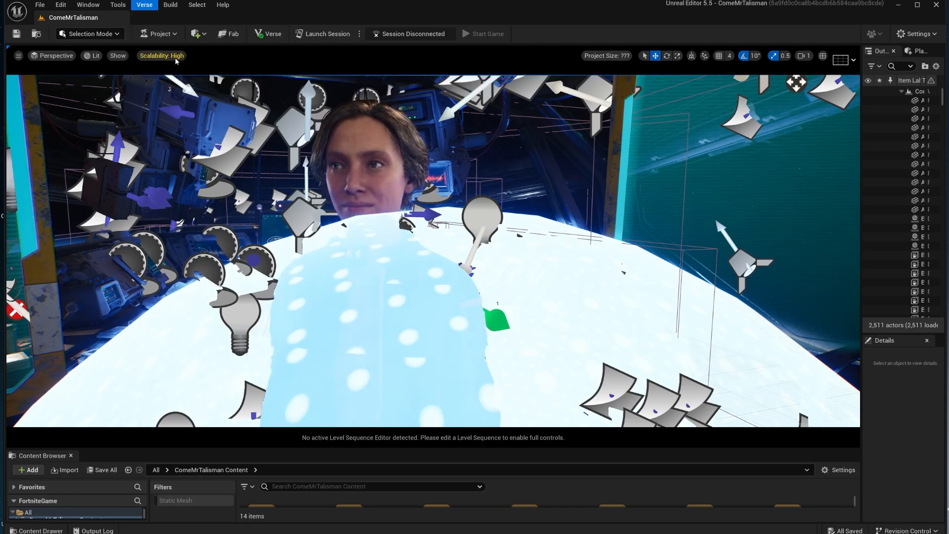
pyautogui.moveTo(514, 182)
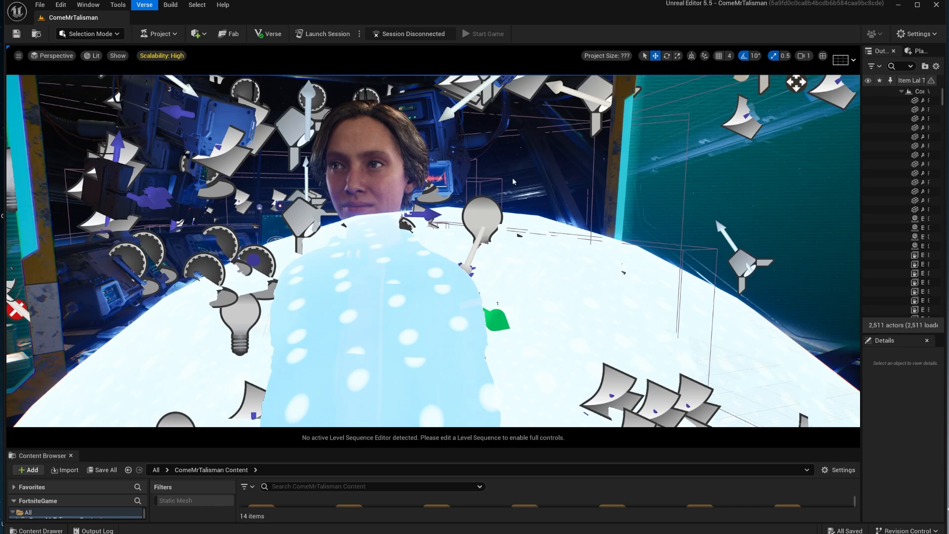
pyautogui.moveTo(303, 153)
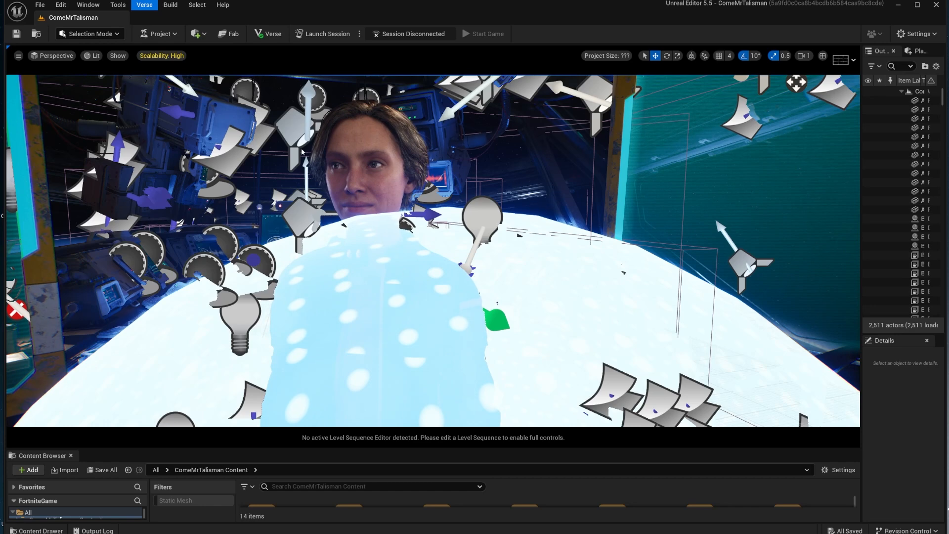
pyautogui.moveTo(376, 456)
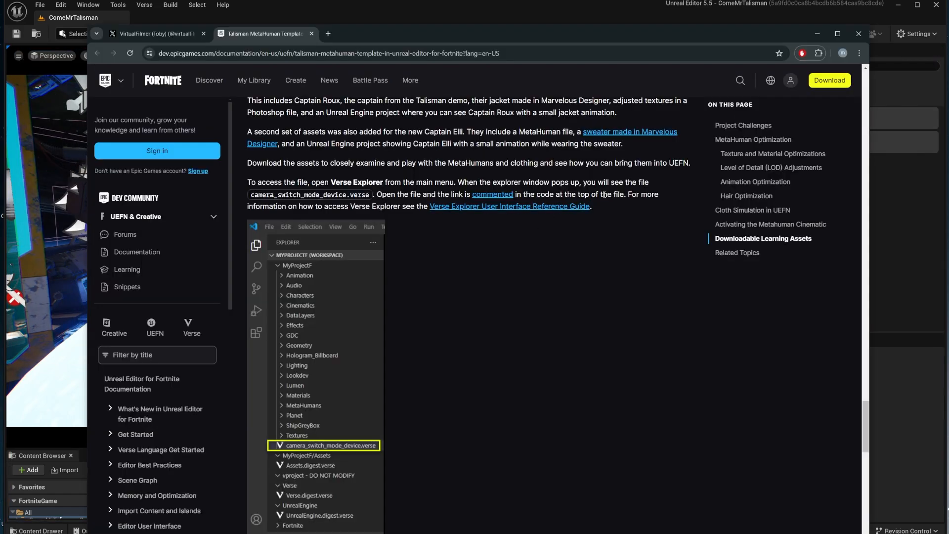
pyautogui.moveTo(274, 201)
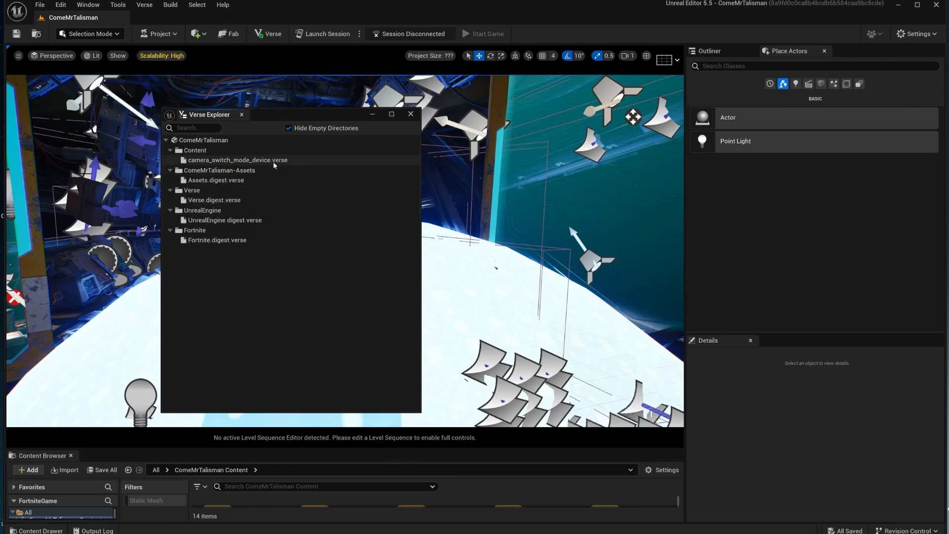
# - Open camera_switch_mode_device.verse and agree to install Visual Studio Code, accepting its license
pyautogui.doubleClick(237, 161)
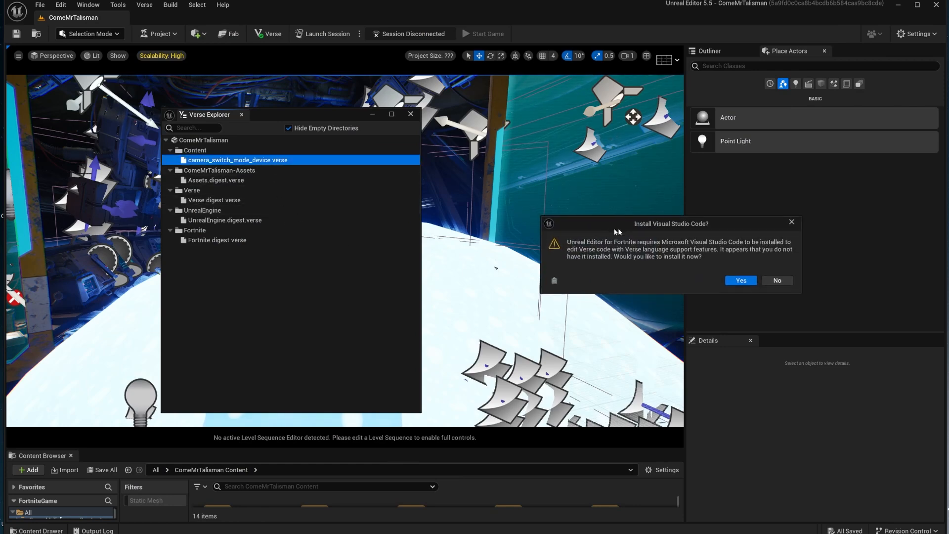
pyautogui.moveTo(671, 224); pyautogui.dragTo(391, 213)
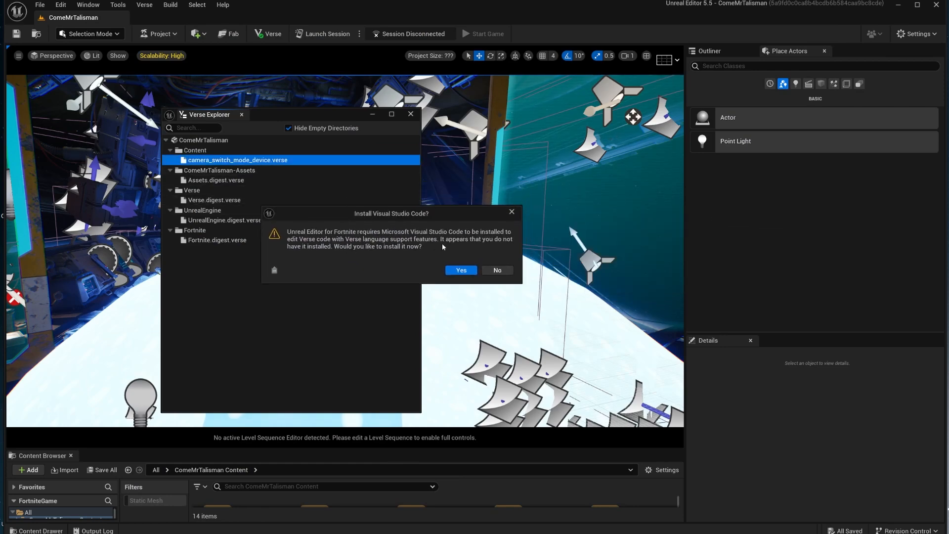
pyautogui.moveTo(374, 257)
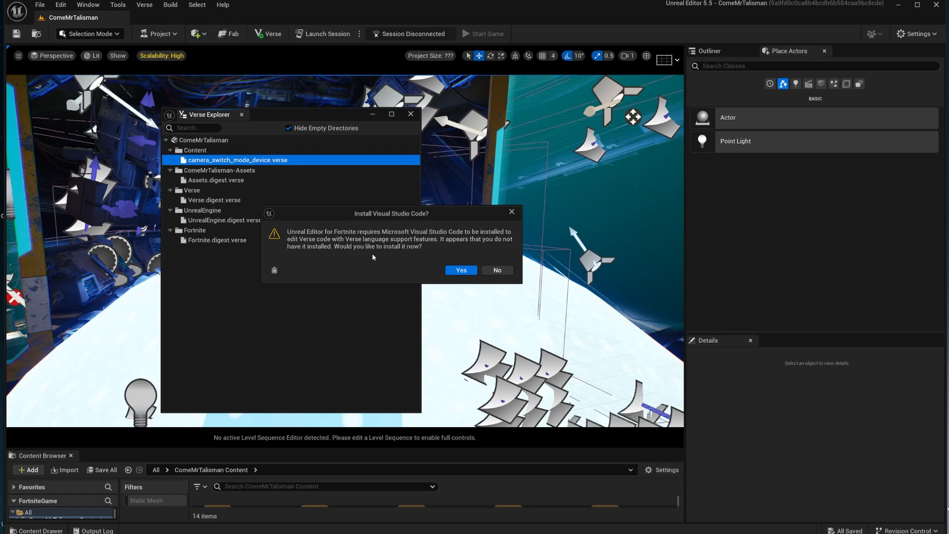
pyautogui.click(498, 270)
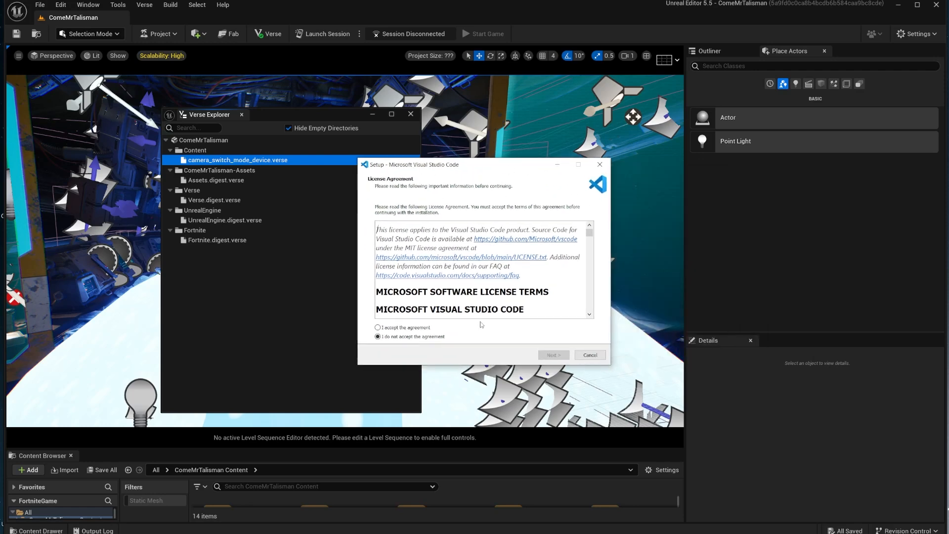
pyautogui.click(378, 327)
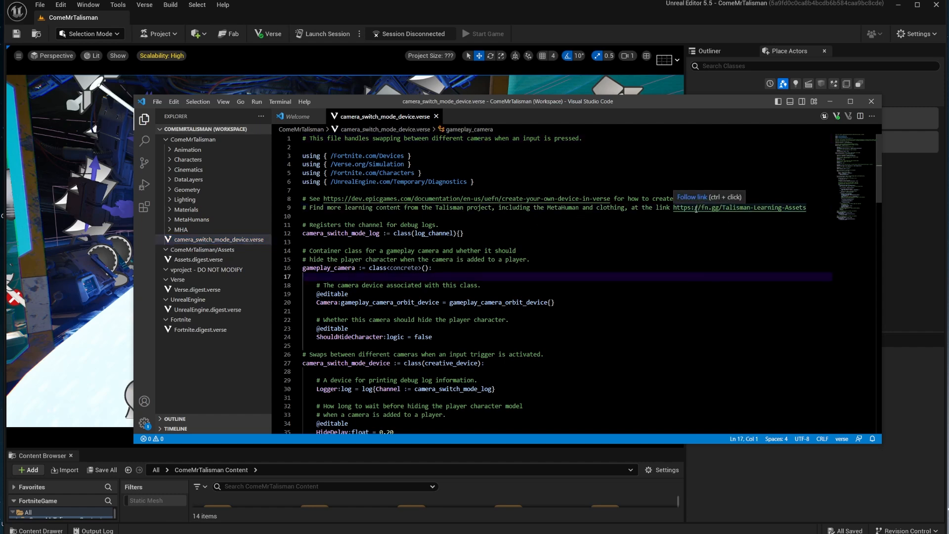
pyautogui.moveTo(696, 212)
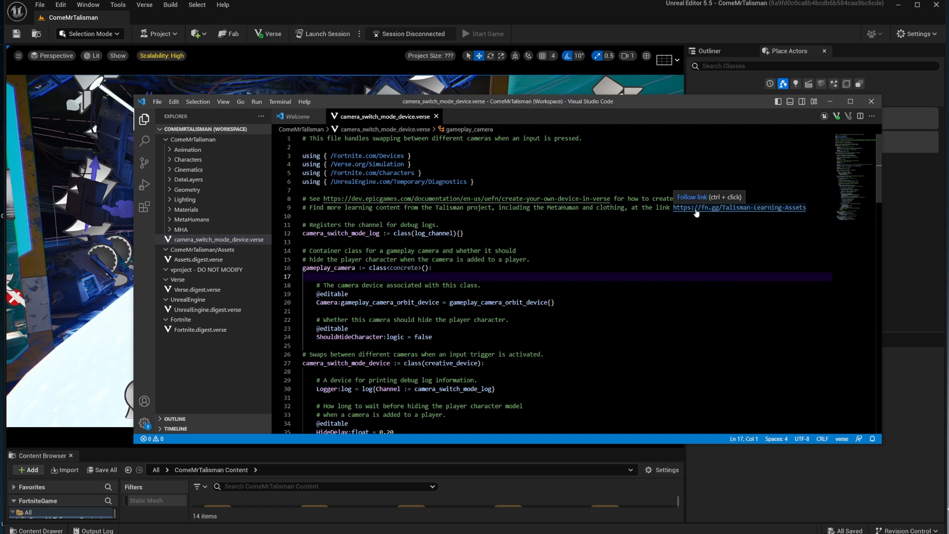
# - Follow the Talisman-Learning-Assets link from the Verse file's comments
pyautogui.click(740, 208)
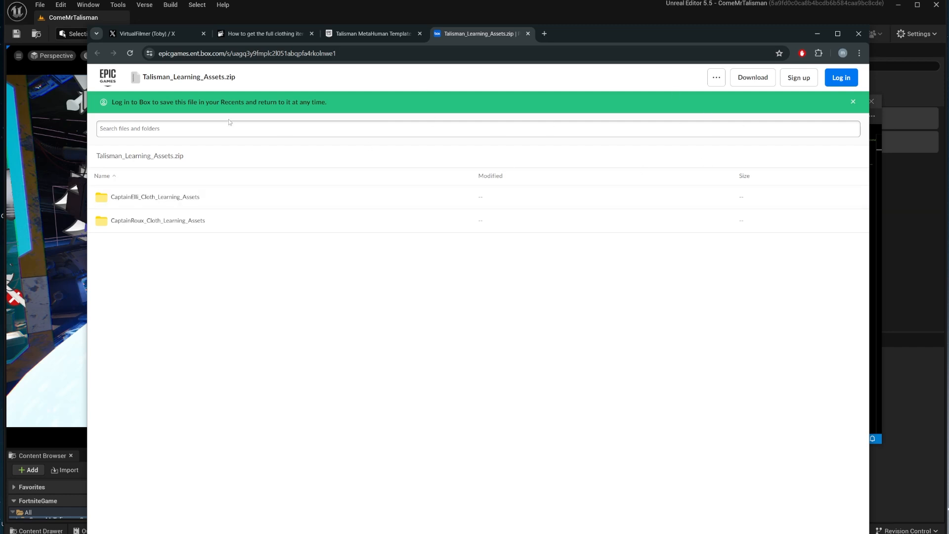
pyautogui.moveTo(172, 102)
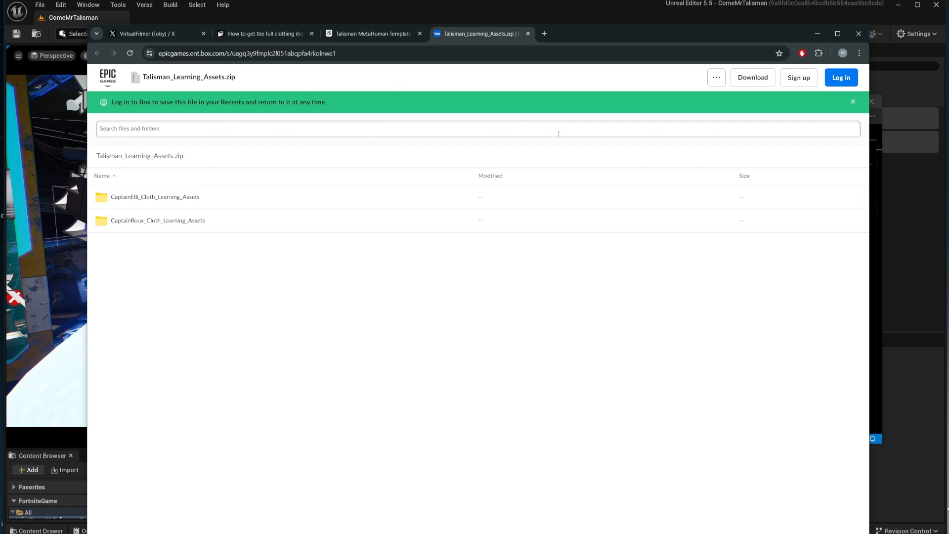
pyautogui.moveTo(796, 95)
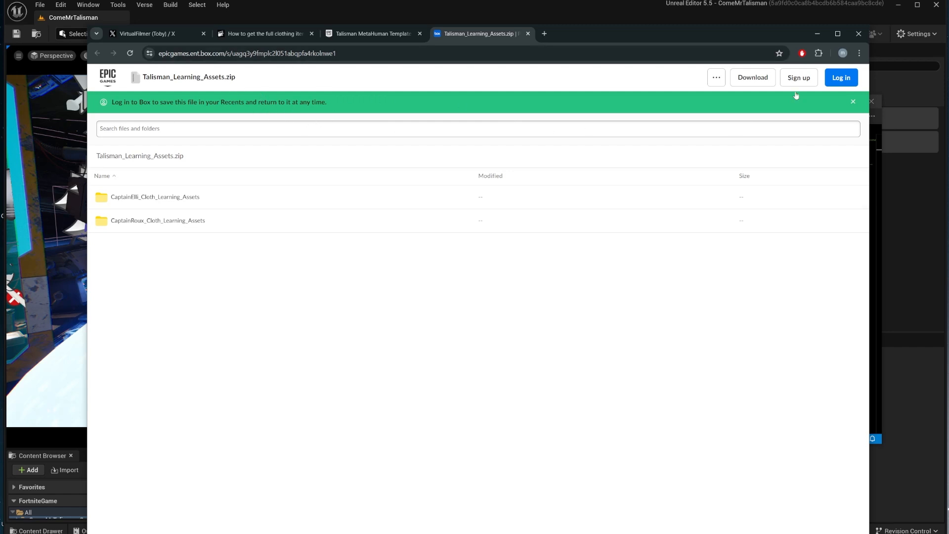
# - Start downloading Talisman_Learning_Assets.zip from Box and dismiss the in-progress notice
pyautogui.click(753, 78)
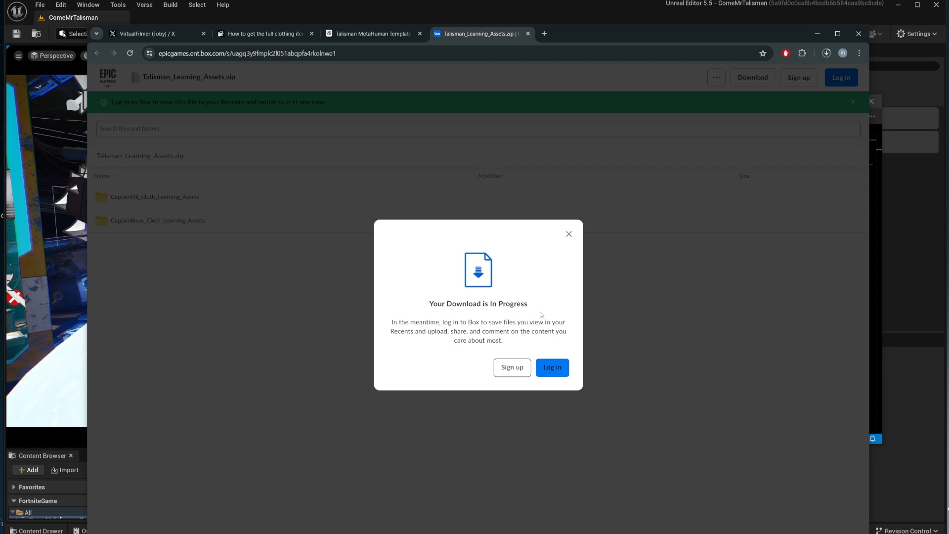
pyautogui.moveTo(698, 223)
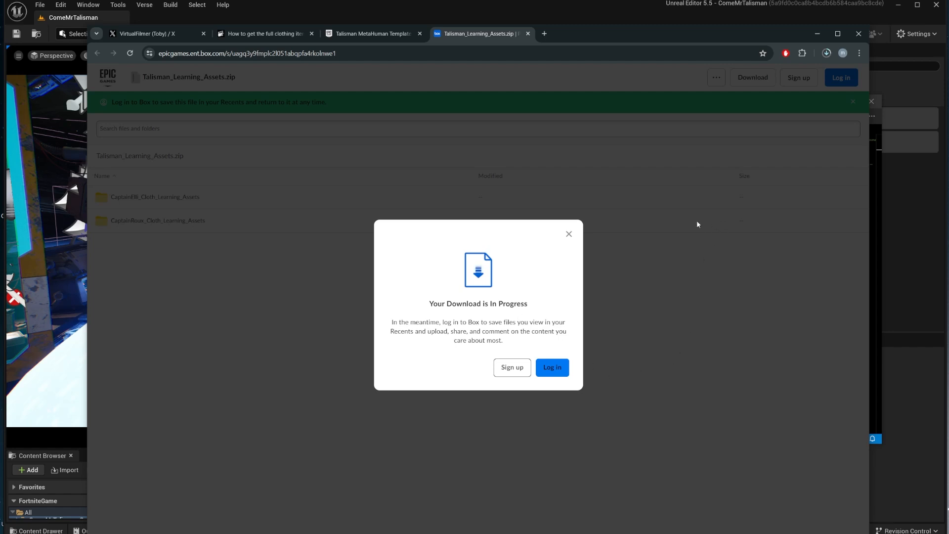
pyautogui.moveTo(522, 332)
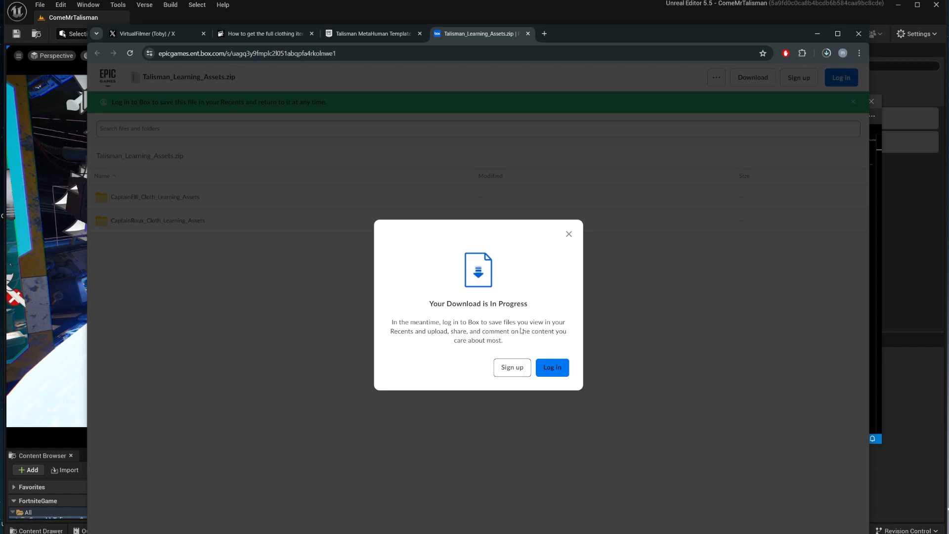
pyautogui.moveTo(577, 224)
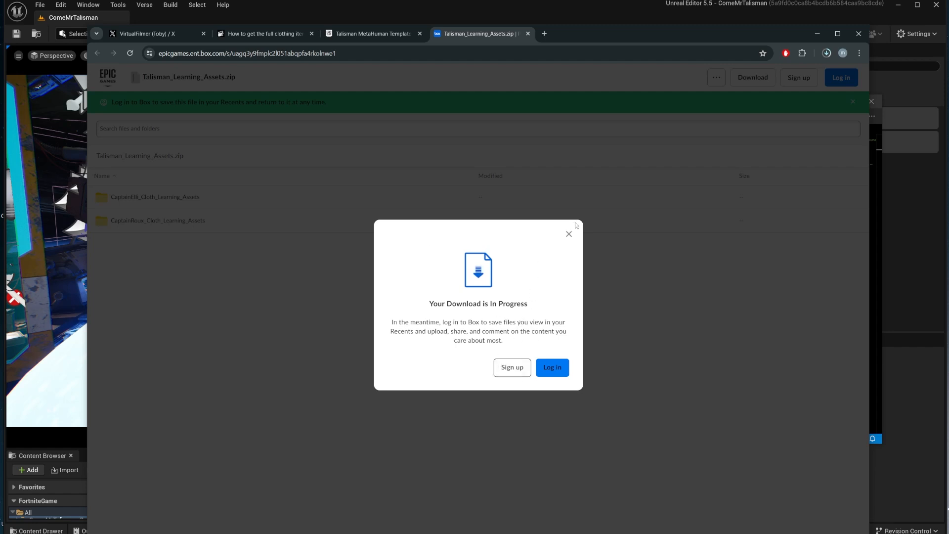
pyautogui.moveTo(570, 236)
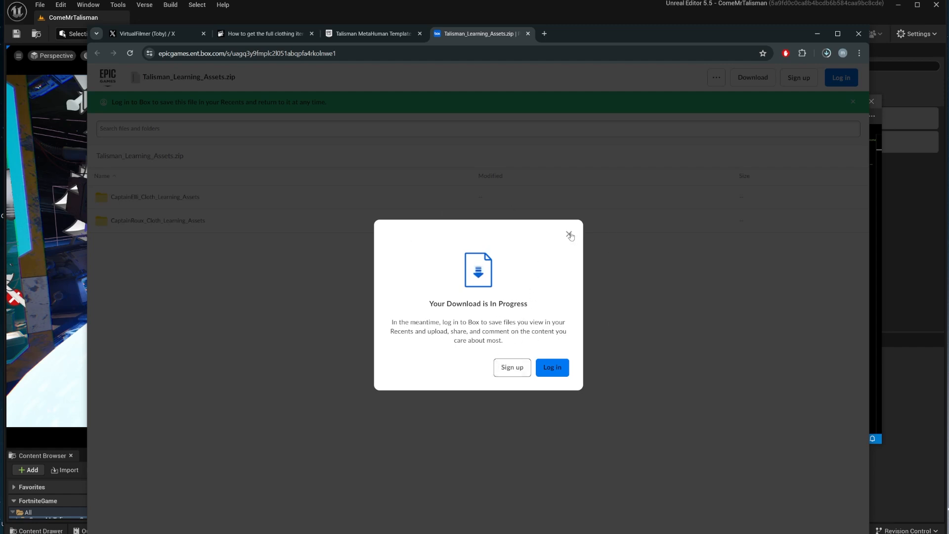
pyautogui.click(570, 234)
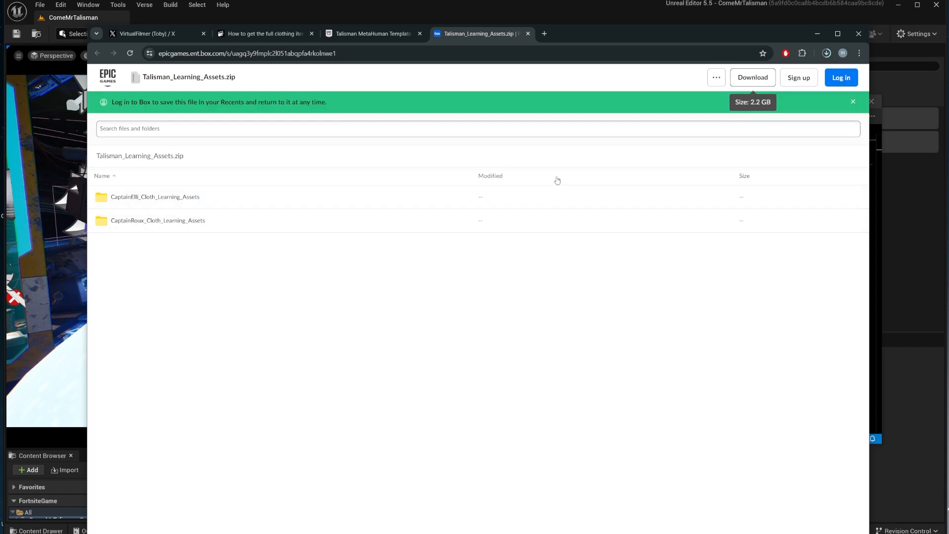
pyautogui.moveTo(787, 155)
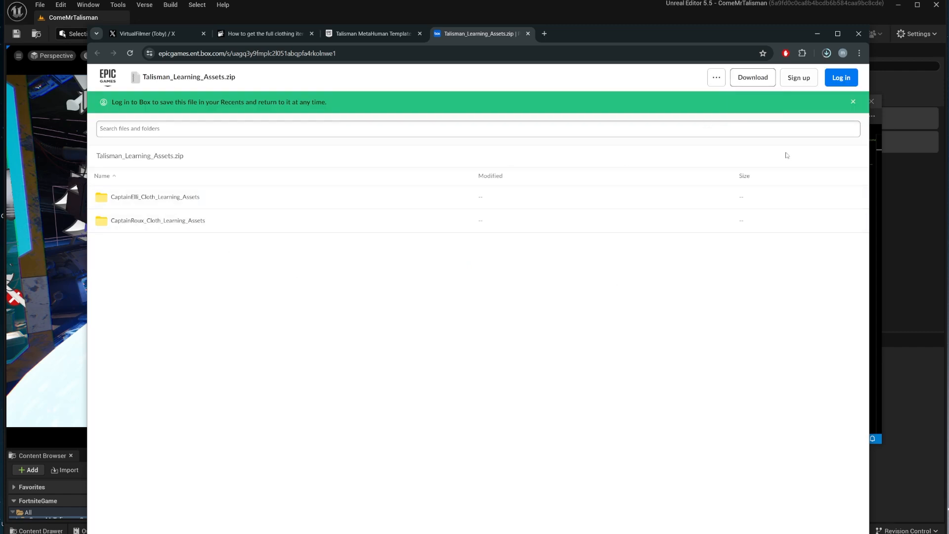
pyautogui.moveTo(609, 386)
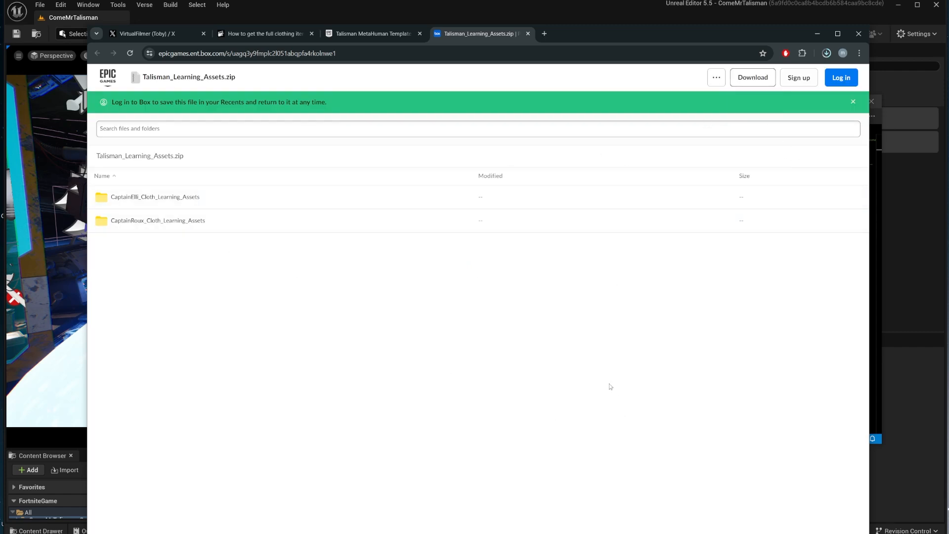
pyautogui.moveTo(548, 364)
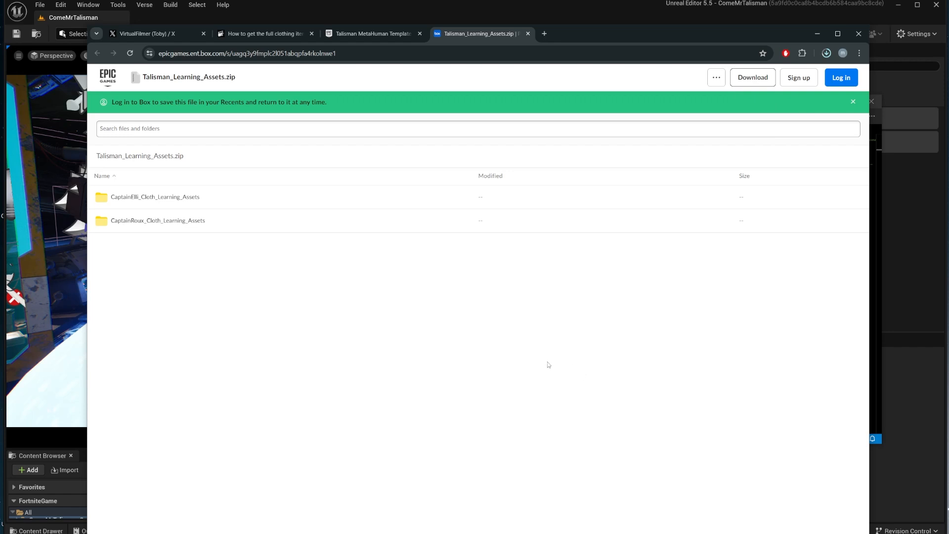
pyautogui.moveTo(743, 142)
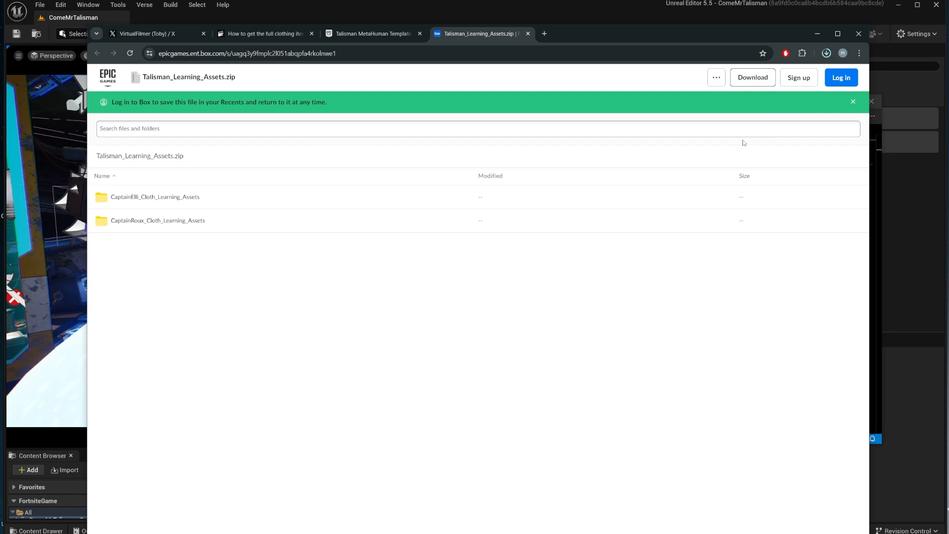
pyautogui.moveTo(663, 355)
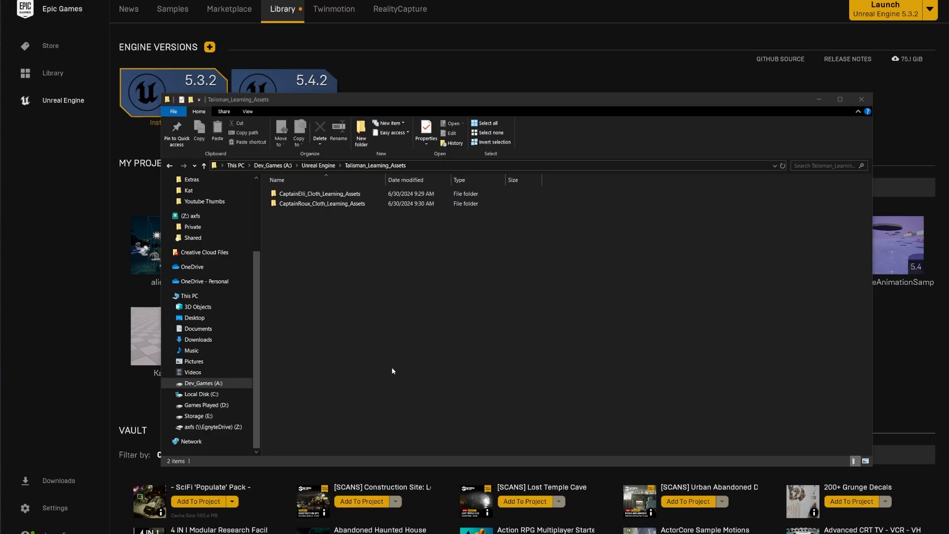
pyautogui.moveTo(373, 239)
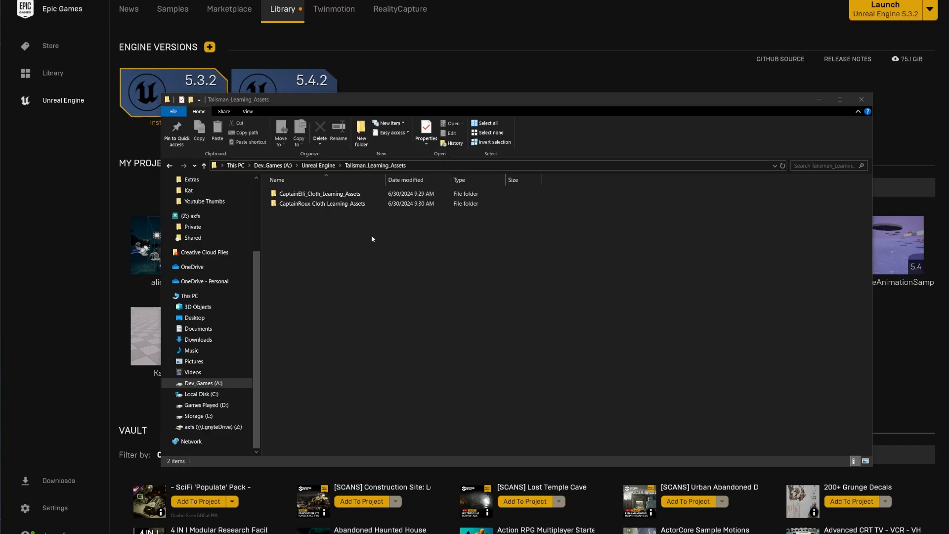
# - Navigate into the Captain Roux cloth learning assets folder and its subfolder
pyautogui.click(316, 204)
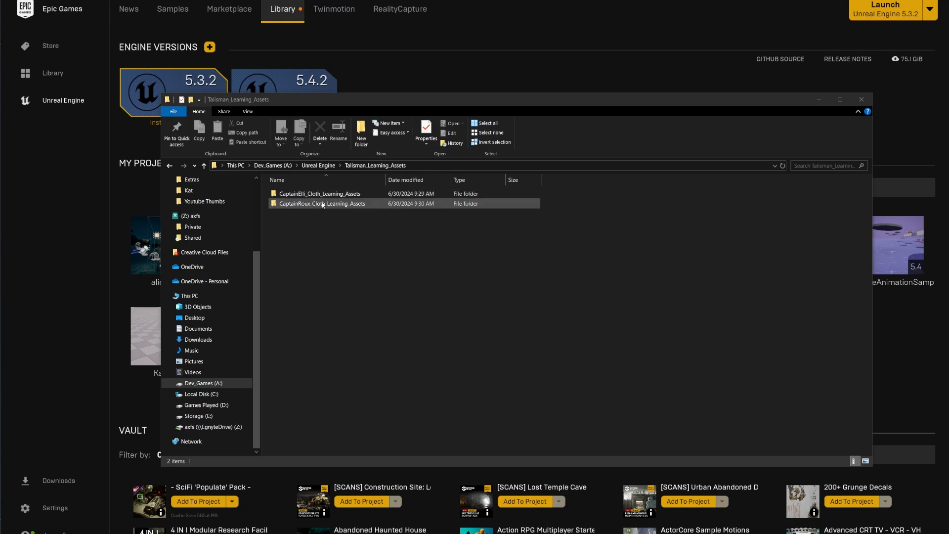
pyautogui.click(319, 194)
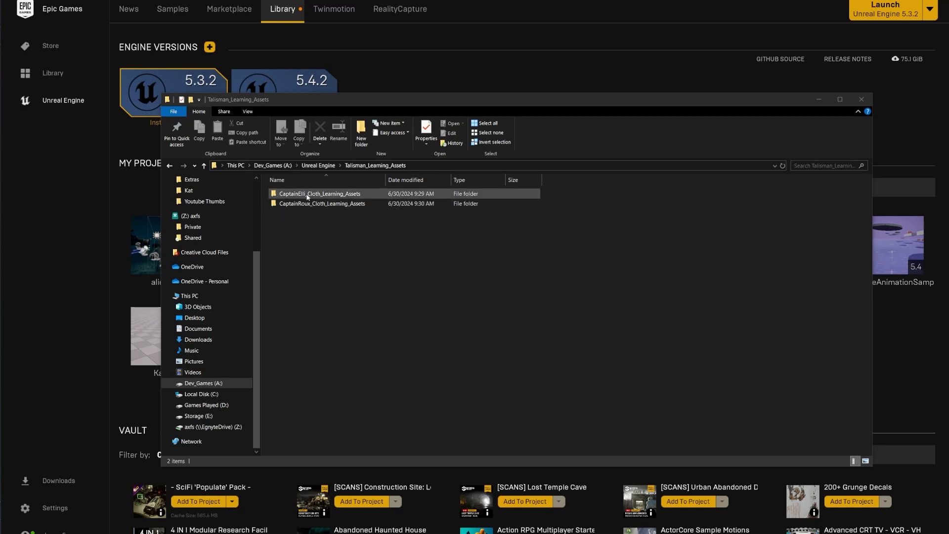
pyautogui.doubleClick(323, 204)
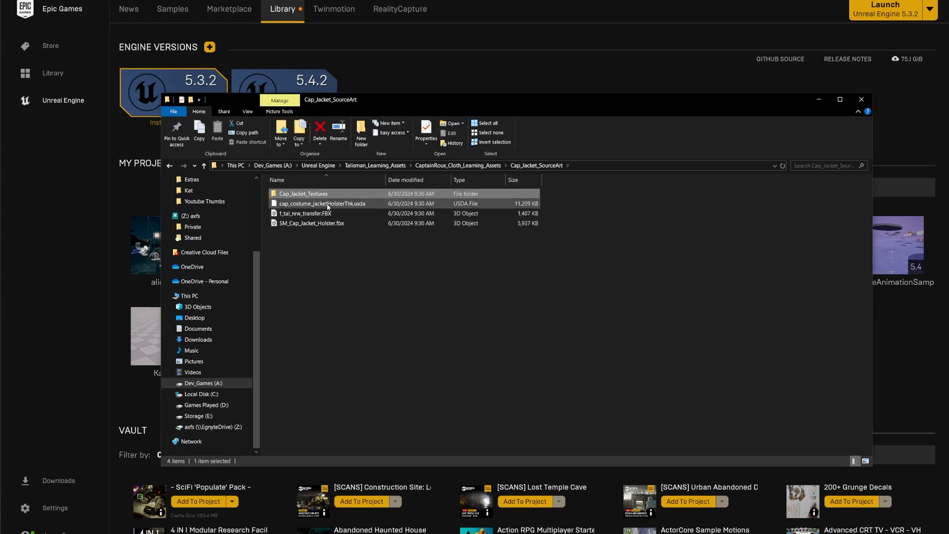
pyautogui.click(308, 194)
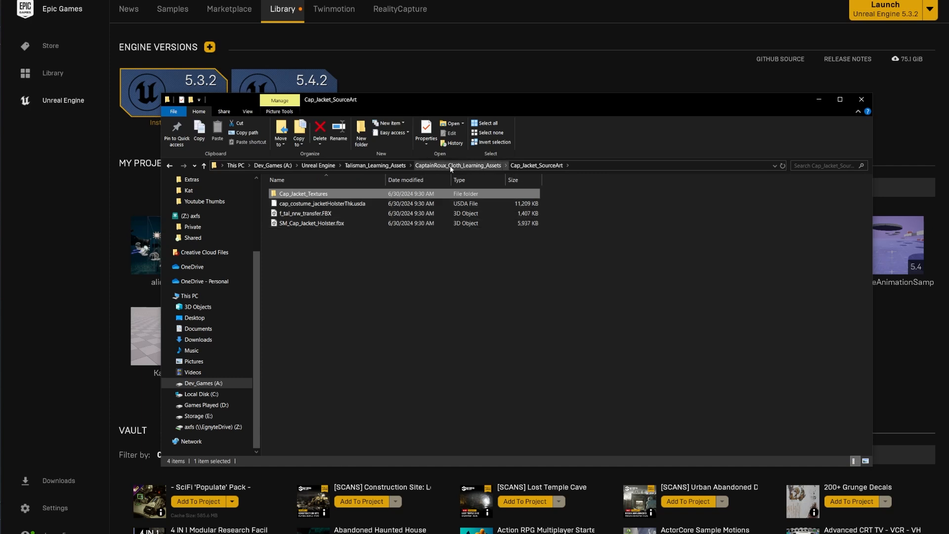
pyautogui.click(458, 166)
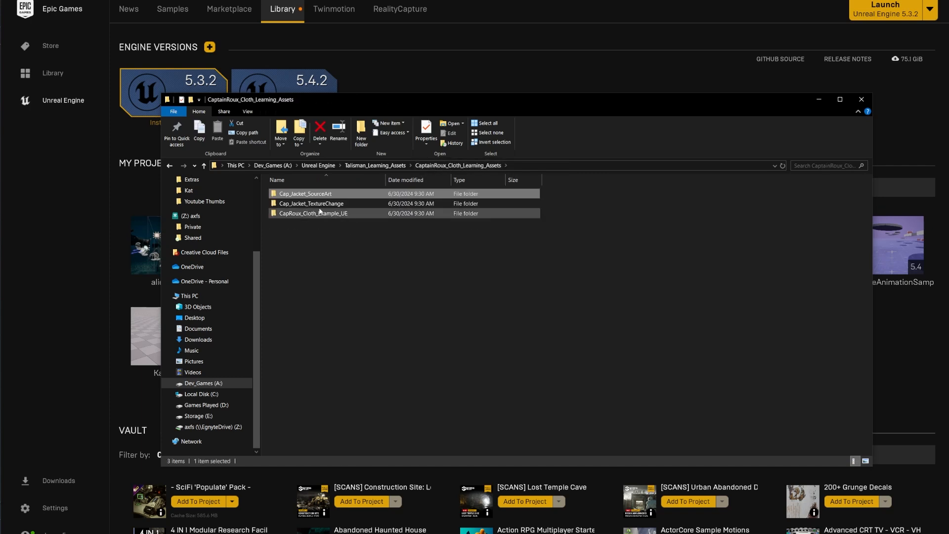
pyautogui.doubleClick(311, 204)
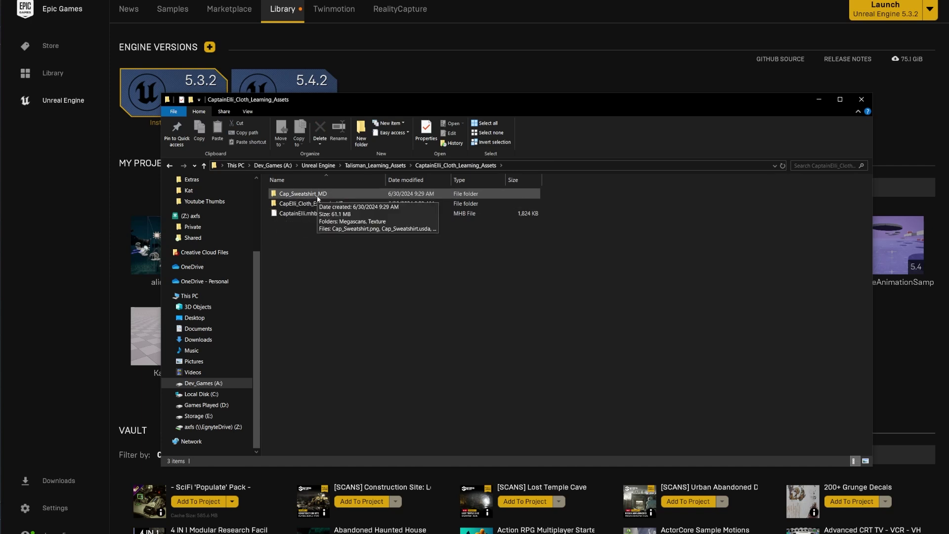
pyautogui.moveTo(457, 301)
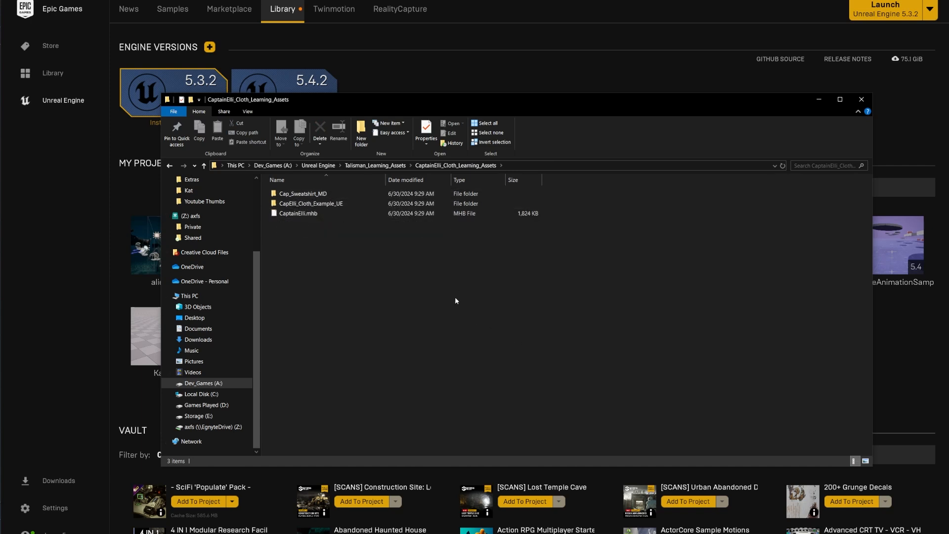
pyautogui.moveTo(426, 299)
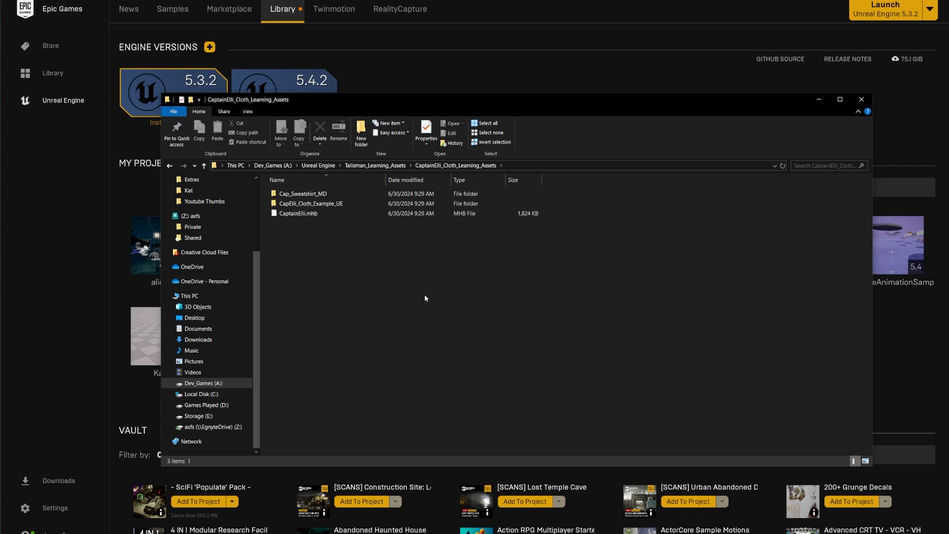
pyautogui.moveTo(479, 268)
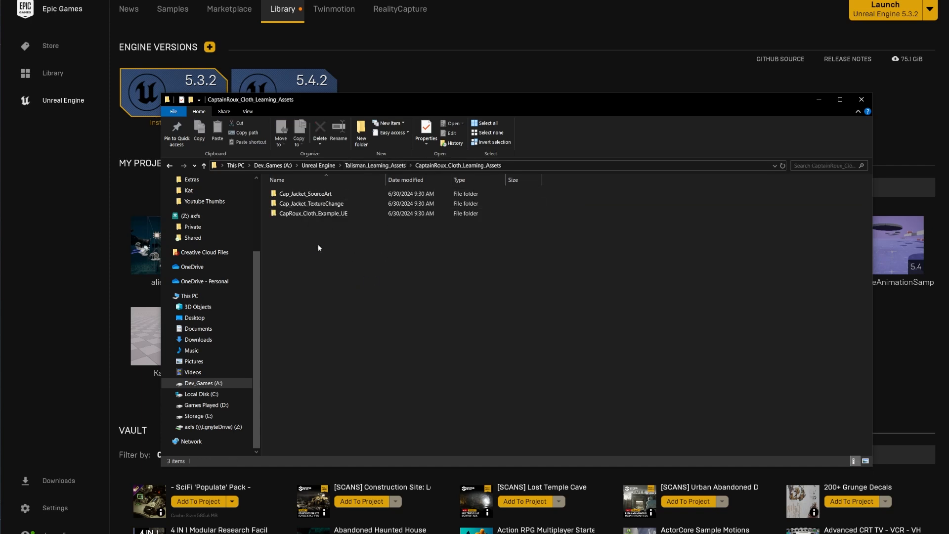
# - Enter CapRoux_Cloth_Example_UE and launch the Cloth_Example Unreal project
pyautogui.doubleClick(312, 213)
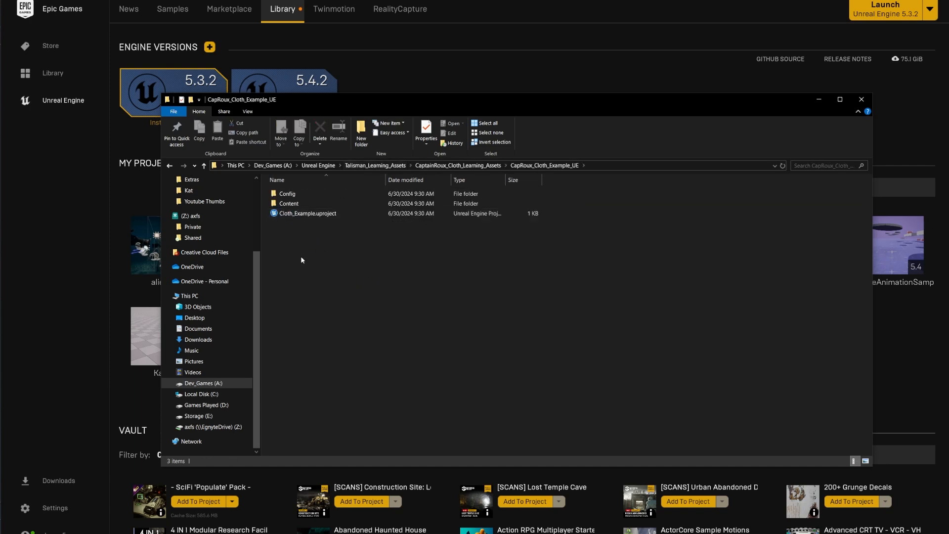
pyautogui.moveTo(298, 255)
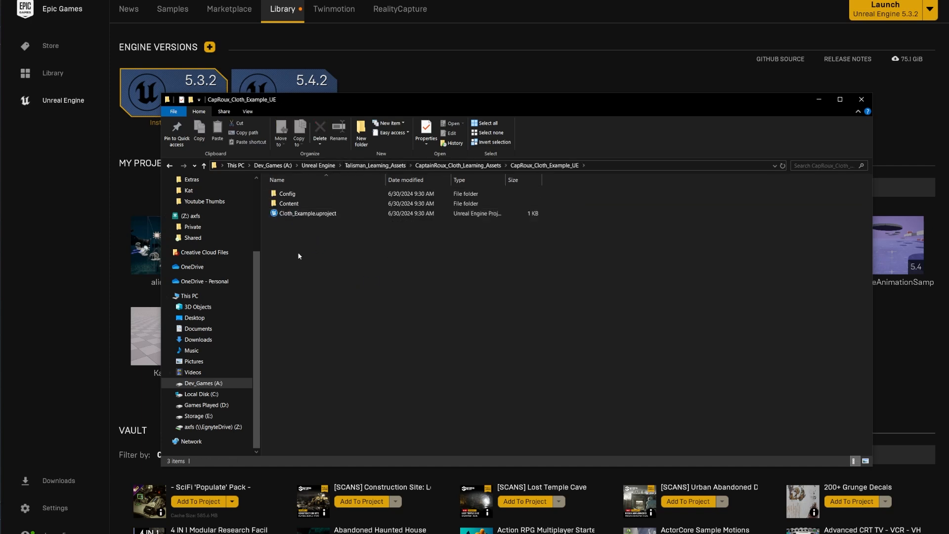
pyautogui.moveTo(315, 236)
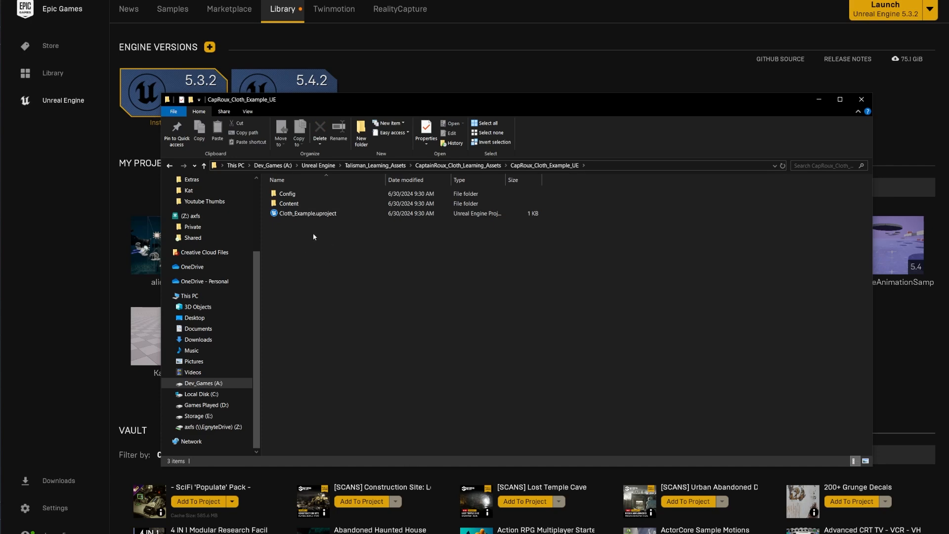
pyautogui.doubleClick(307, 214)
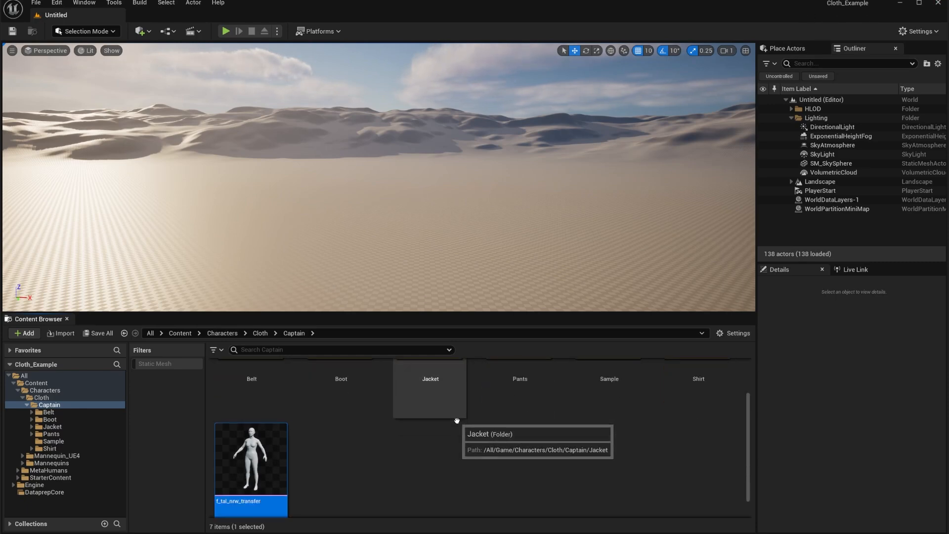
pyautogui.moveTo(465, 334)
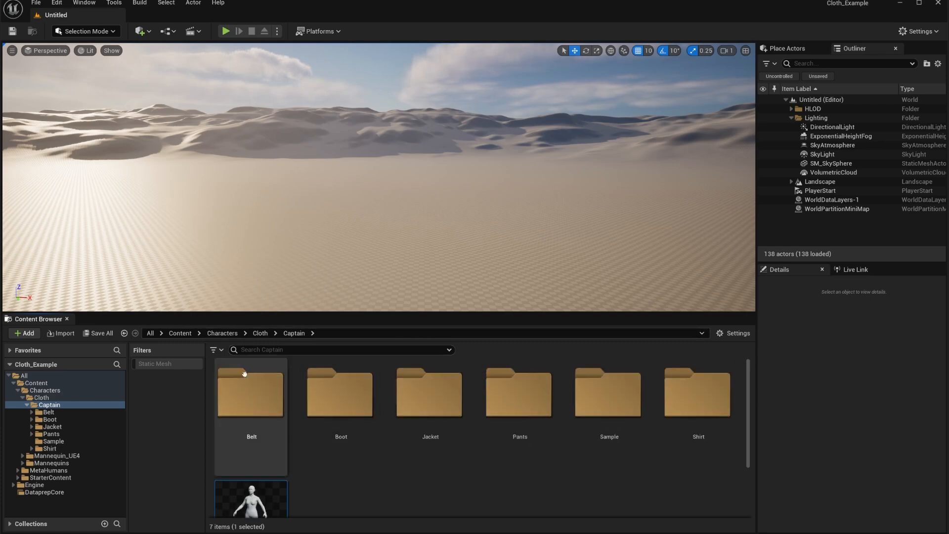
pyautogui.click(180, 332)
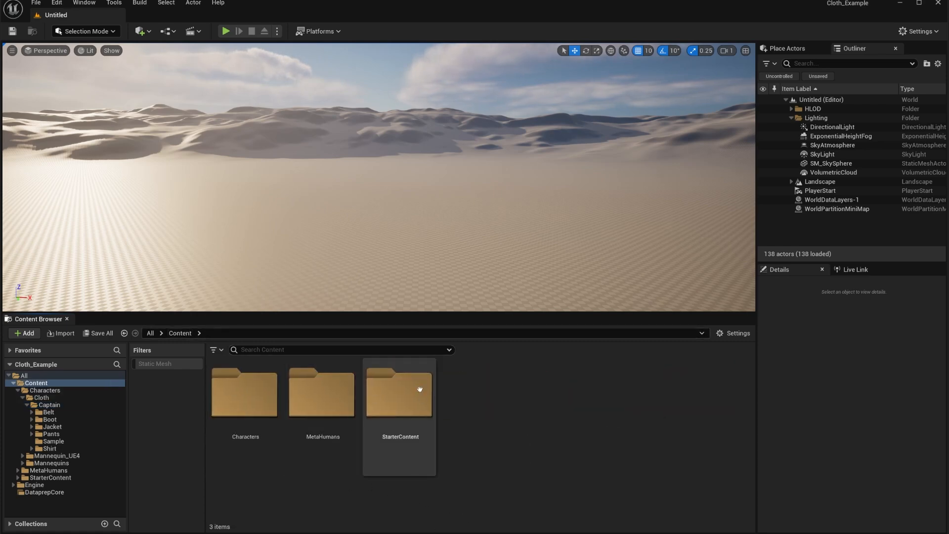
pyautogui.moveTo(326, 382)
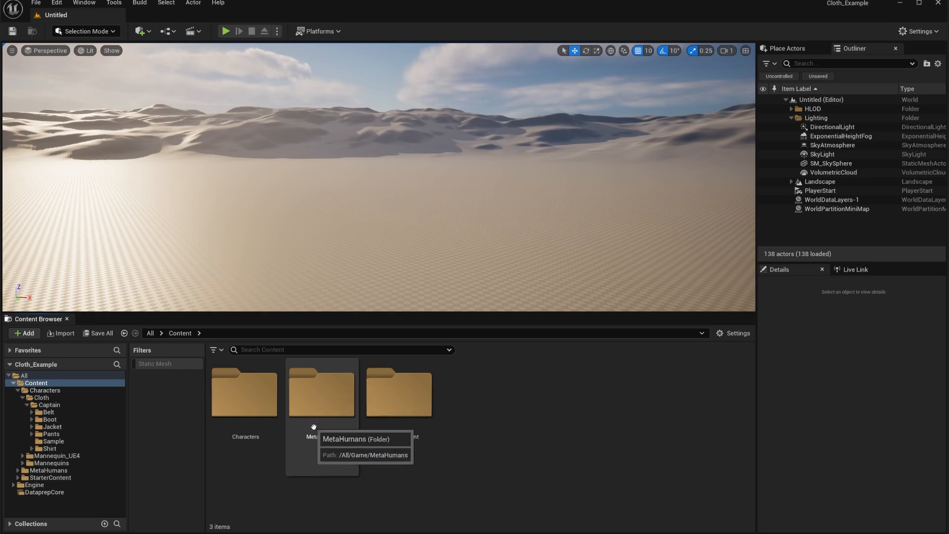
pyautogui.moveTo(263, 411)
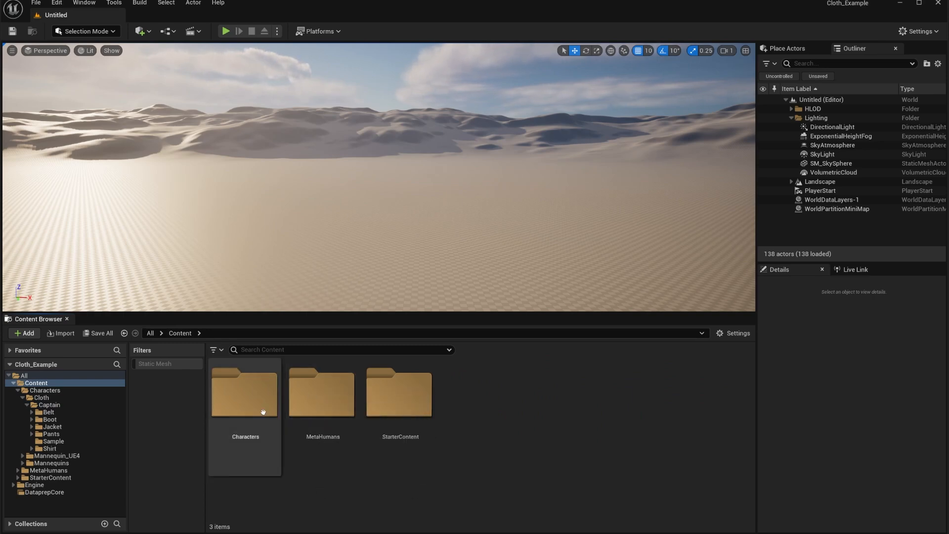
pyautogui.doubleClick(245, 394)
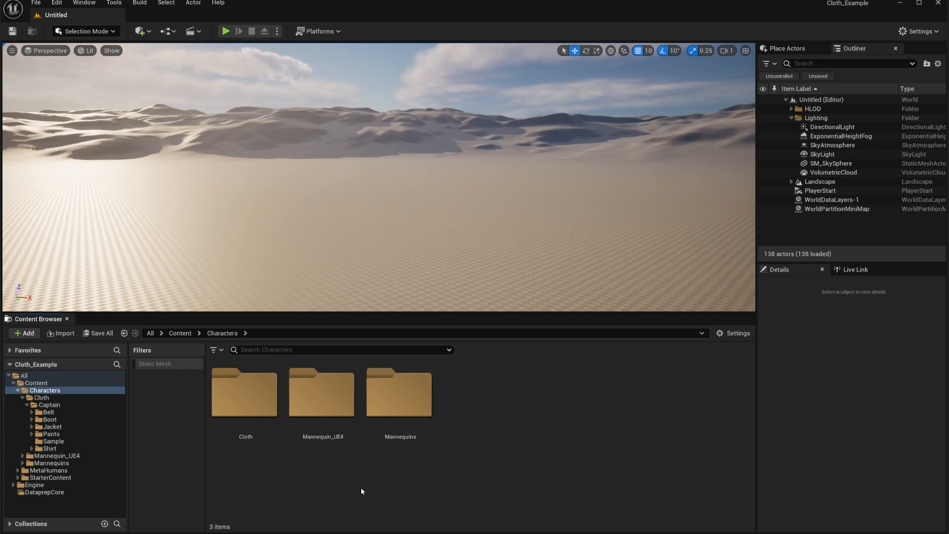
pyautogui.click(246, 393)
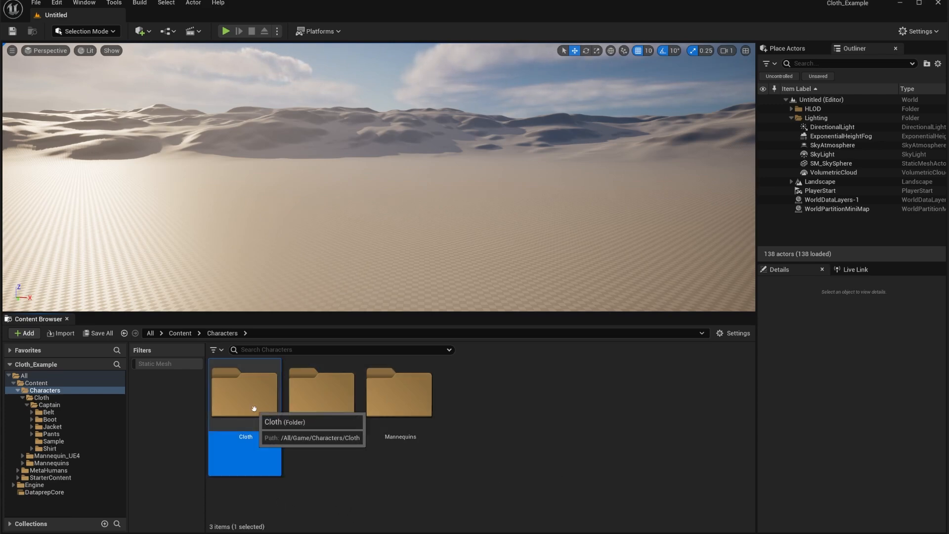
pyautogui.doubleClick(245, 398)
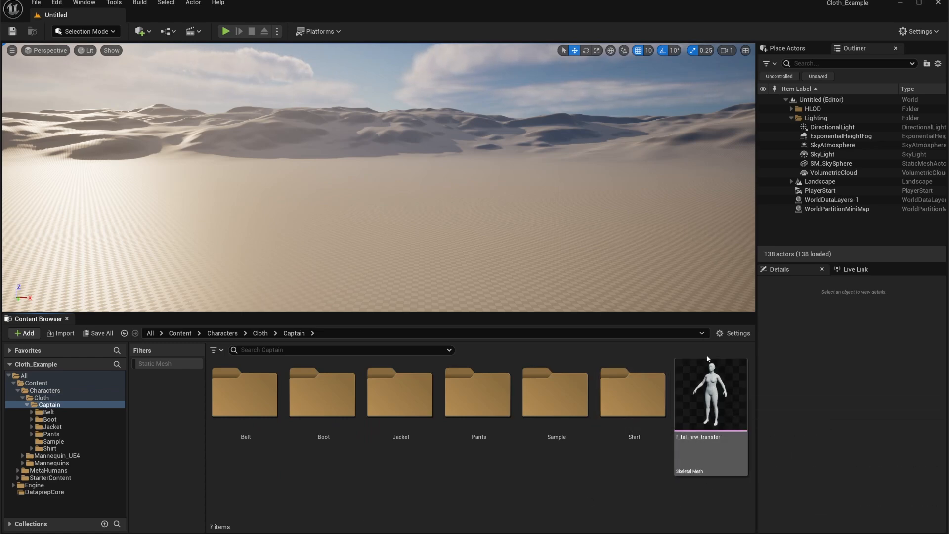
pyautogui.moveTo(726, 411)
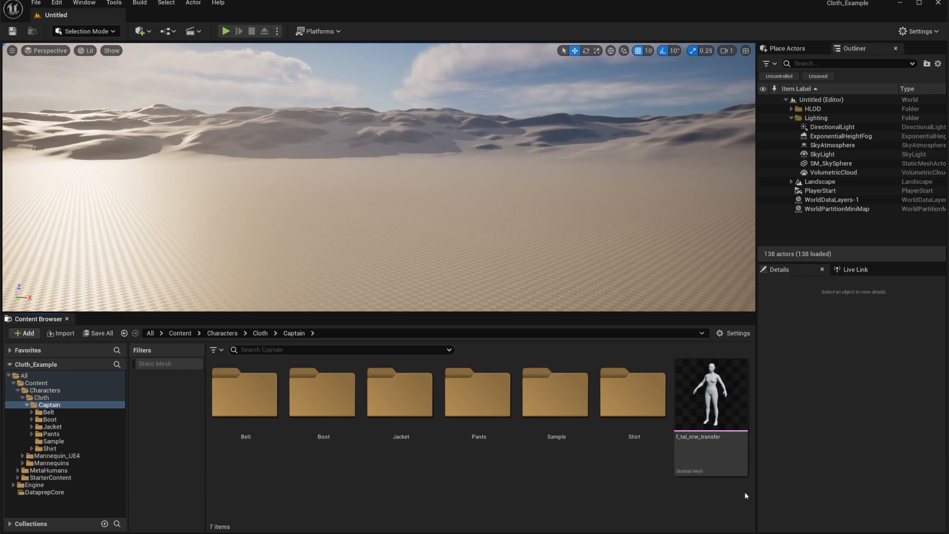
pyautogui.moveTo(744, 500)
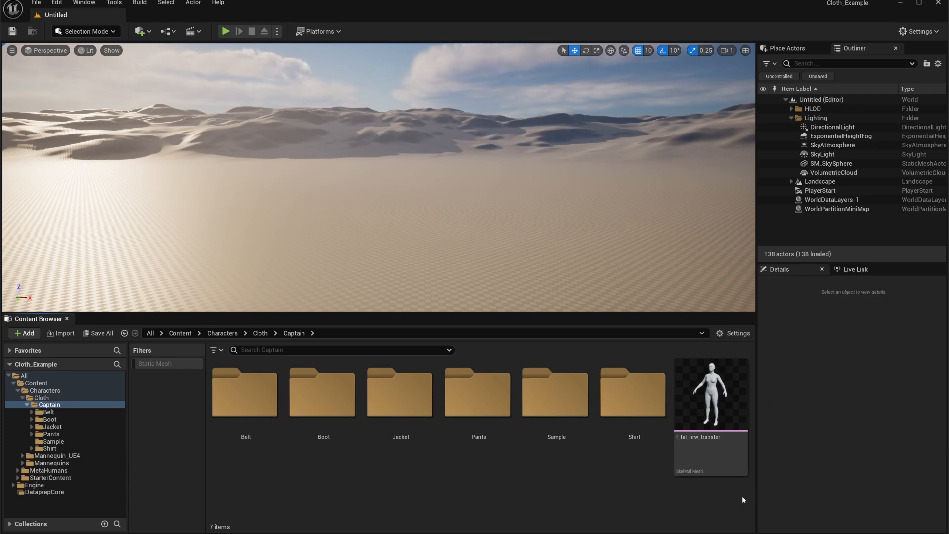
pyautogui.moveTo(739, 498)
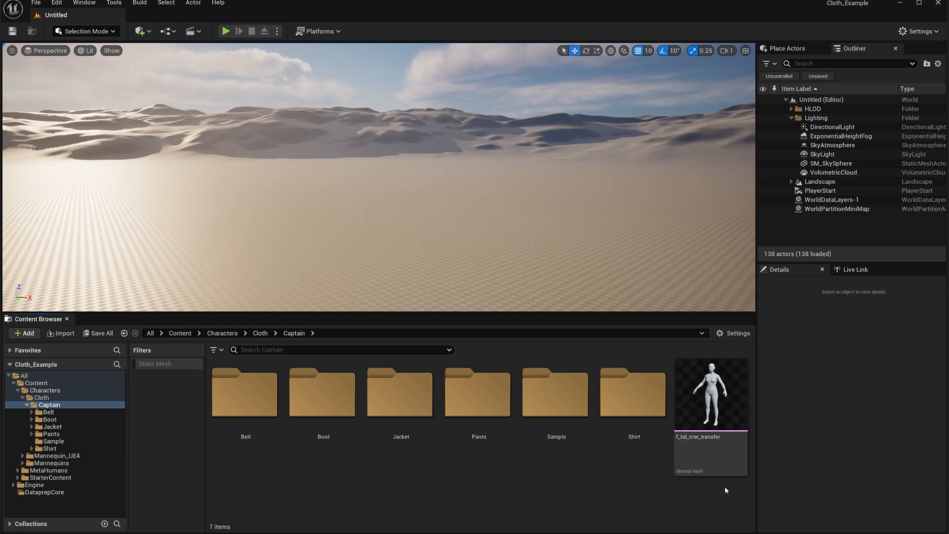
pyautogui.moveTo(728, 492)
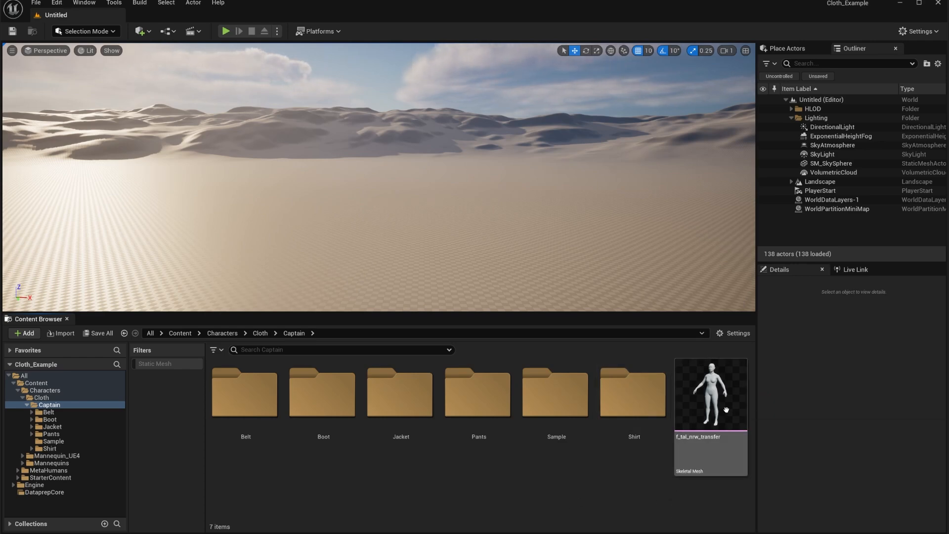
pyautogui.doubleClick(710, 394)
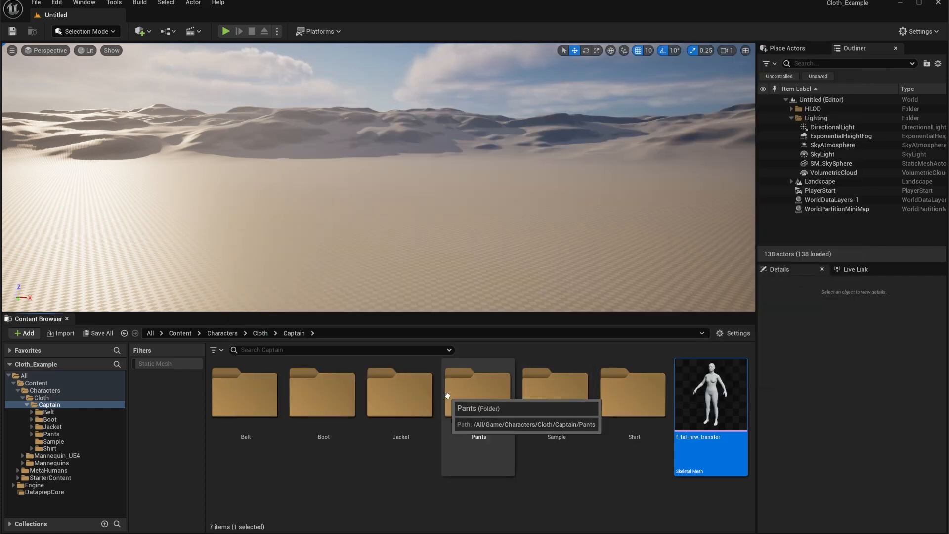
pyautogui.doubleClick(323, 393)
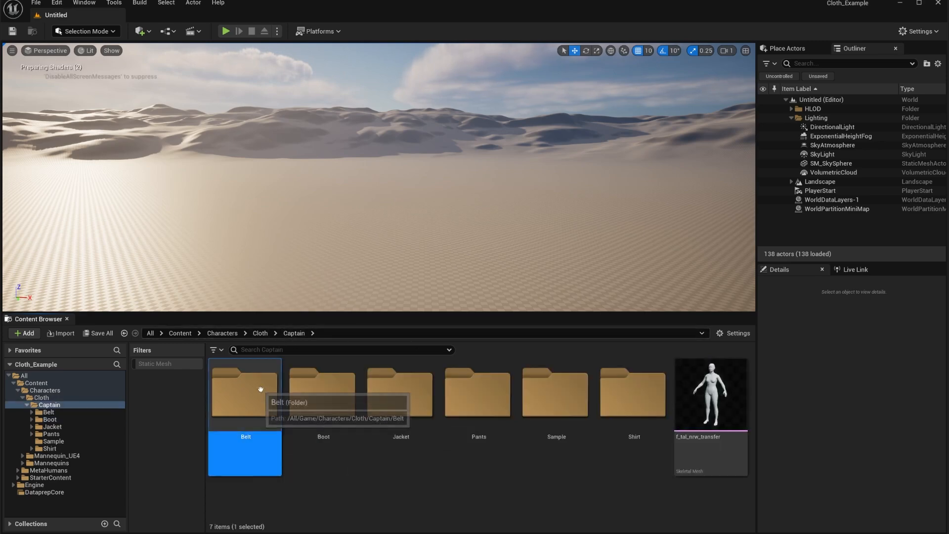
pyautogui.doubleClick(245, 393)
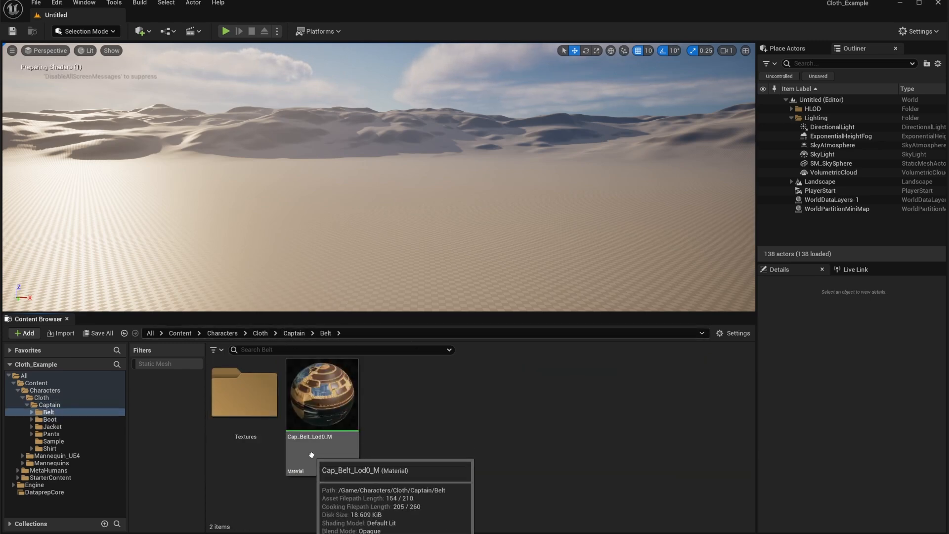
pyautogui.click(294, 334)
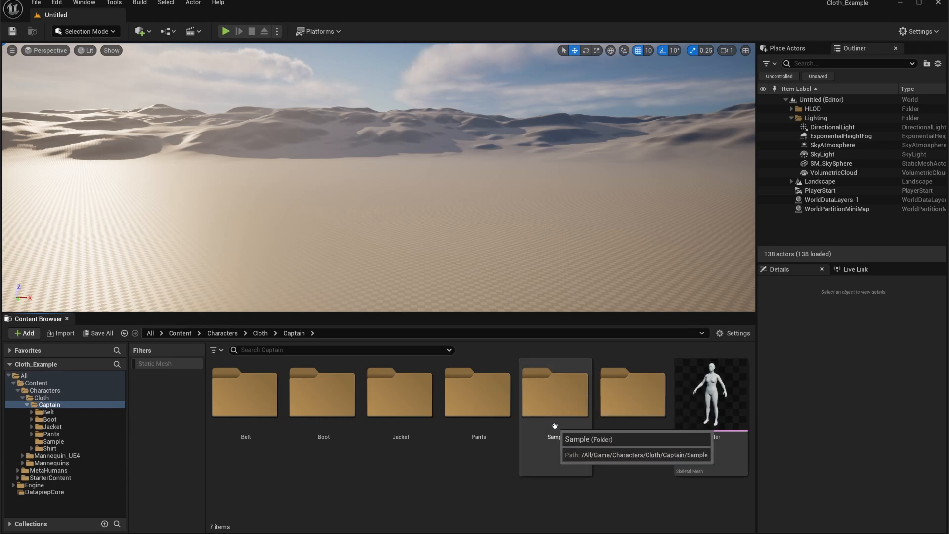
# - Open the Captain Sample folder and select the SM_Cap_JacketHolster jacket mesh
pyautogui.doubleClick(555, 393)
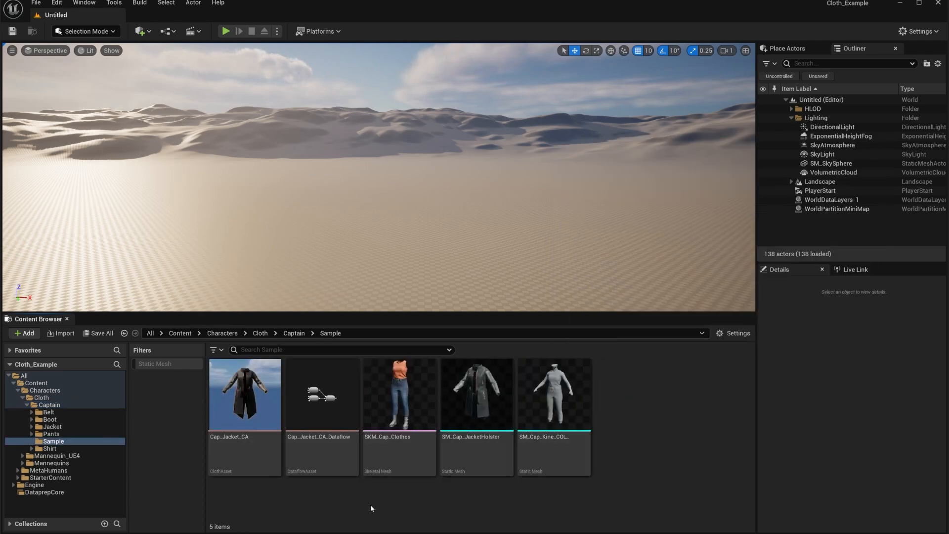
pyautogui.moveTo(245, 398)
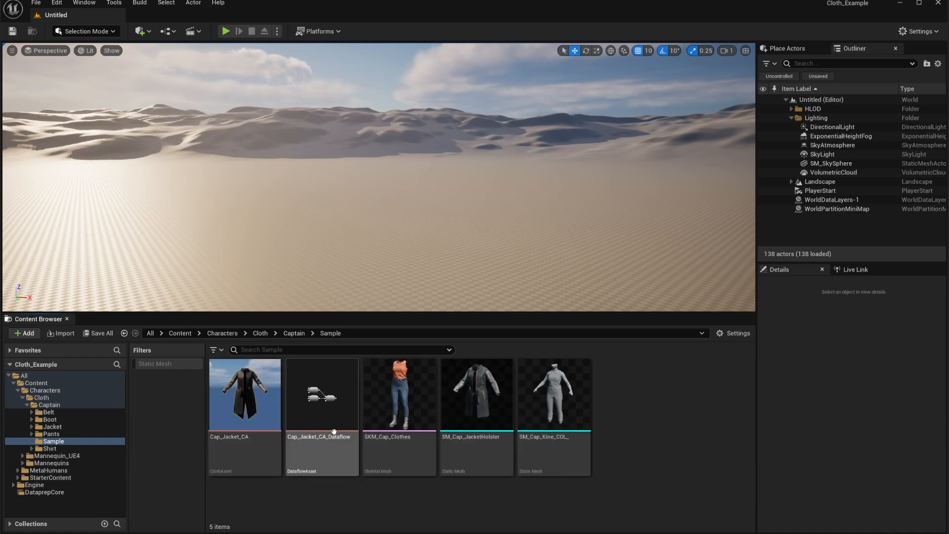
pyautogui.moveTo(312, 407)
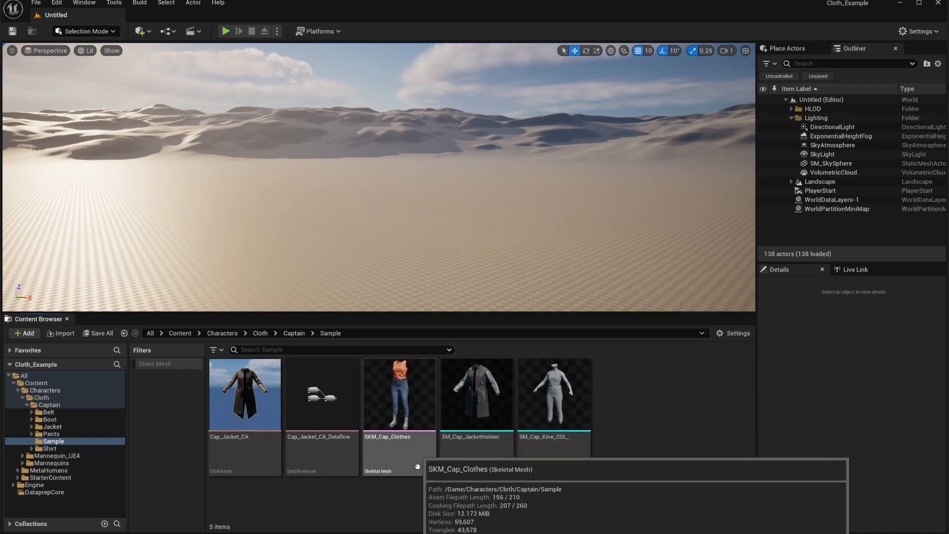
pyautogui.moveTo(441, 513)
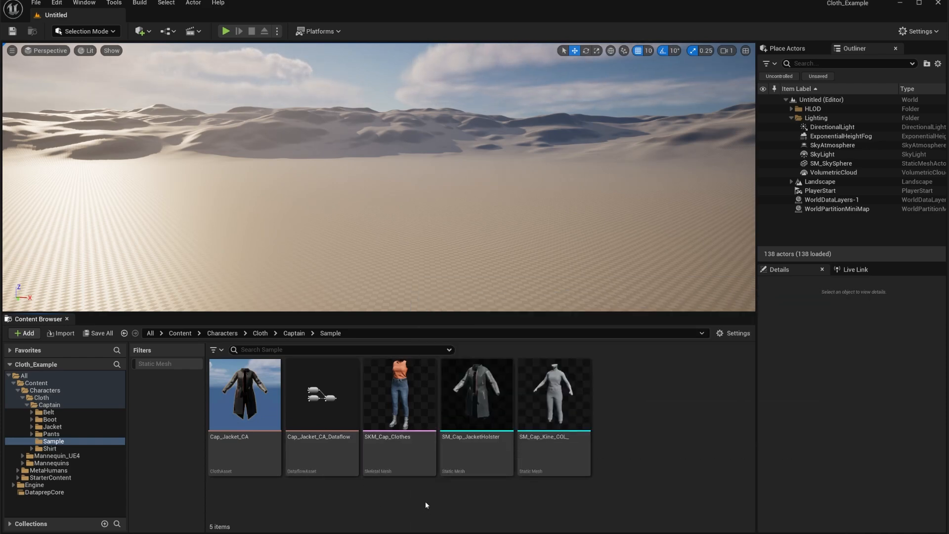
pyautogui.moveTo(643, 390)
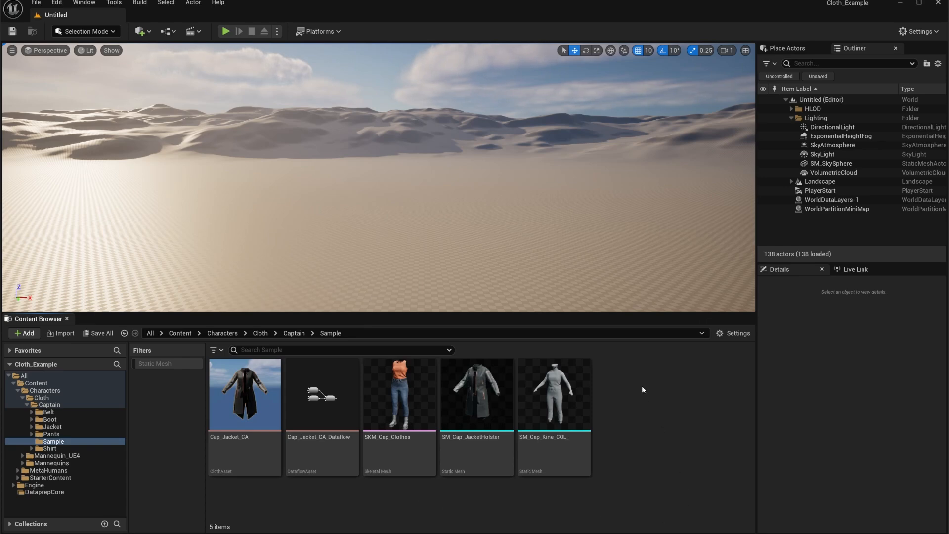
pyautogui.moveTo(730, 411)
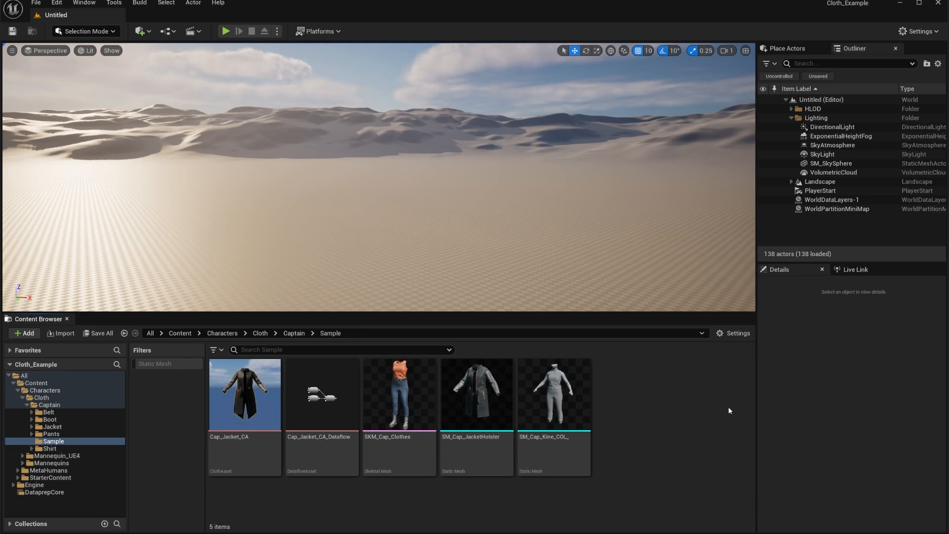
pyautogui.moveTo(438, 514)
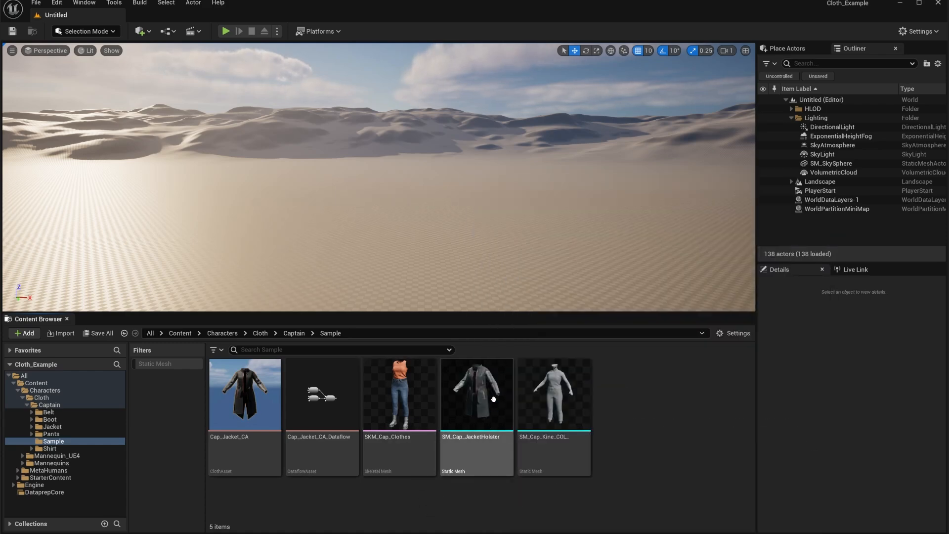
pyautogui.click(476, 399)
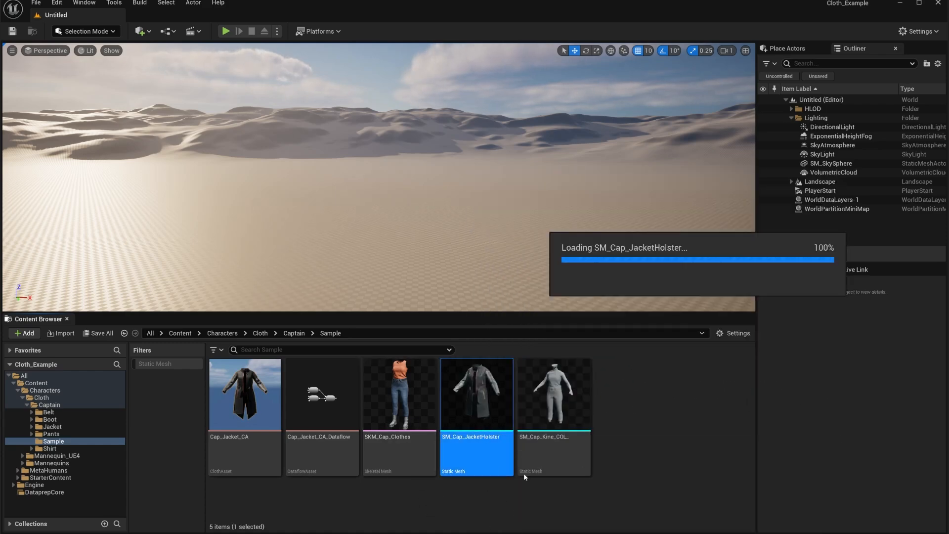
# - Open SM_Cap_JacketHolster in the Static Mesh Editor, then the body collision static mesh
pyautogui.doubleClick(477, 394)
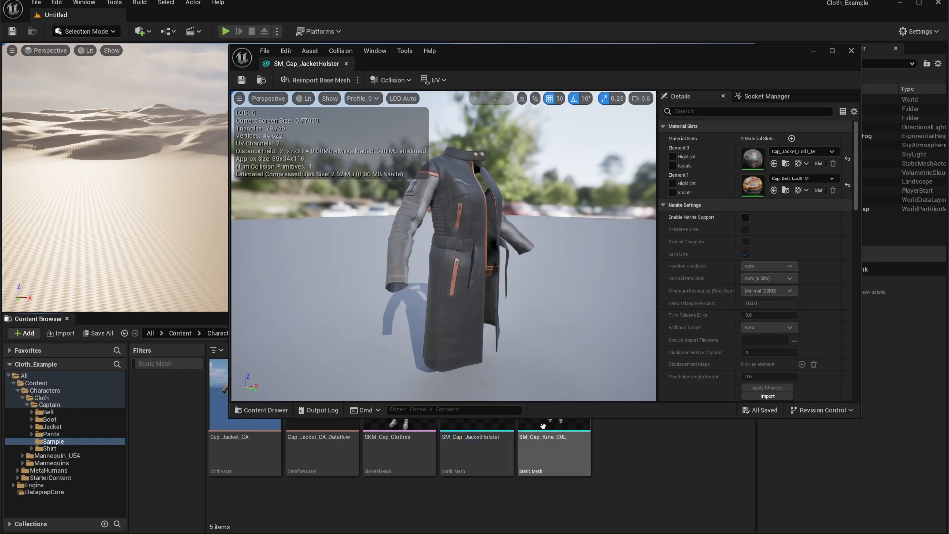
pyautogui.doubleClick(554, 453)
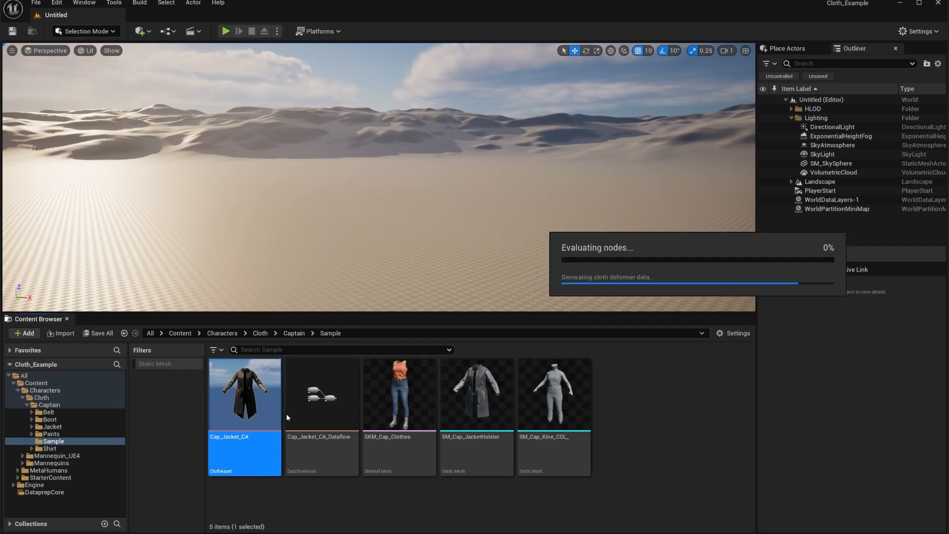
pyautogui.moveTo(698, 265)
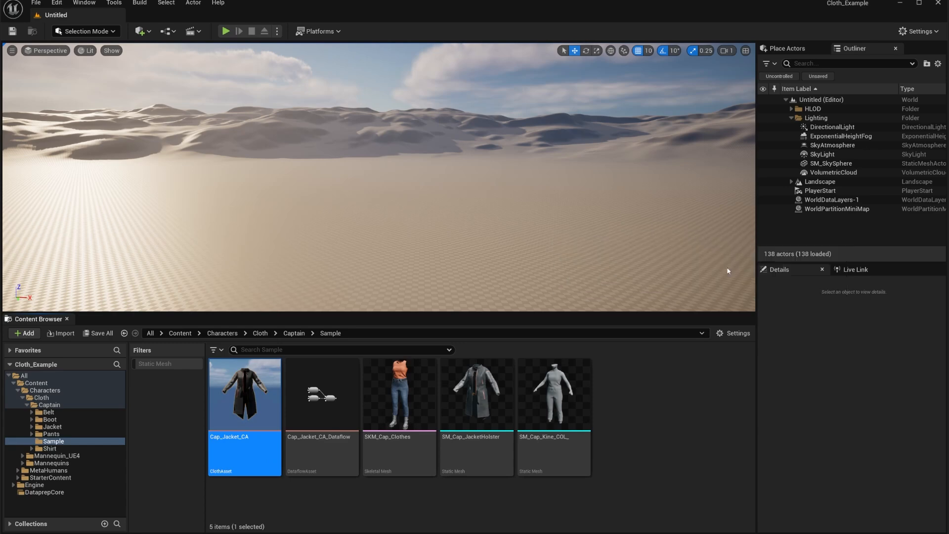
# - Open the Cap_Jacket_CA cloth asset showing its Dataflow graph and walking preview
pyautogui.doubleClick(244, 393)
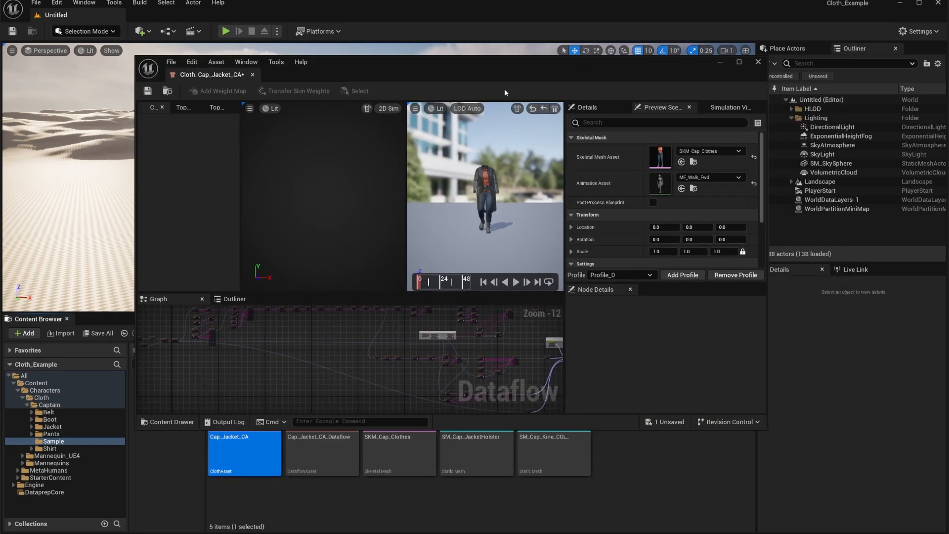
pyautogui.moveTo(479, 388)
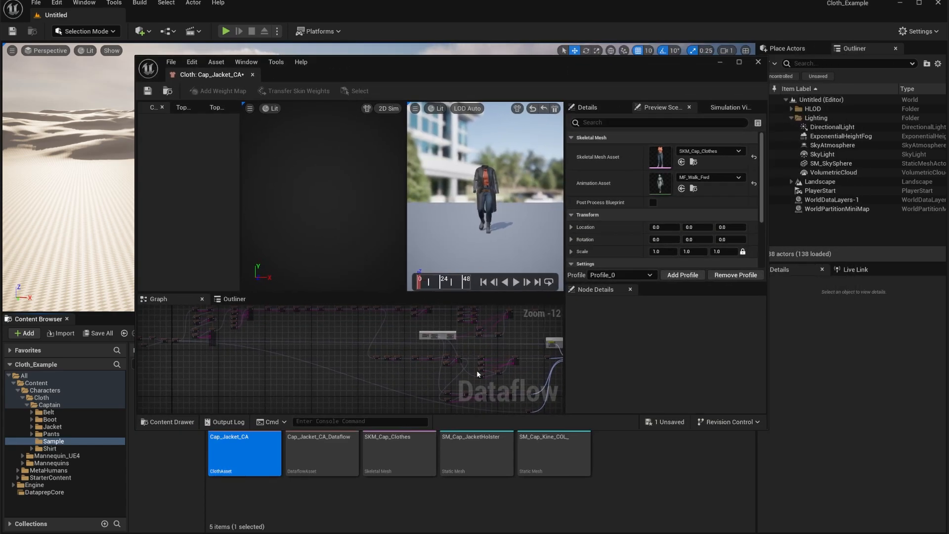
pyautogui.moveTo(691, 423)
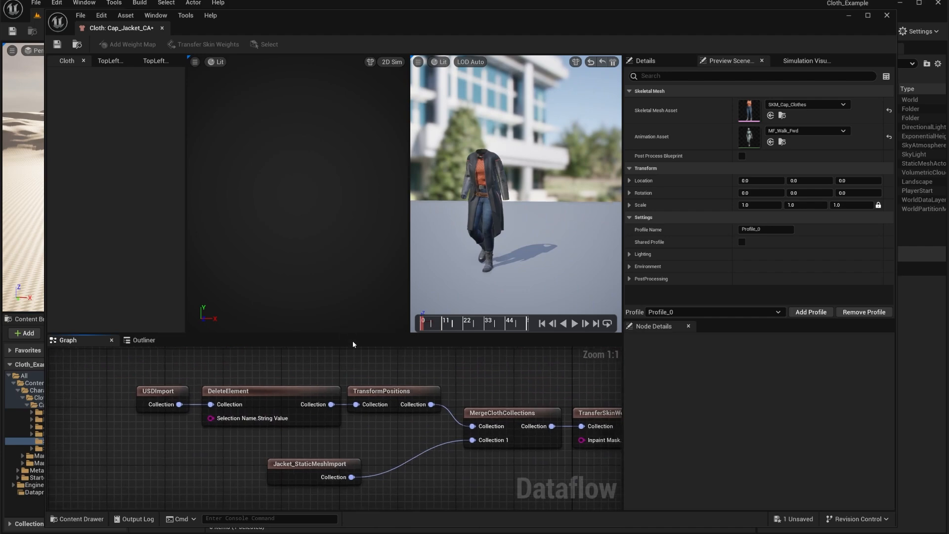
pyautogui.click(575, 323)
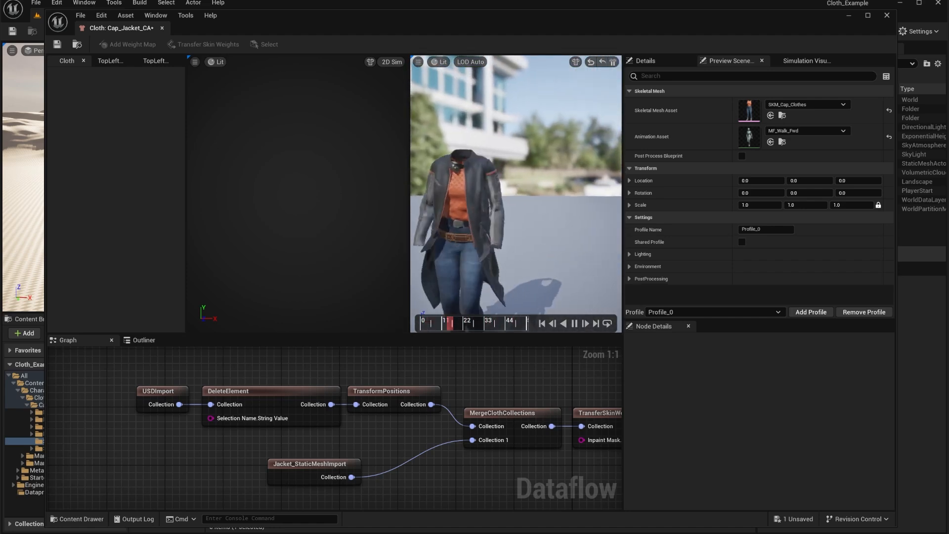
pyautogui.click(574, 323)
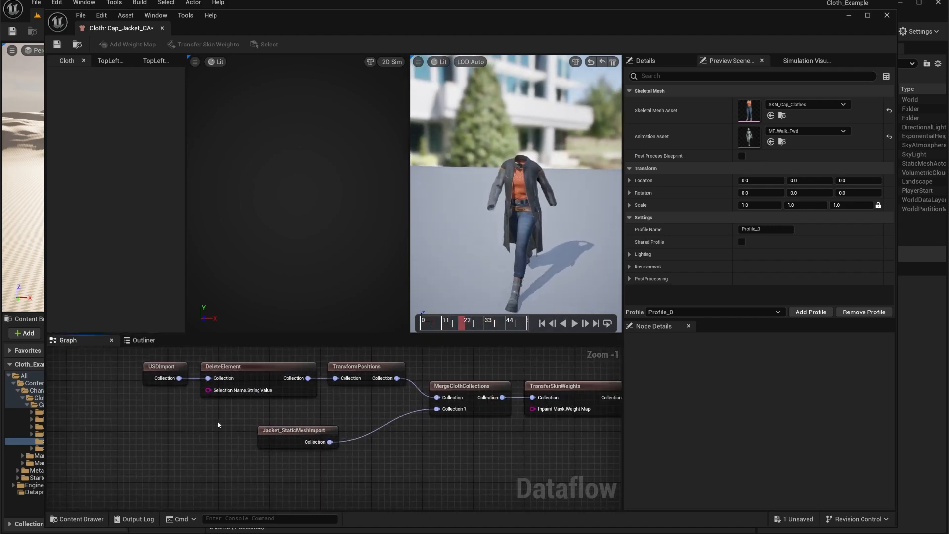
# - Inspect the USDImport and DeleteElement nodes, then show the simulation mesh in 3D
pyautogui.click(166, 366)
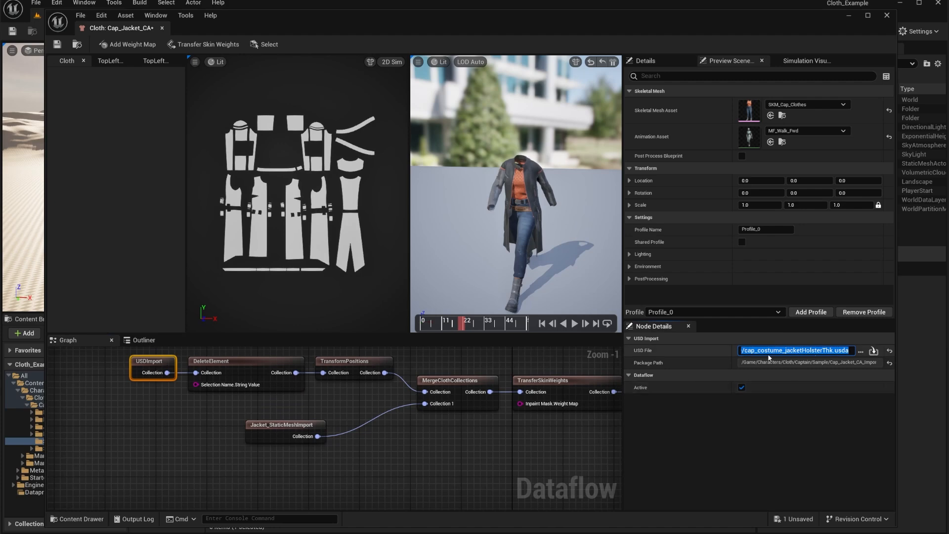
pyautogui.moveTo(172, 377)
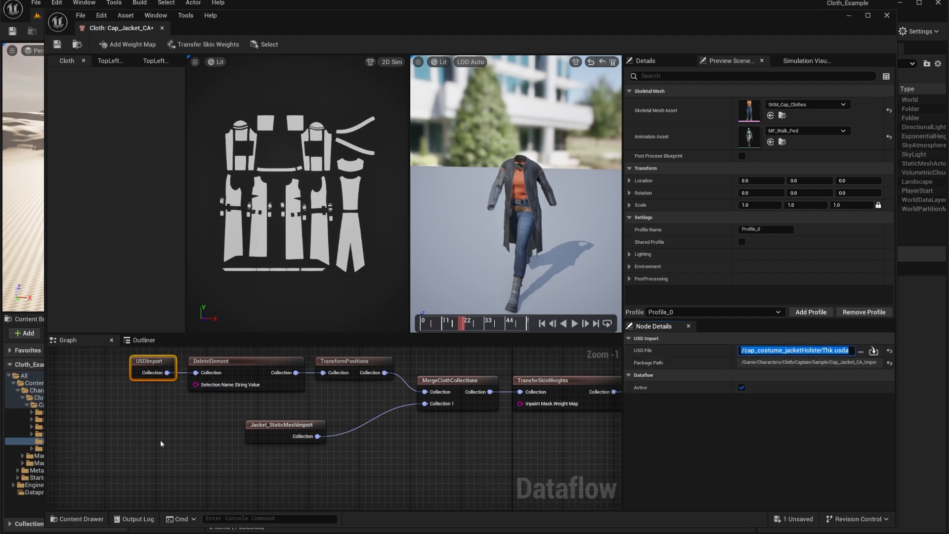
pyautogui.moveTo(190, 449)
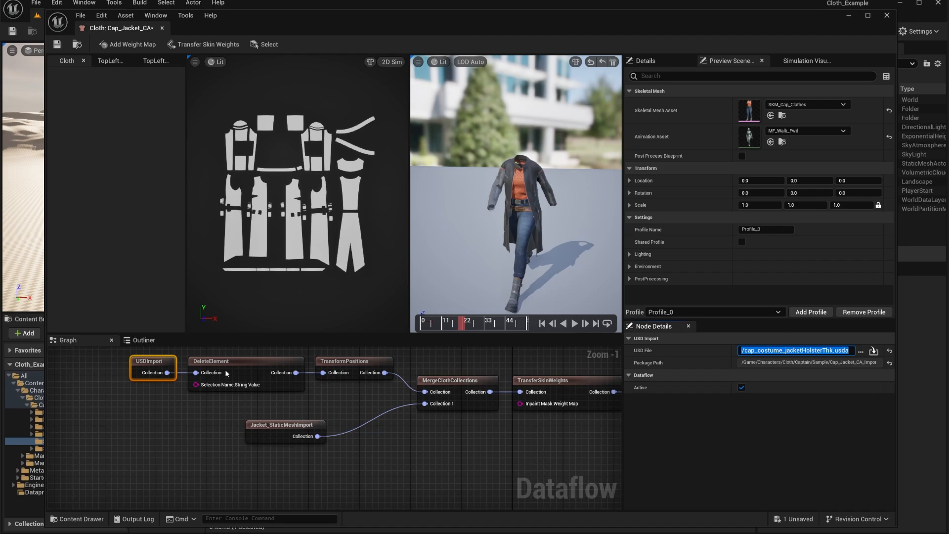
pyautogui.click(211, 361)
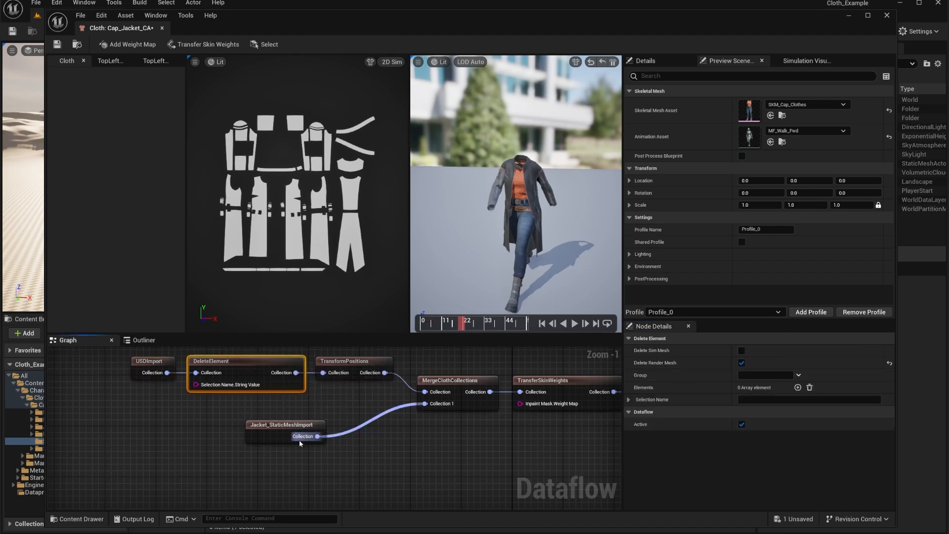
pyautogui.moveTo(657, 366)
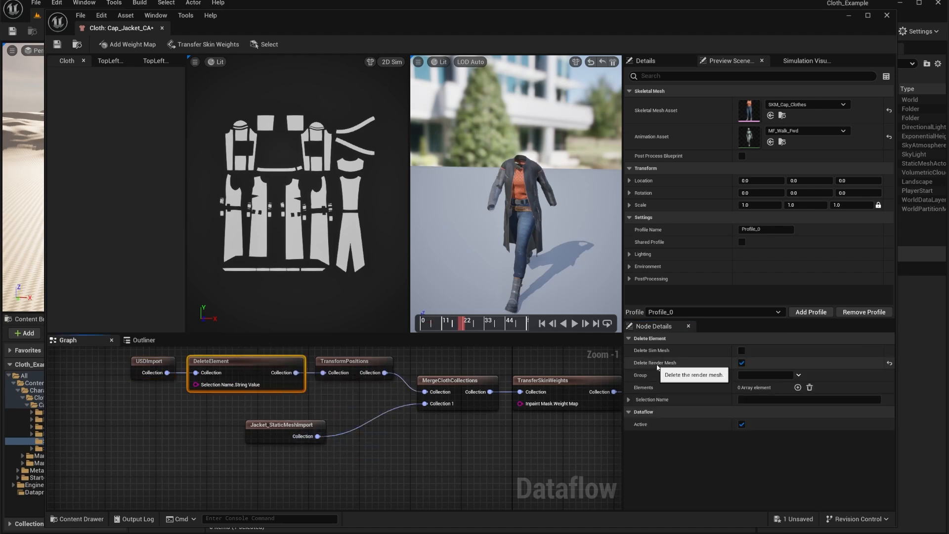
pyautogui.moveTo(386, 119)
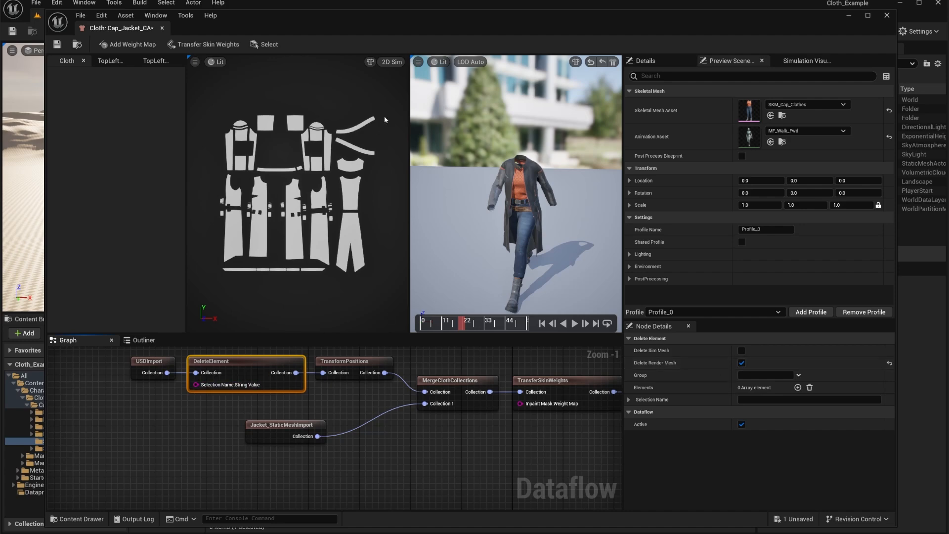
pyautogui.click(390, 62)
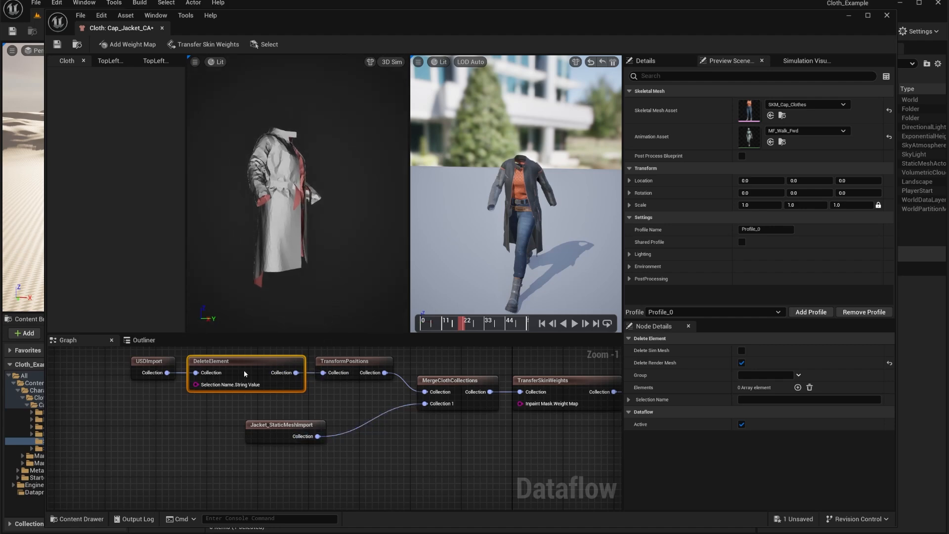
pyautogui.moveTo(295, 422)
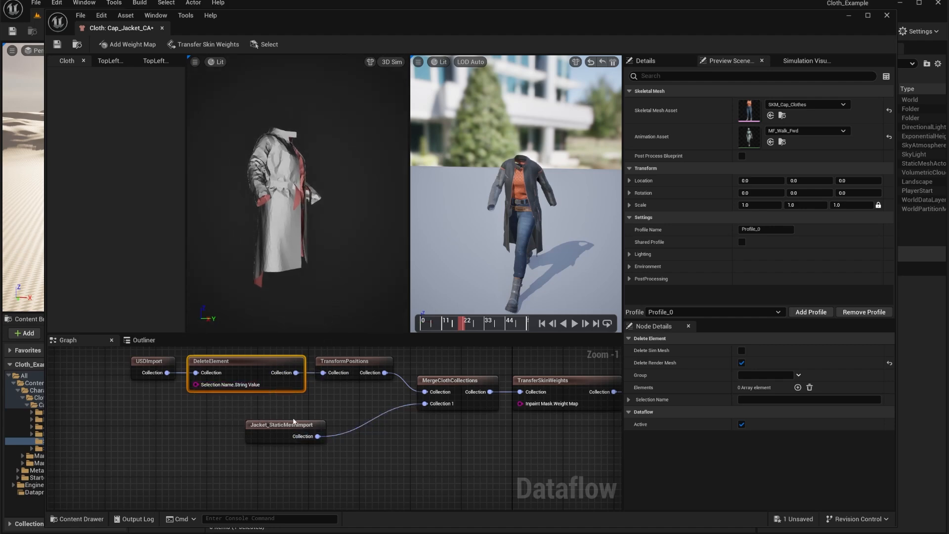
pyautogui.click(345, 361)
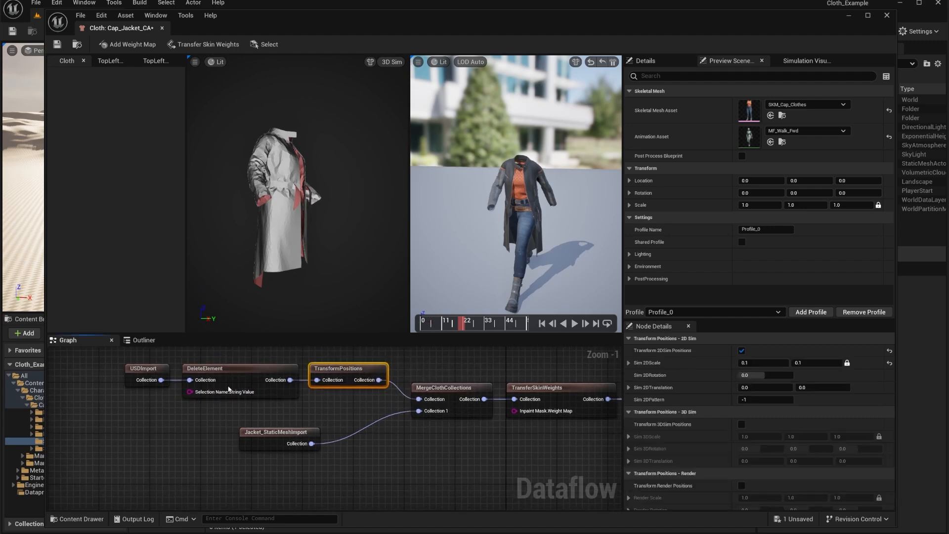
pyautogui.moveTo(290, 420)
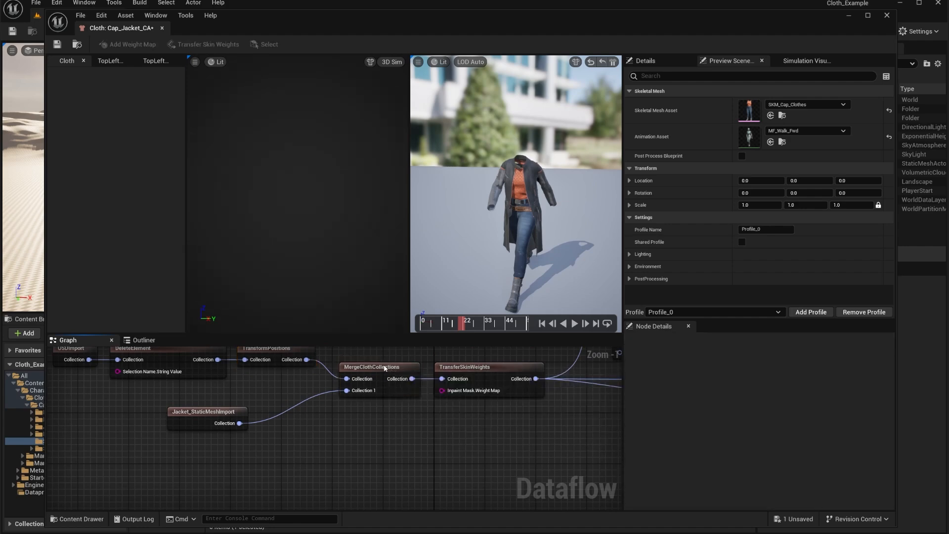
pyautogui.click(372, 367)
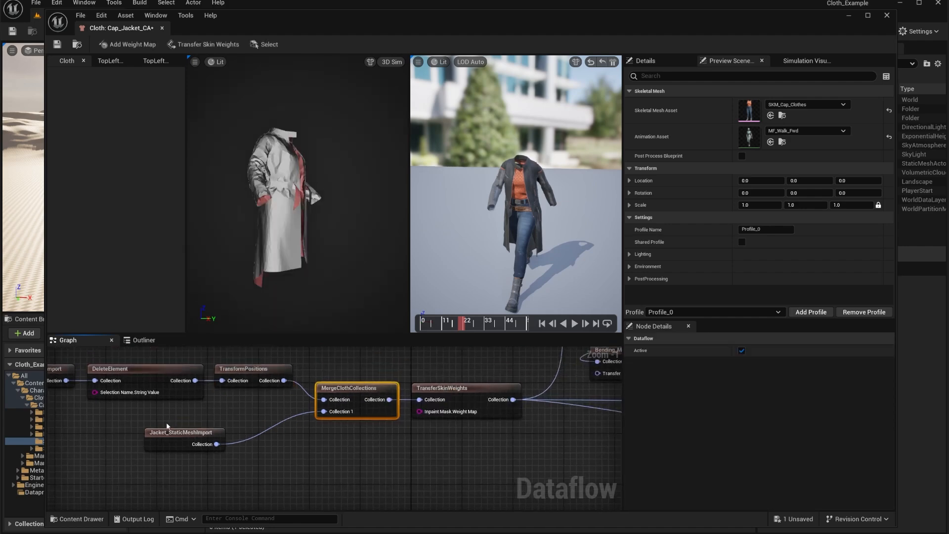
pyautogui.click(184, 433)
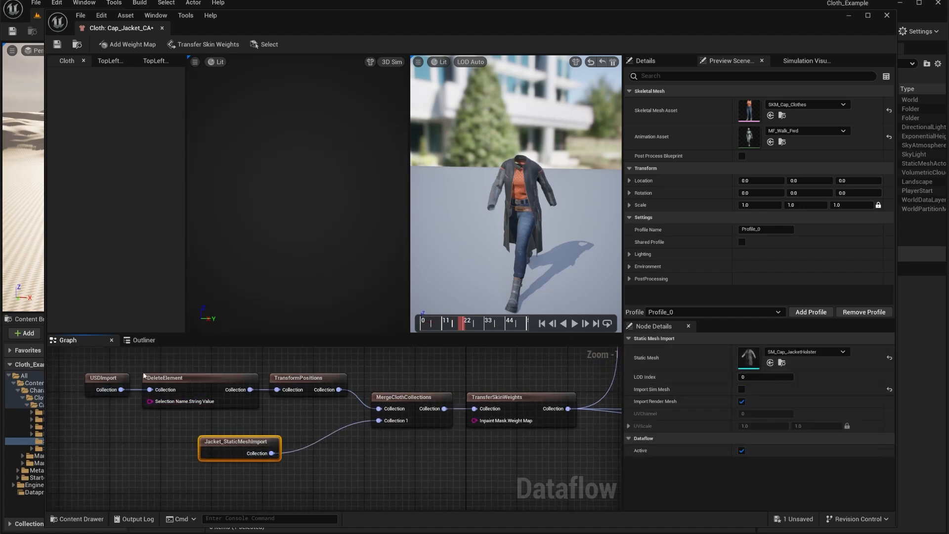
pyautogui.click(102, 378)
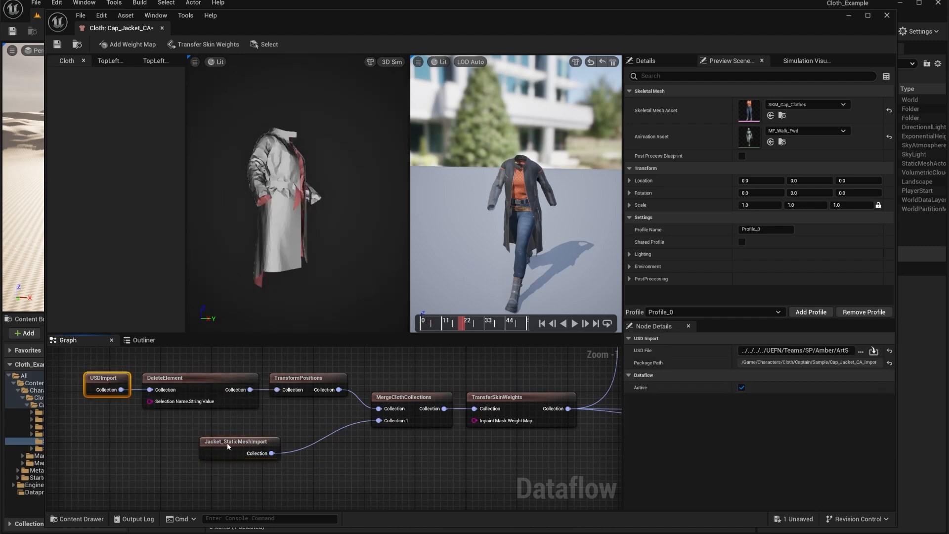
pyautogui.click(238, 441)
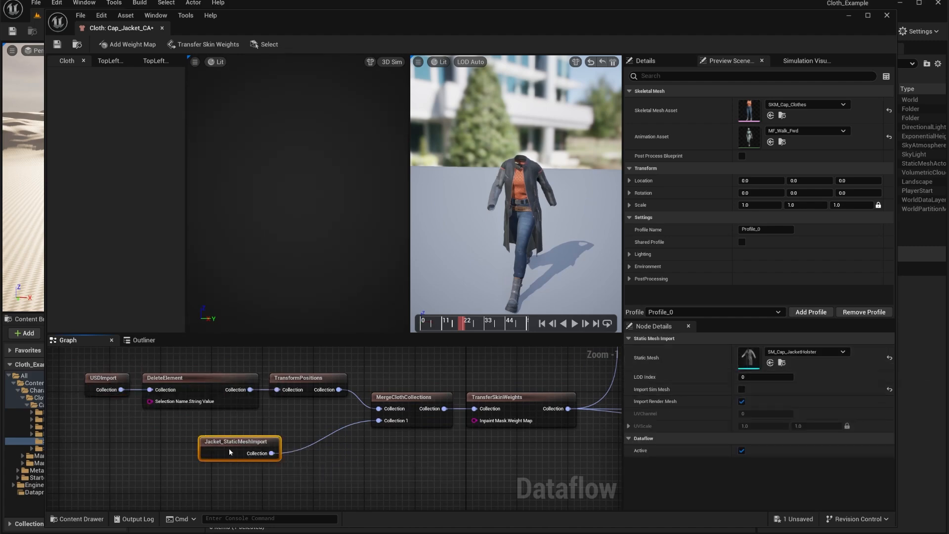
pyautogui.click(102, 377)
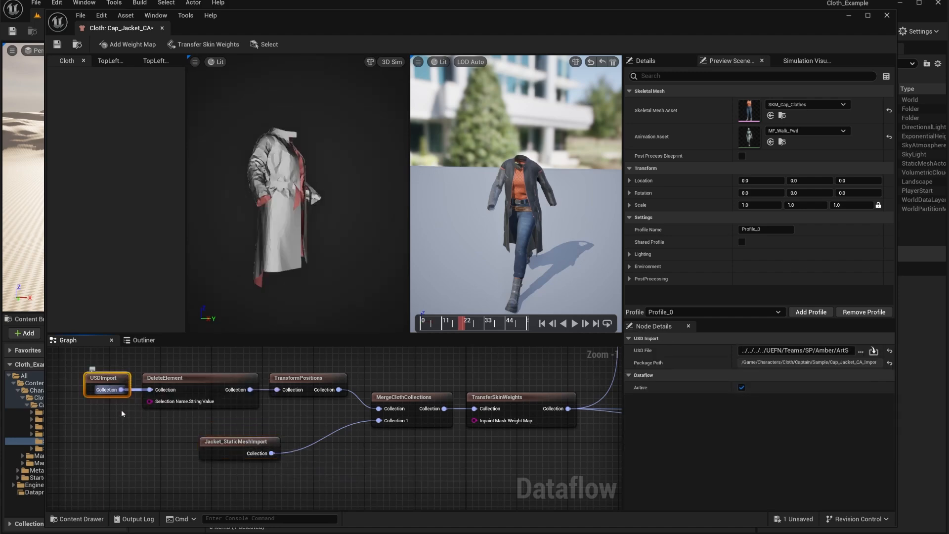
pyautogui.click(239, 441)
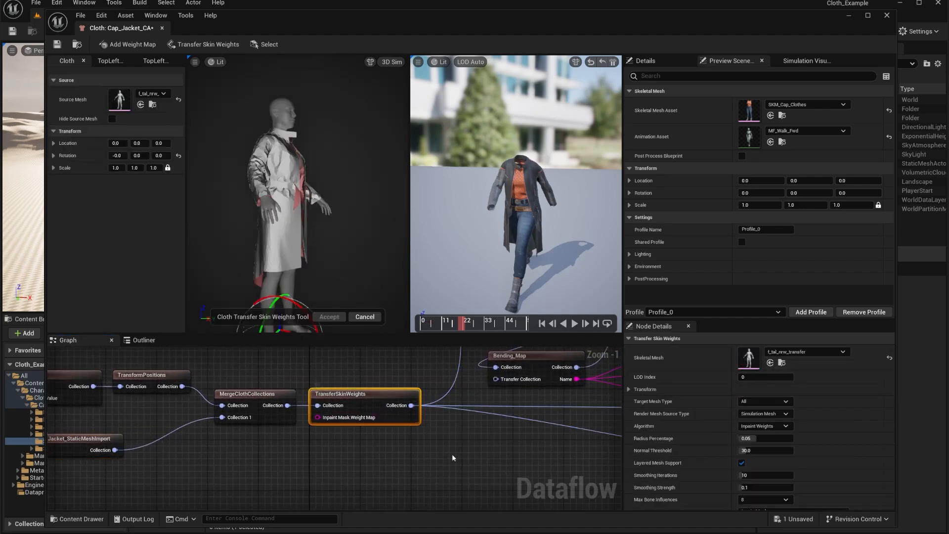
pyautogui.moveTo(119, 99)
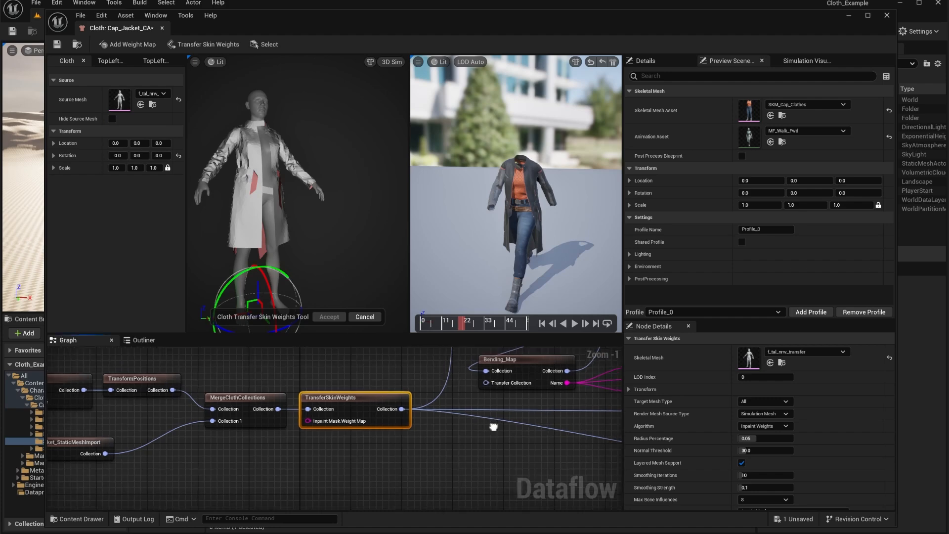
# - Zoom the Dataflow graph toward the AnimDriveStiffness weight map node
pyautogui.scroll(-3)
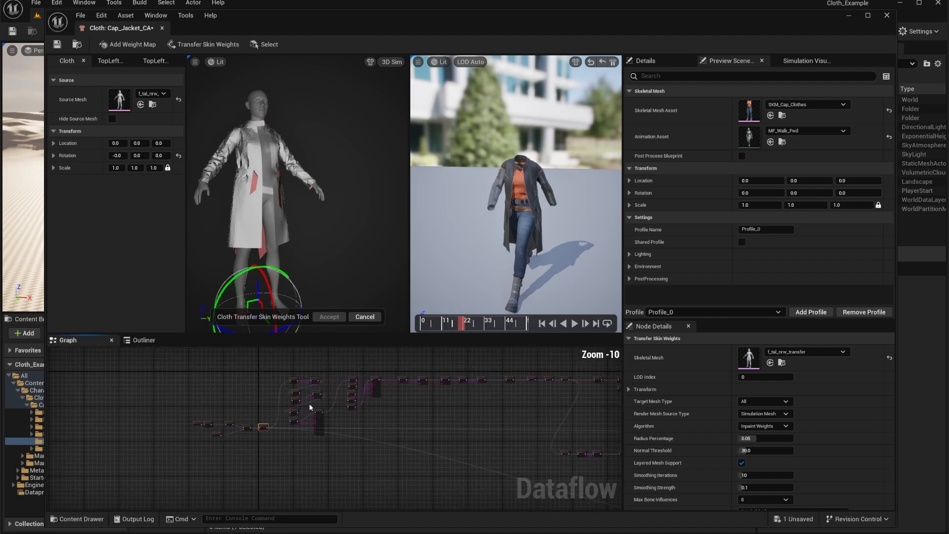
pyautogui.scroll(-3)
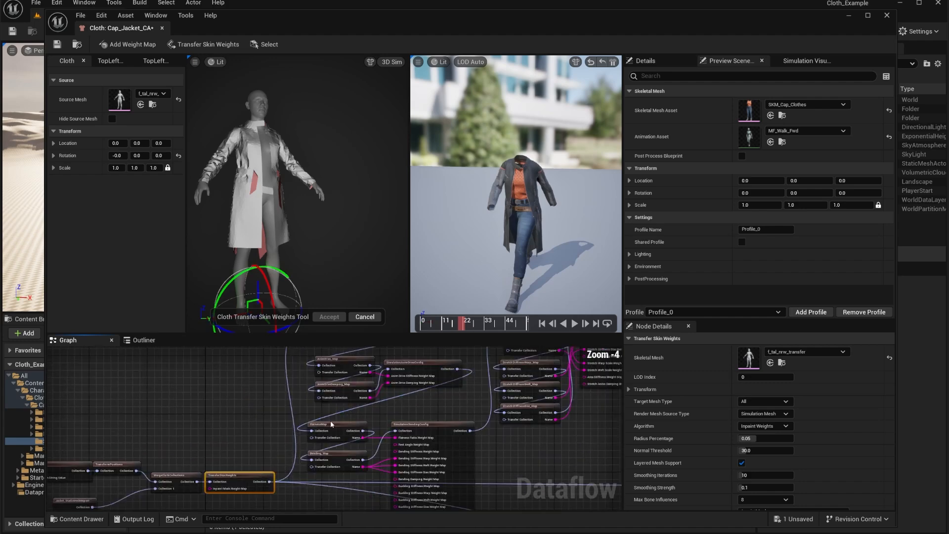
pyautogui.scroll(-3)
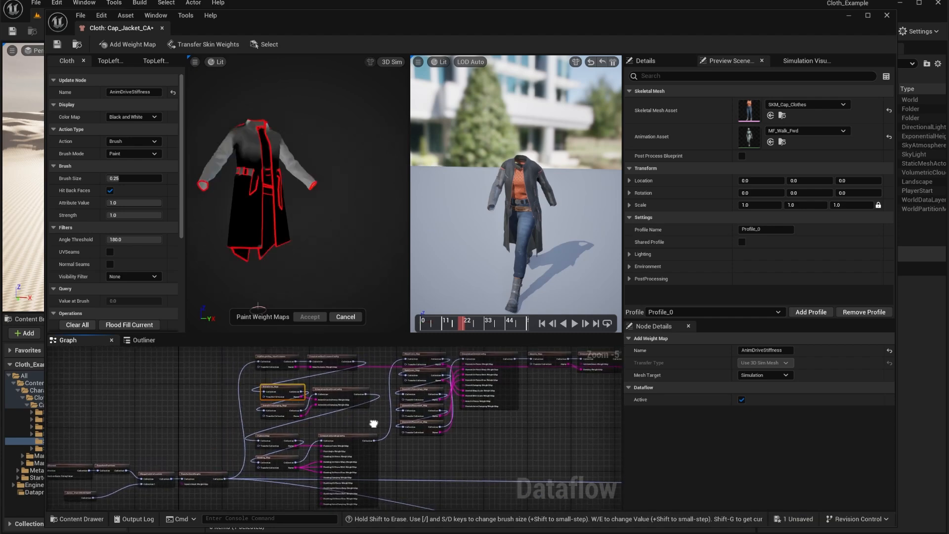
# - View the BendingStiffness and StretchStiffnessWarp maps, then the SimulationStretchConfig settings
pyautogui.click(260, 449)
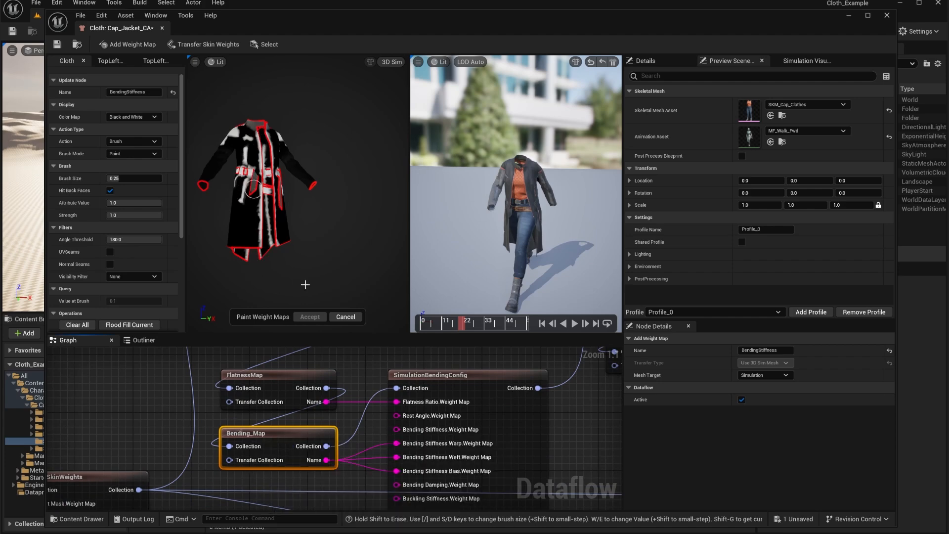
pyautogui.click(263, 375)
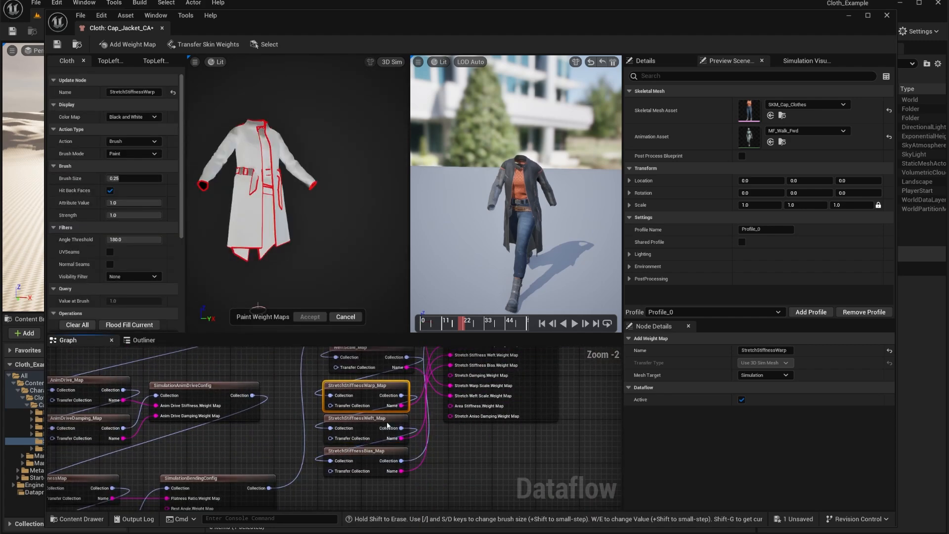
pyautogui.click(356, 451)
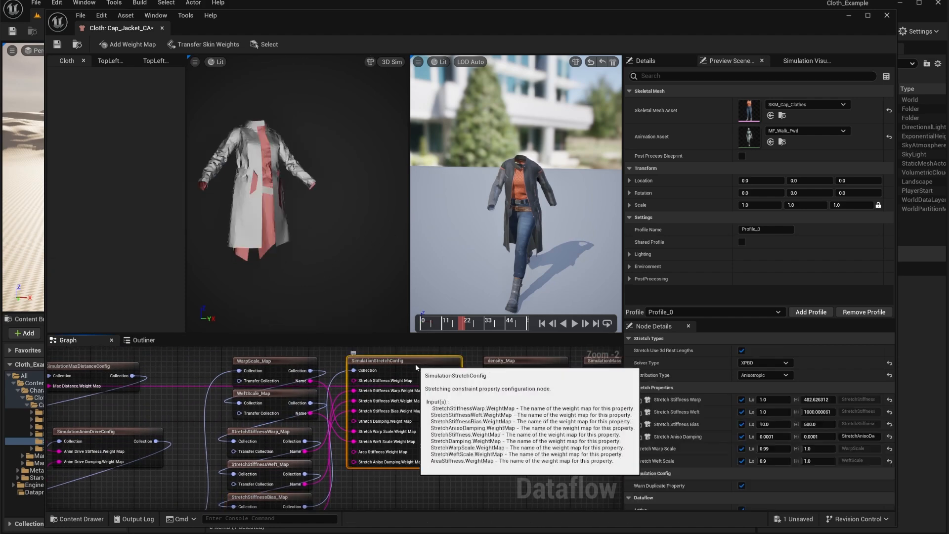
pyautogui.moveTo(445, 449)
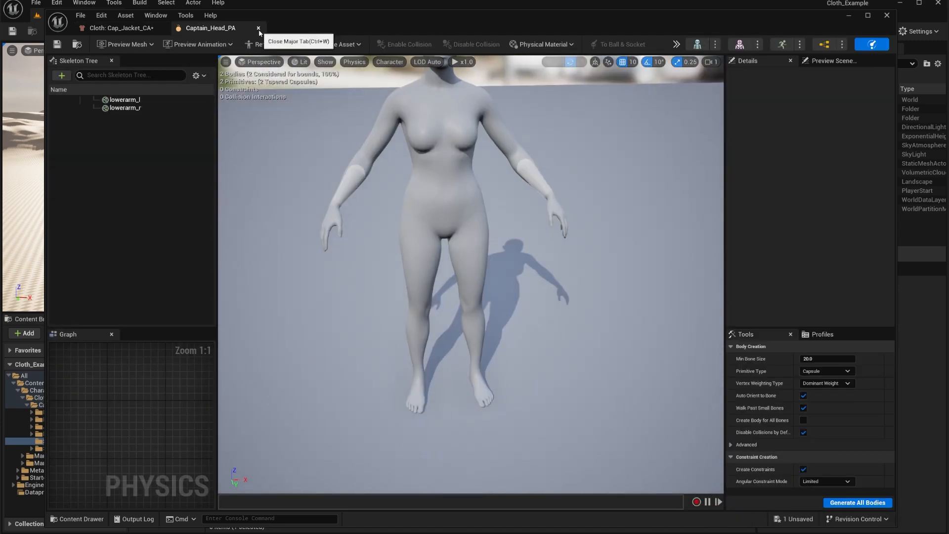
# - Close the Captain_Head_PA physics asset tab after checking its body capsules
pyautogui.click(257, 28)
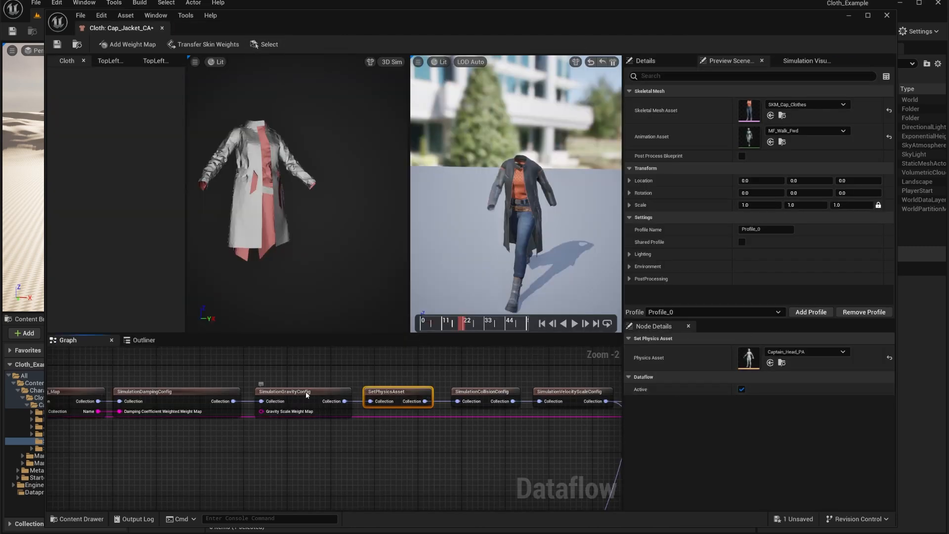
pyautogui.moveTo(176, 393)
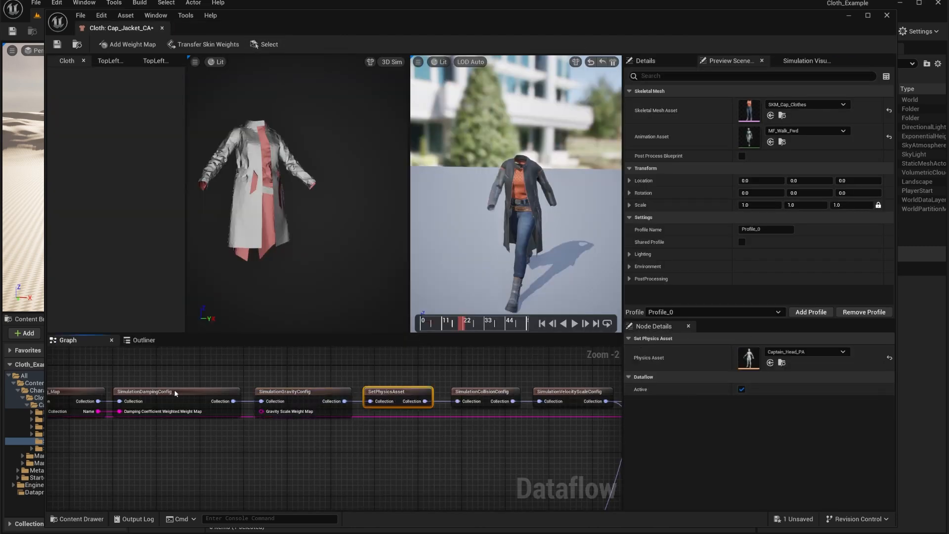
pyautogui.moveTo(408, 397)
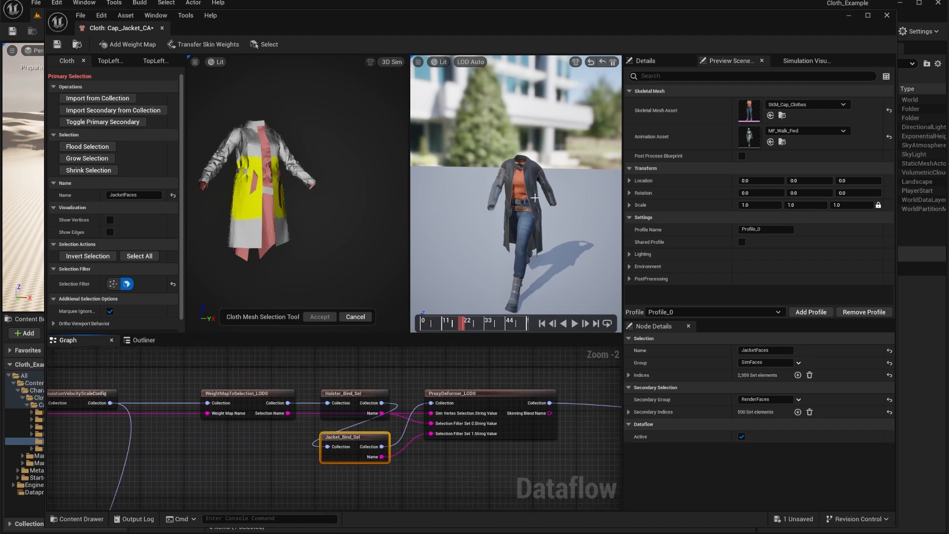
# - Dismiss the JacketFaces selection preview and move to the Kinematic Collider nodes
pyautogui.click(575, 323)
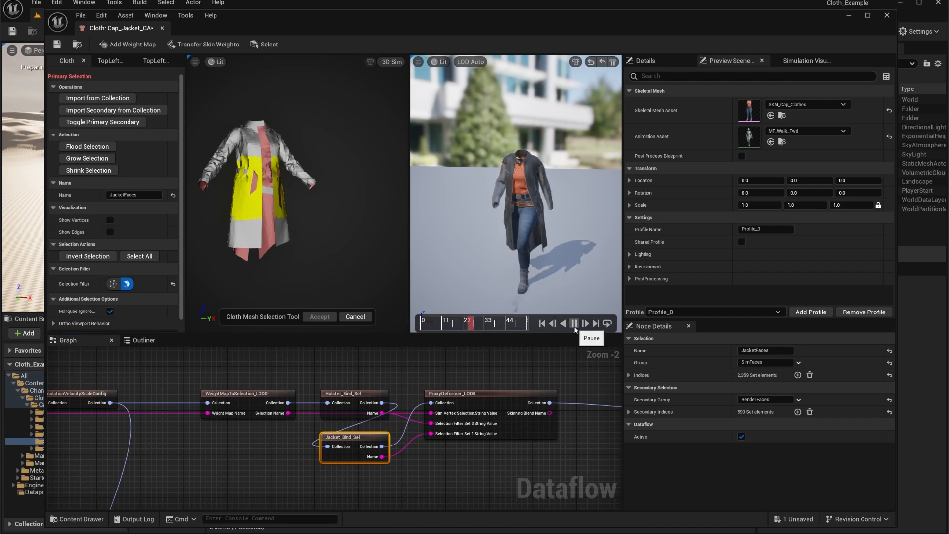
pyautogui.click(574, 323)
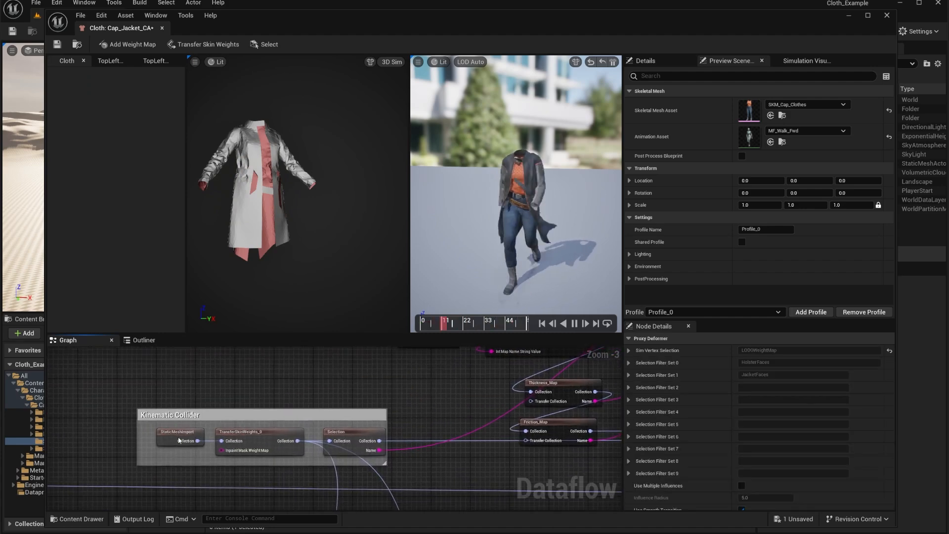
# - Inspect the collider StaticMeshImport, its TransferSkinWeights and the KinematicFaces selection
pyautogui.click(180, 431)
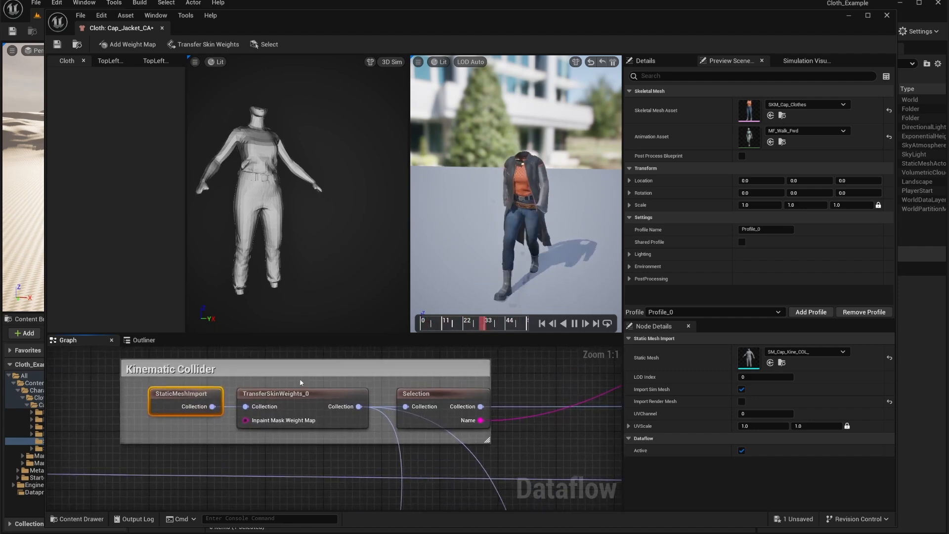
pyautogui.click(282, 393)
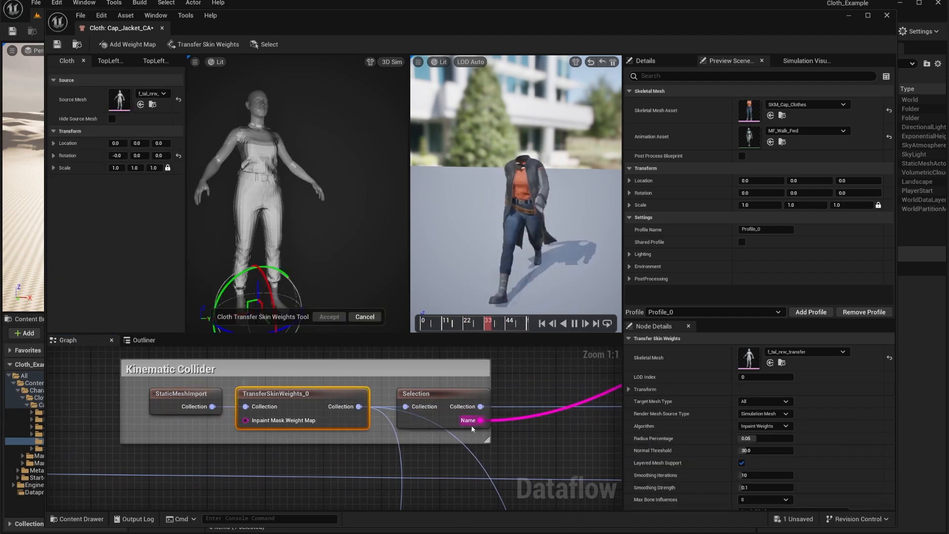
pyautogui.click(423, 393)
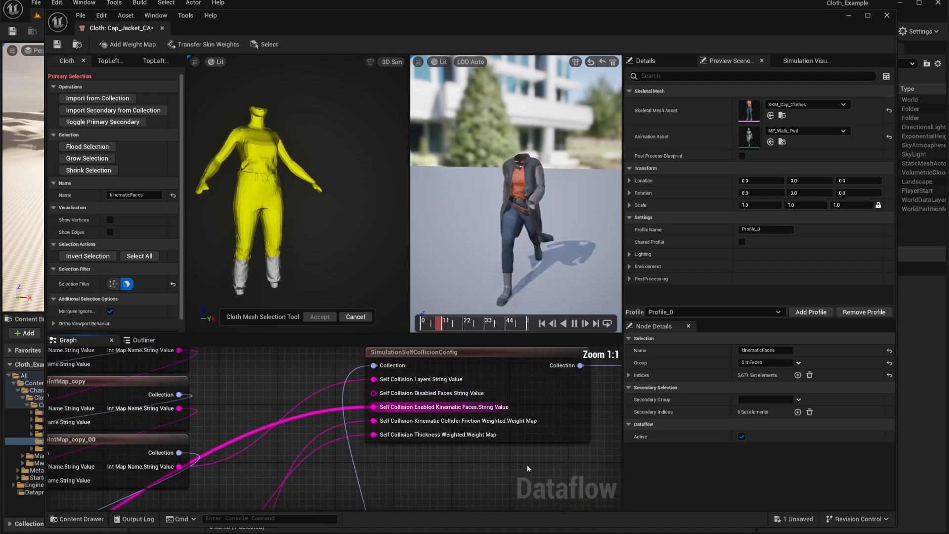
pyautogui.scroll(-3)
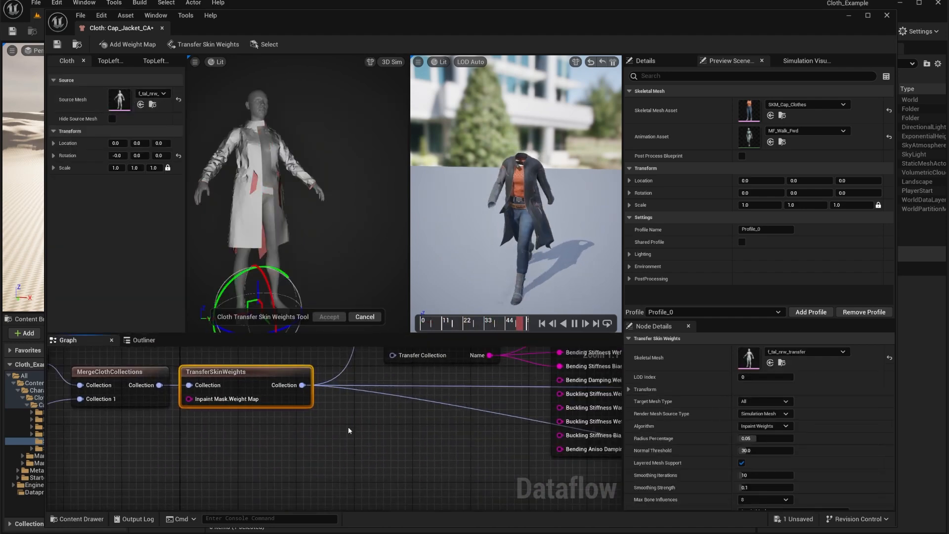
# - Zoom out over the jacket's full Dataflow graph and close the Cap_Jacket_CA editor
pyautogui.scroll(-3)
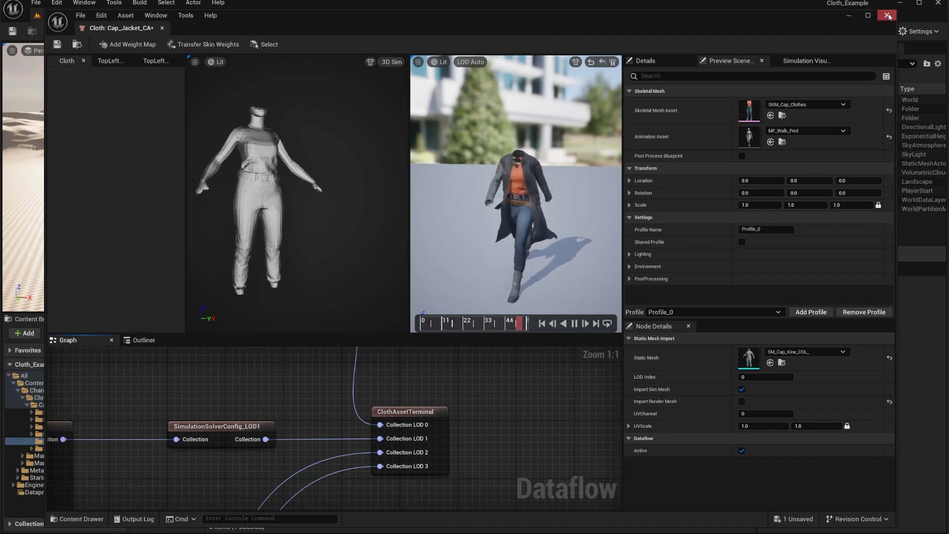
pyautogui.click(576, 323)
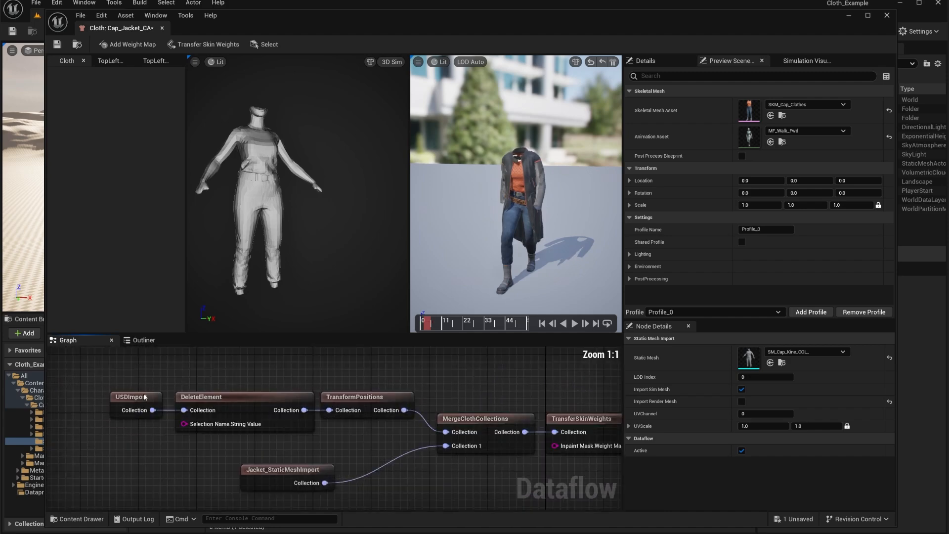
pyautogui.scroll(-3)
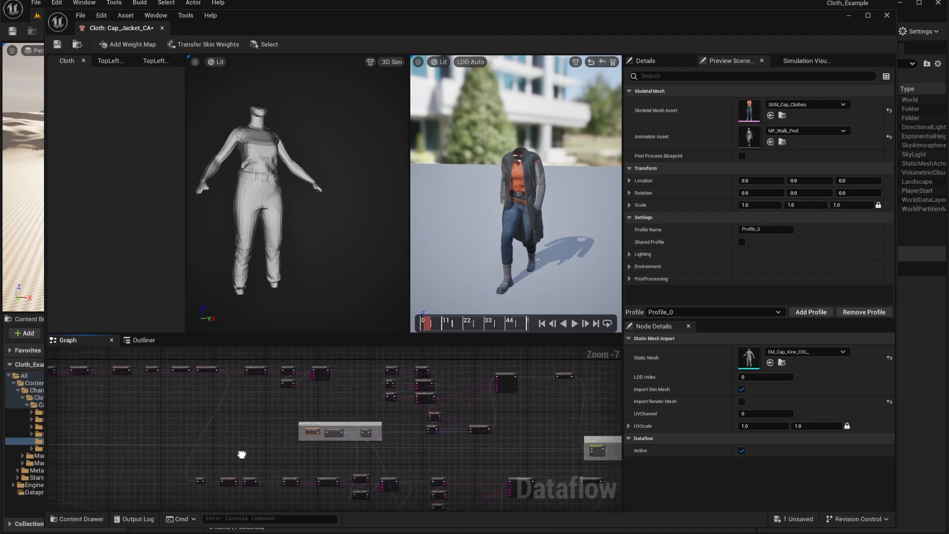
pyautogui.scroll(-3)
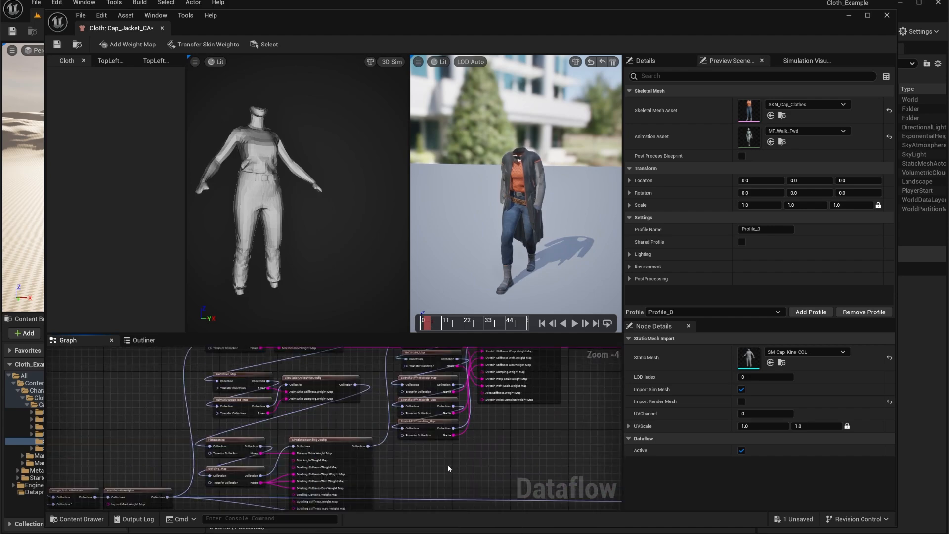
pyautogui.scroll(-3)
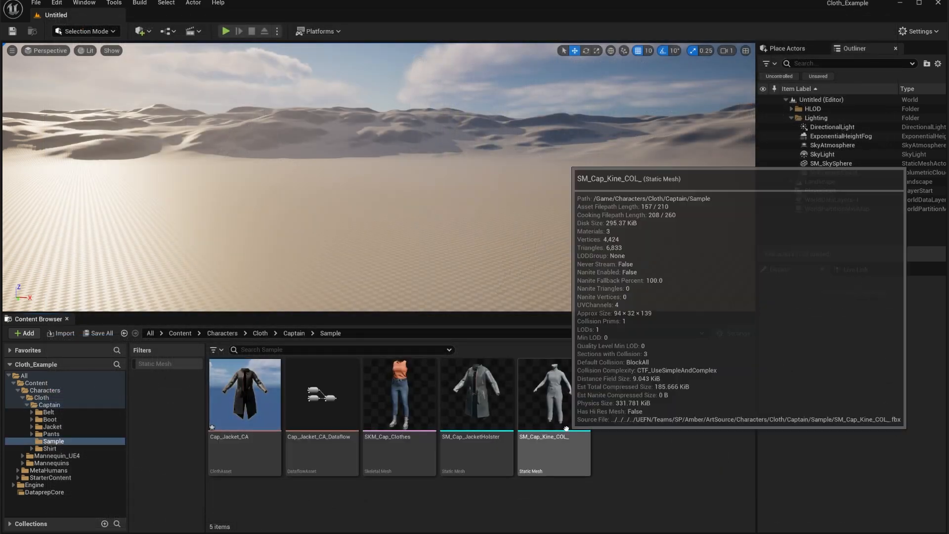
pyautogui.moveTo(540, 472)
pyautogui.write('Test')
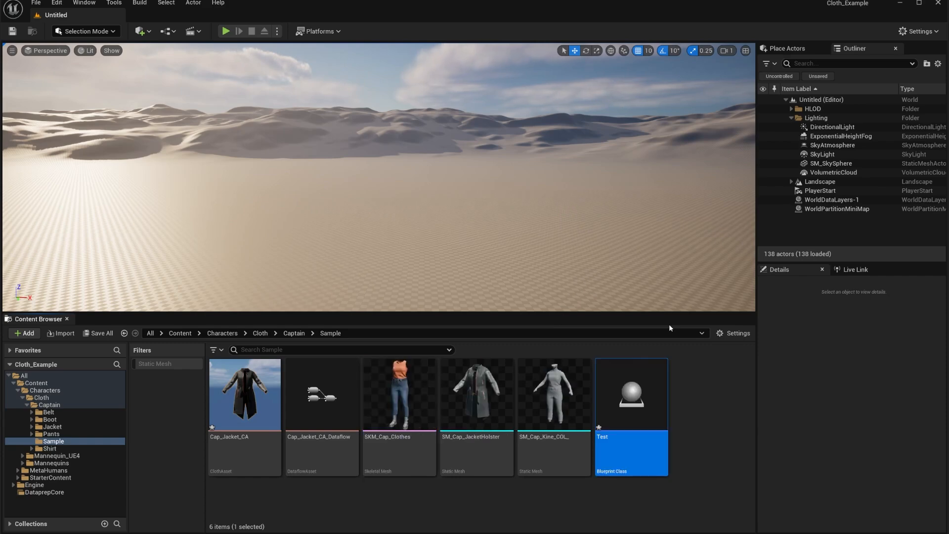
# - Open the new Test blueprint from the Sample folder in the Blueprint editor
pyautogui.doubleClick(631, 394)
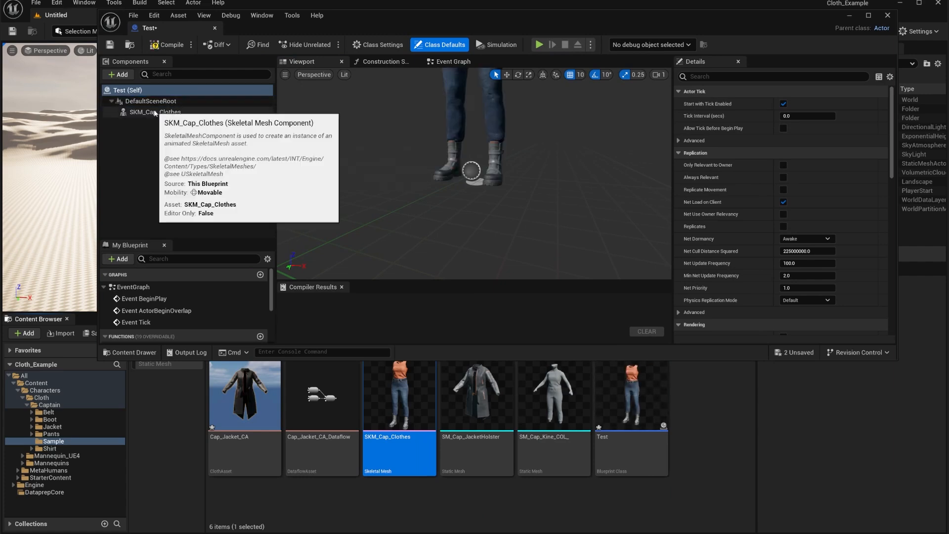
# - Add a ChaosCloth component under SKM_Cap_Clothes using Cap_Jacket_CA and compile
pyautogui.click(151, 111)
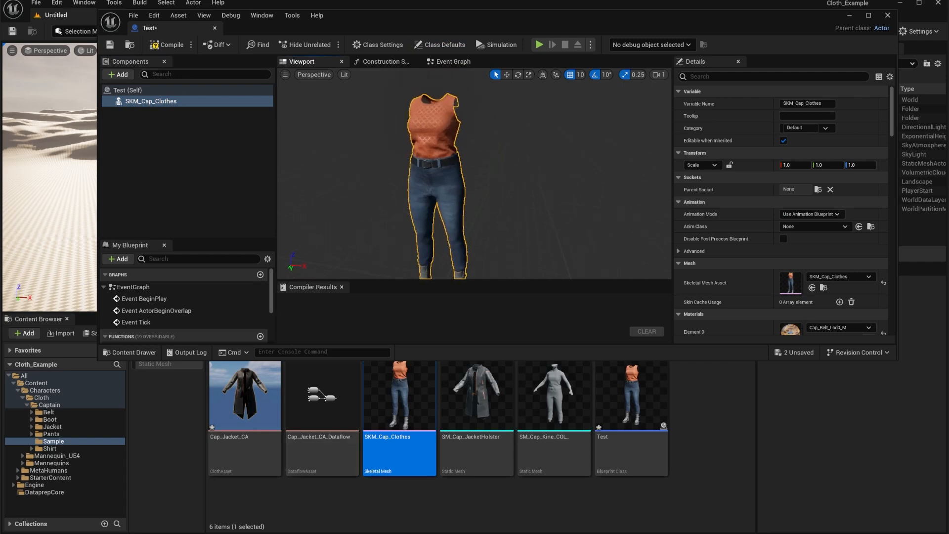
pyautogui.click(118, 74)
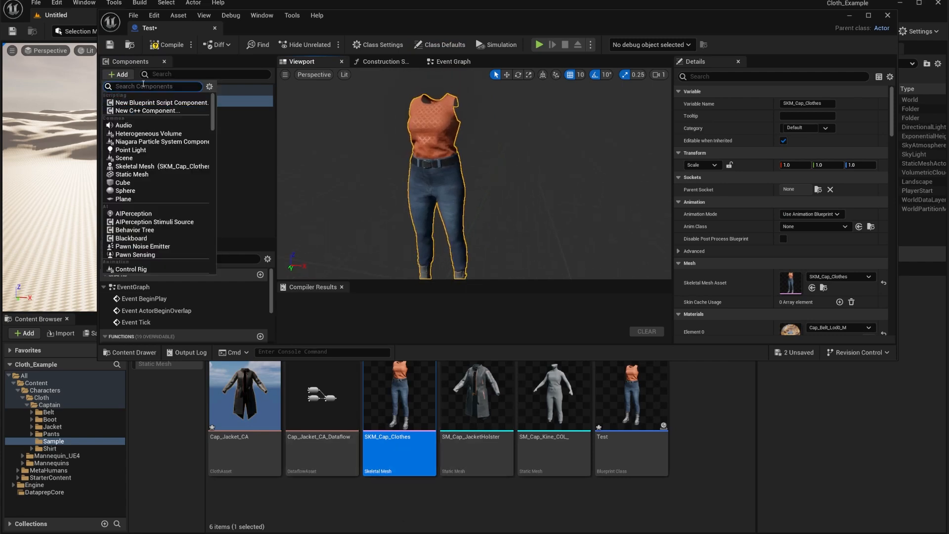
pyautogui.write('cloth')
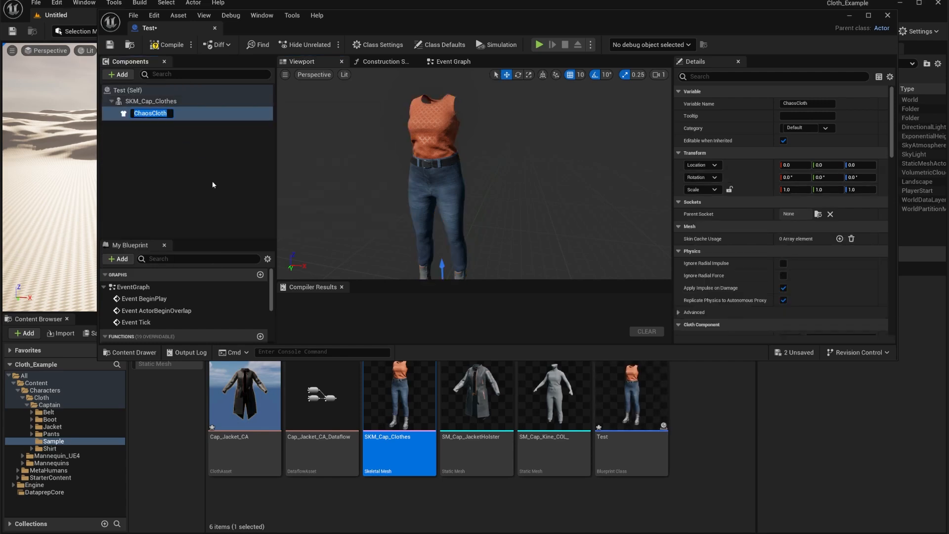
pyautogui.moveTo(262, 393)
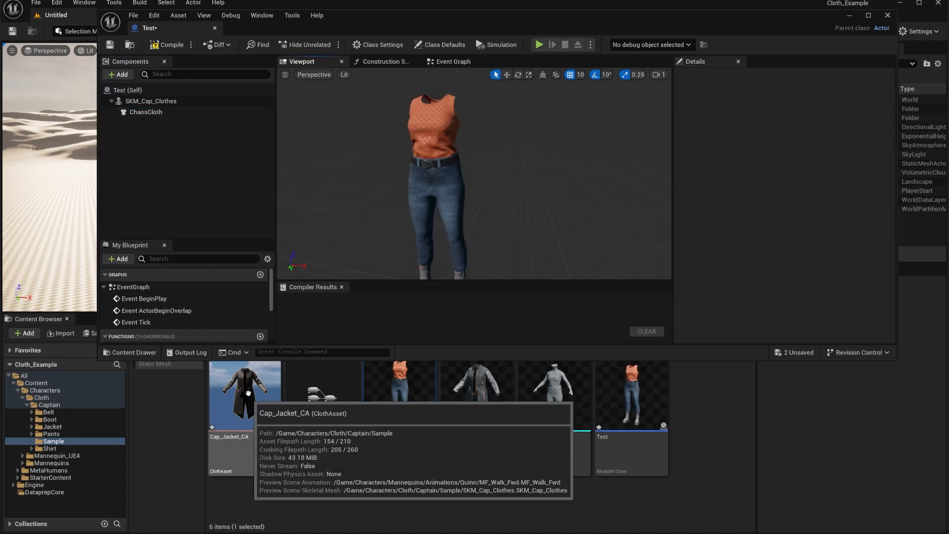
pyautogui.click(146, 111)
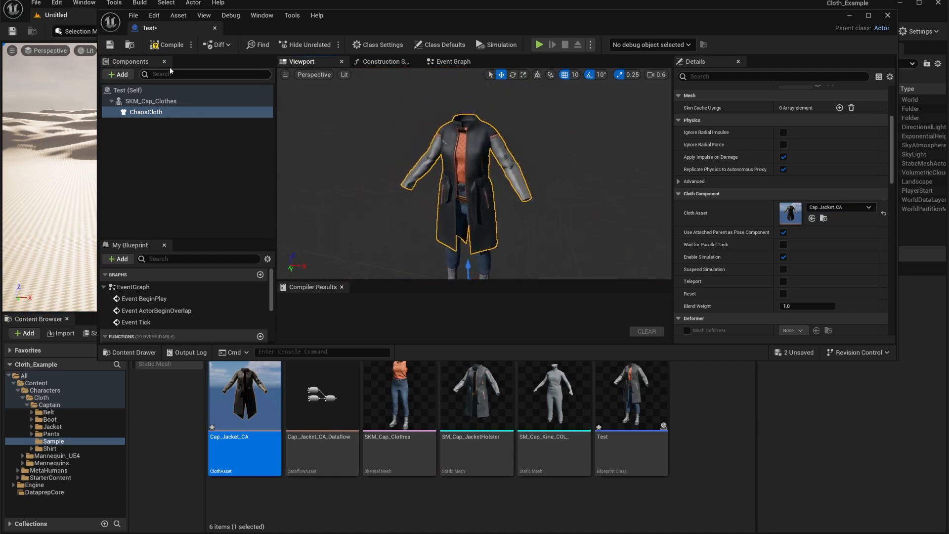
pyautogui.click(172, 45)
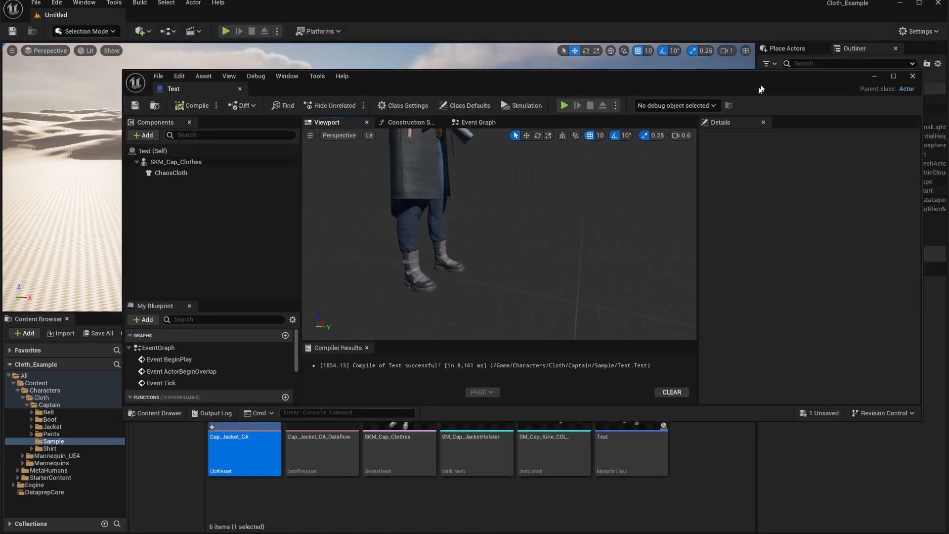
# - Close the Blueprint editor and drag the Test actor onto the level floor
pyautogui.click(33, 2)
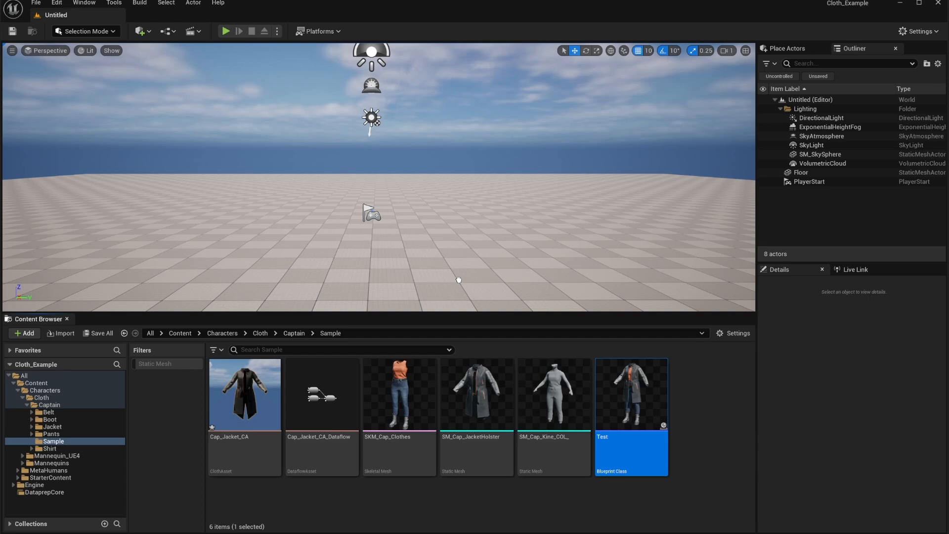
pyautogui.moveTo(630, 394); pyautogui.dragTo(458, 248)
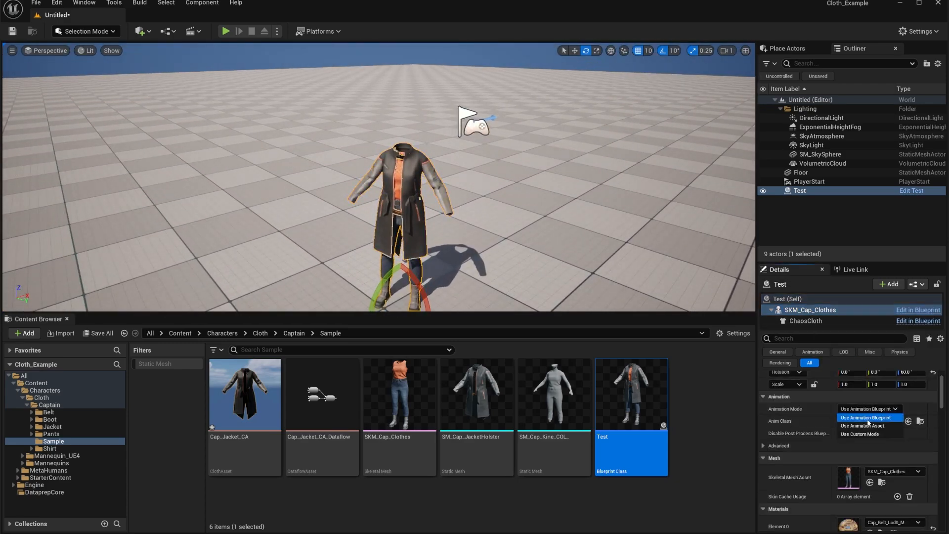
# - Set Animation Mode to Use Animation Asset with MF_Walk_Fwd as Anim to Play
pyautogui.click(862, 425)
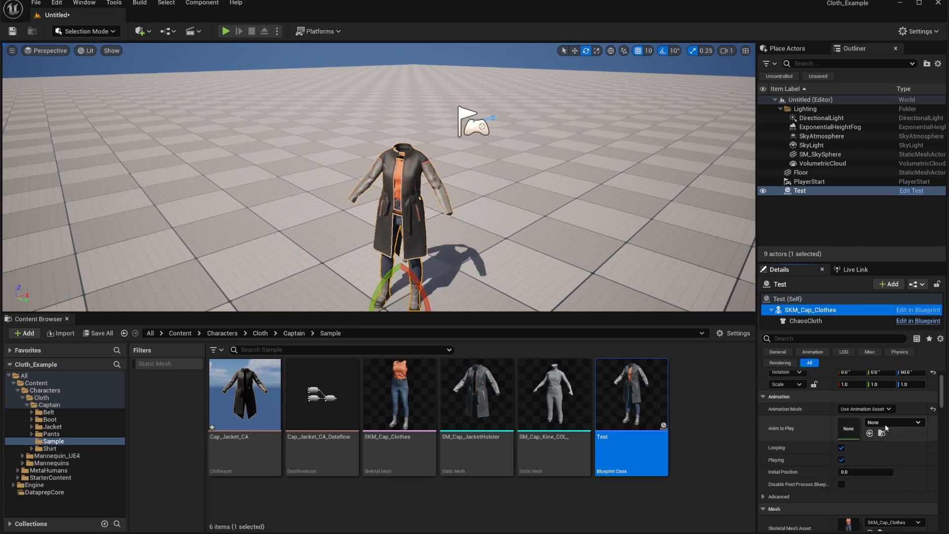
pyautogui.click(916, 423)
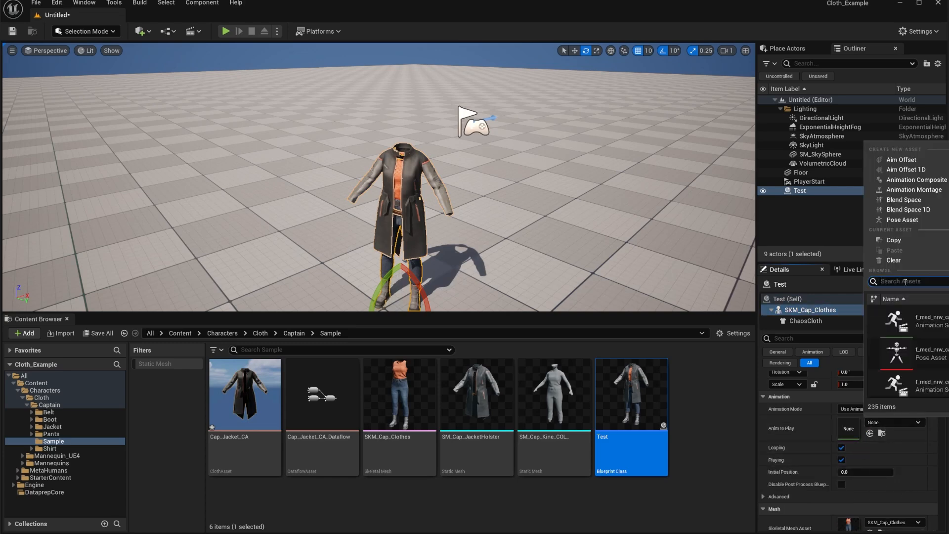
pyautogui.write('run')
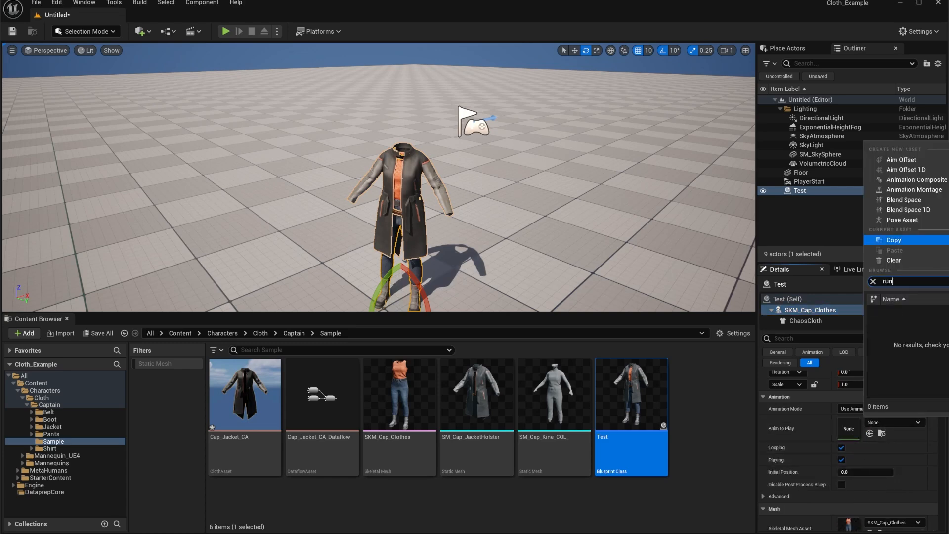
pyautogui.write('wa')
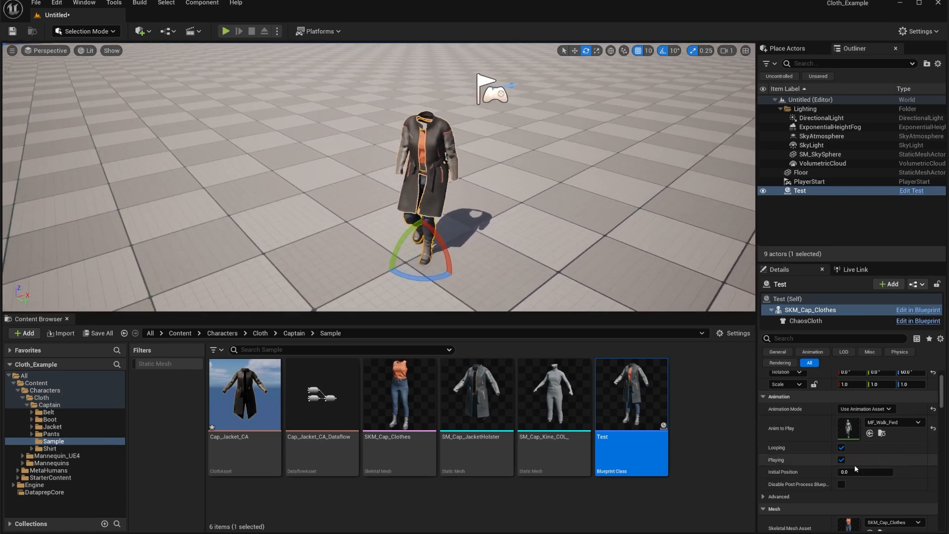
# - Play the level to watch the jacket simulate on the walking actor, then stop
pyautogui.click(277, 31)
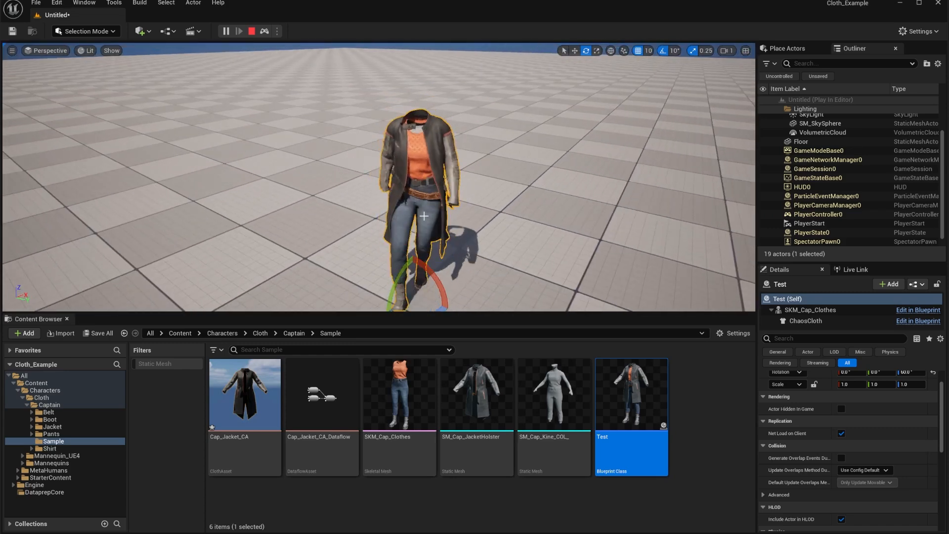
pyautogui.click(256, 30)
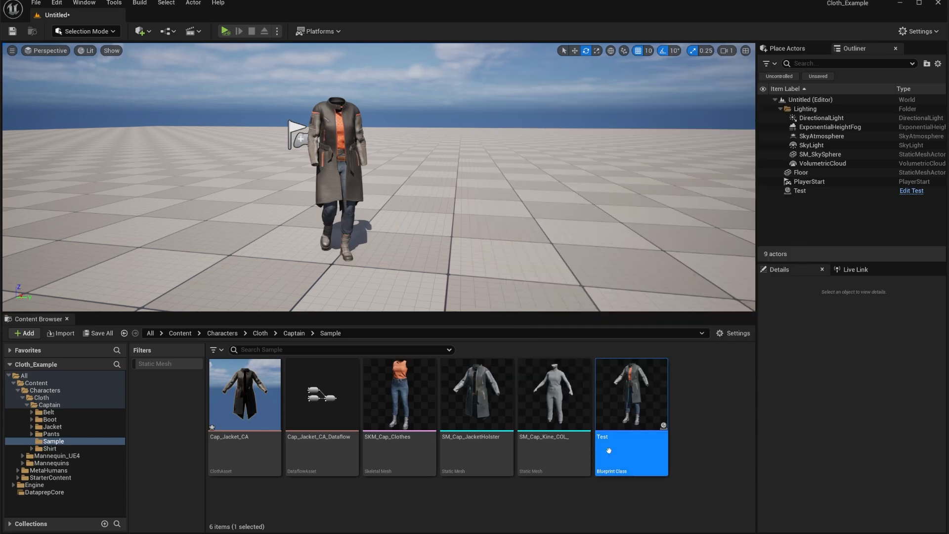
pyautogui.moveTo(706, 434)
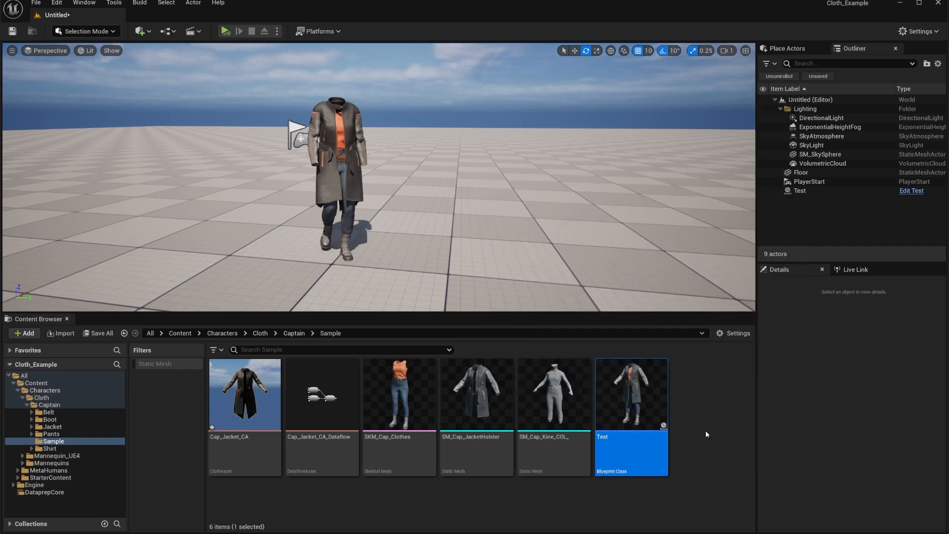